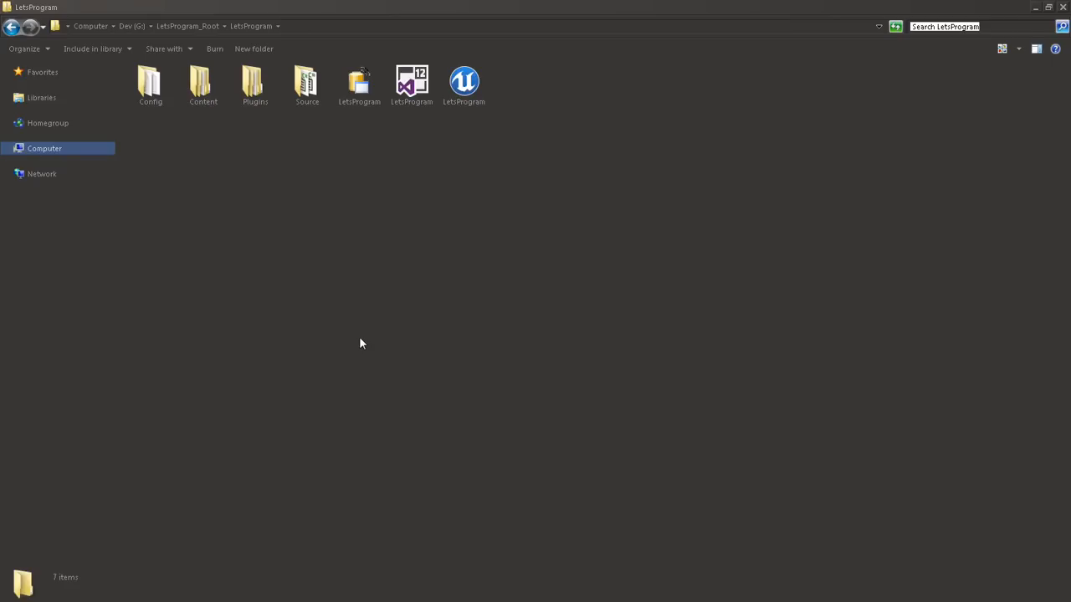
{"action": "mouse_move", "coordinate": [366, 331]}
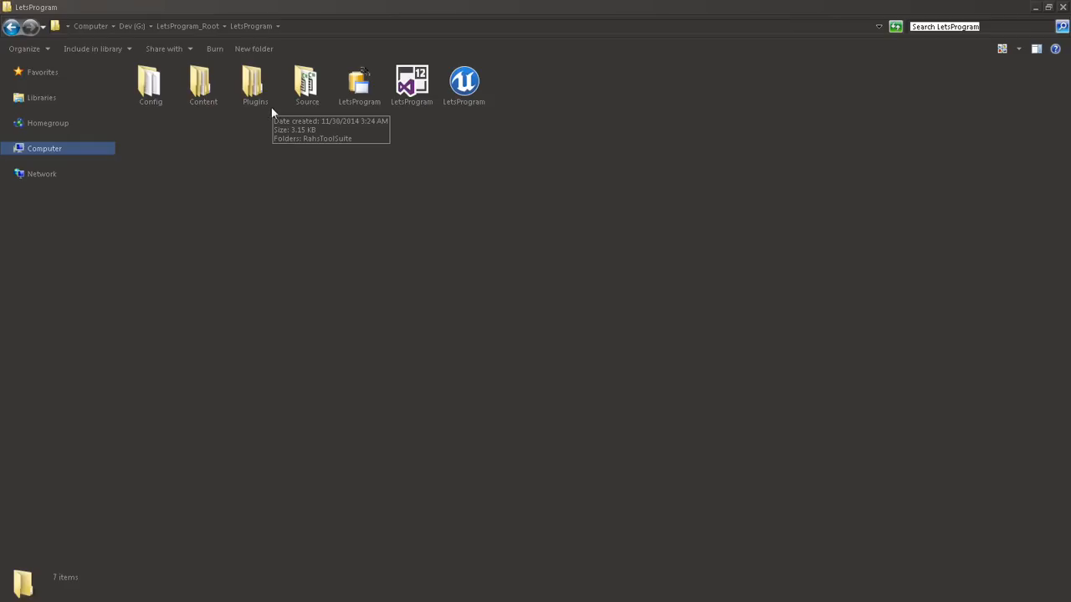
{"action": "mouse_move", "coordinate": [271, 115]}
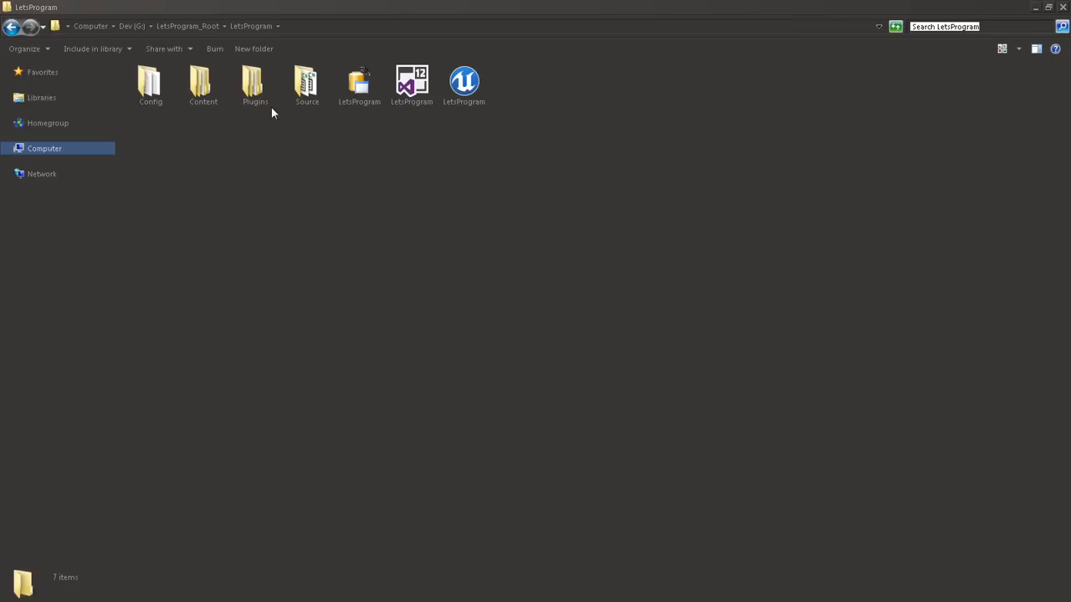
{"action": "mouse_move", "coordinate": [282, 134]}
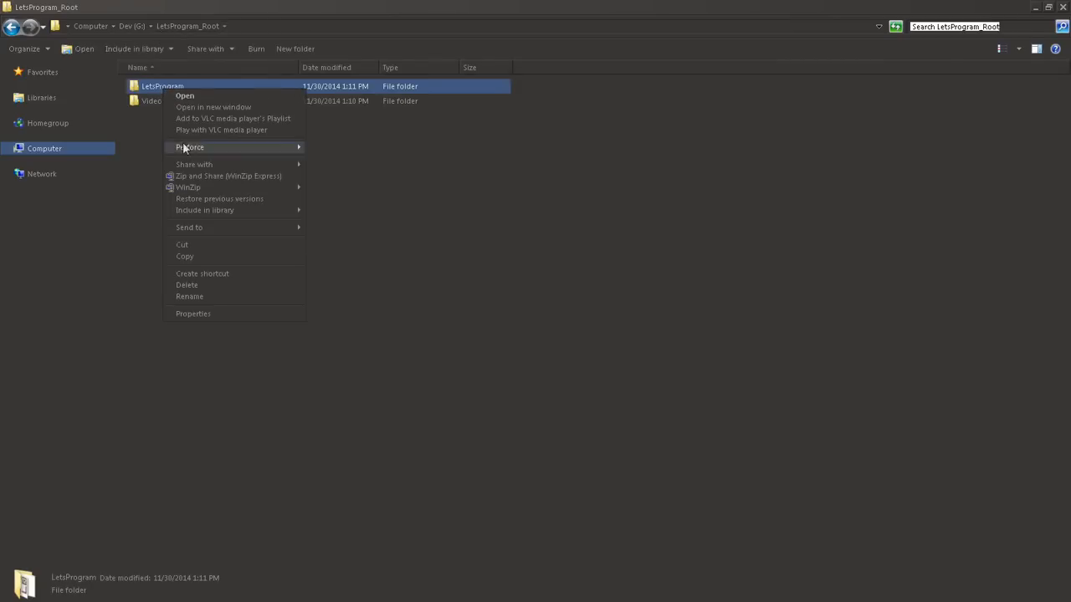
- Dismiss the context menu and enter the LetsProgram project folder inside LetsProgram_Root
{"action": "left_click", "coordinate": [192, 314]}
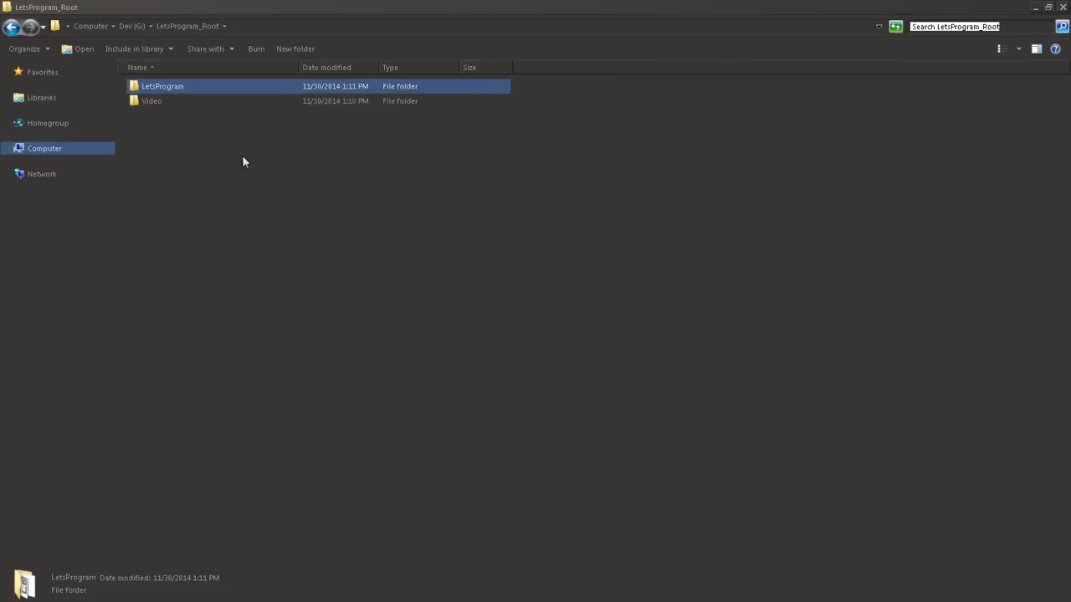
{"action": "double_click", "coordinate": [162, 86]}
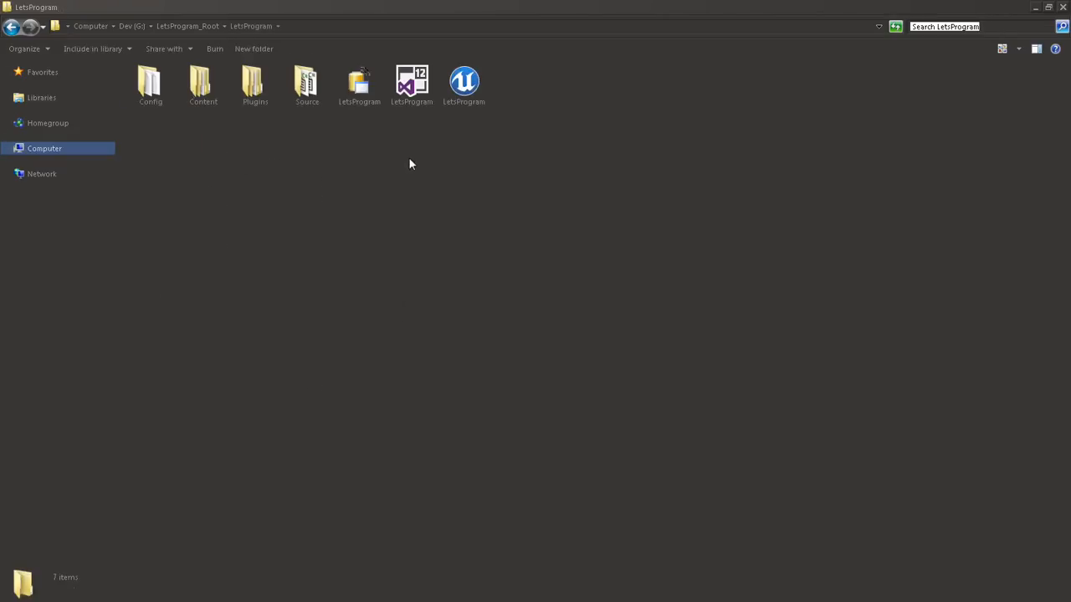
{"action": "mouse_move", "coordinate": [238, 84]}
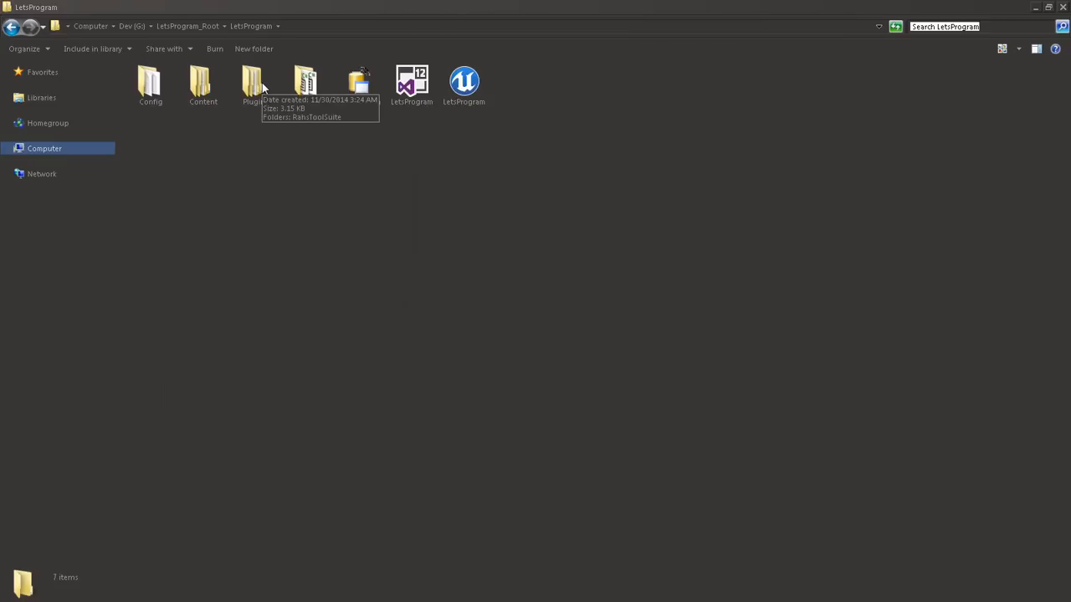
{"action": "mouse_move", "coordinate": [266, 101]}
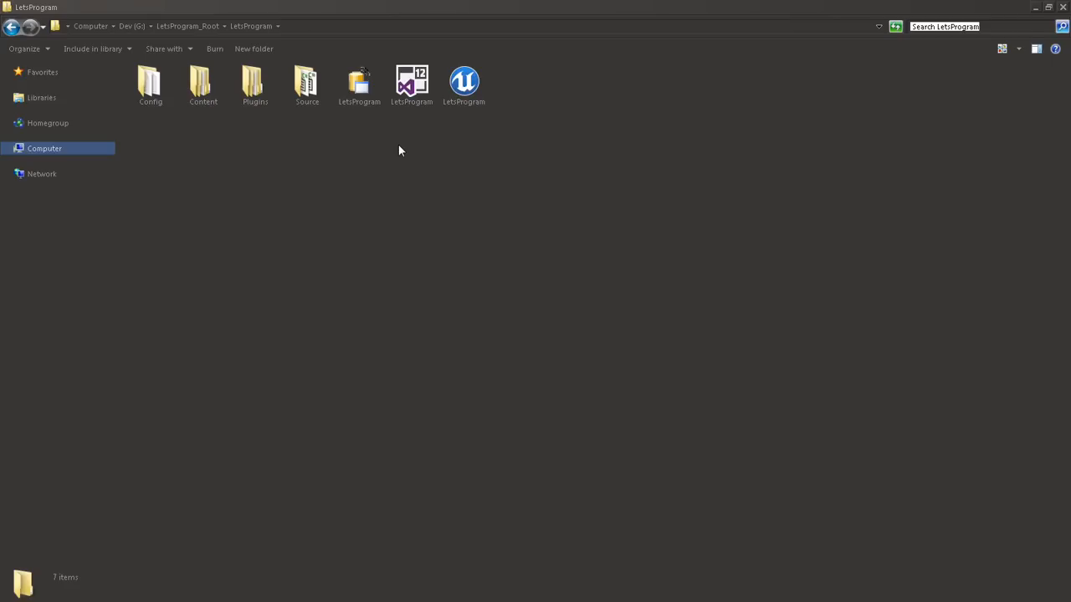
{"action": "mouse_move", "coordinate": [257, 87]}
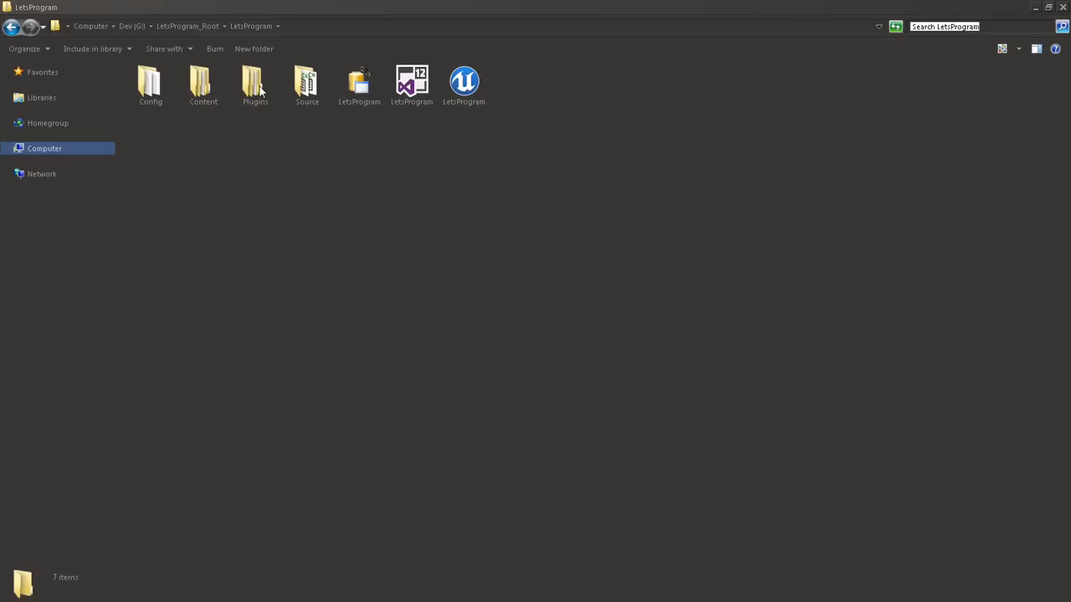
{"action": "mouse_move", "coordinate": [257, 85]}
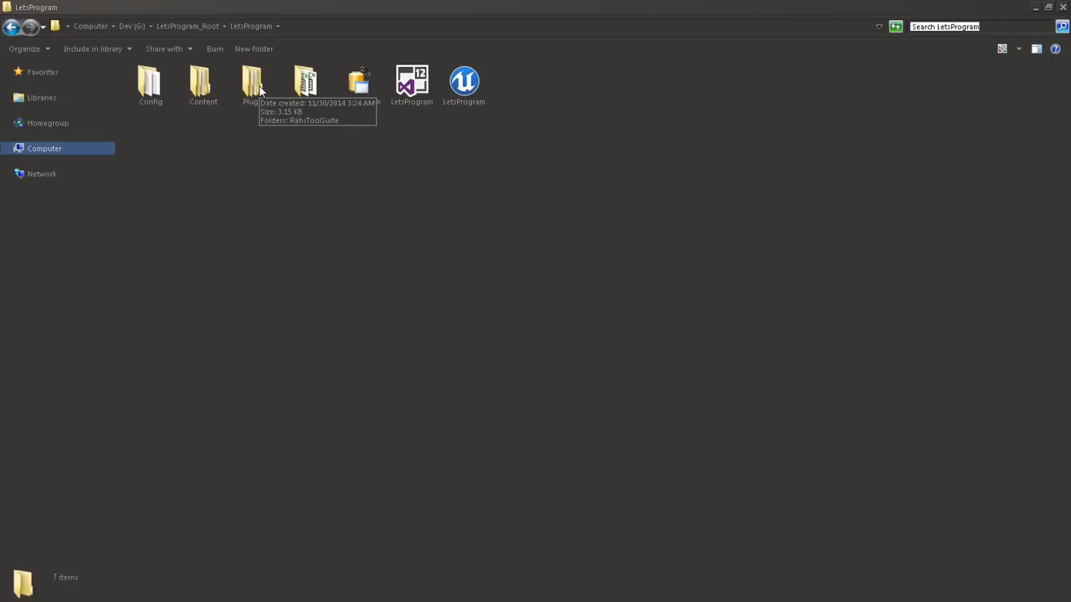
- Go into Plugins > RahsToolSuite, peek inside Resources, then return to RahsToolSuite
{"action": "double_click", "coordinate": [255, 80]}
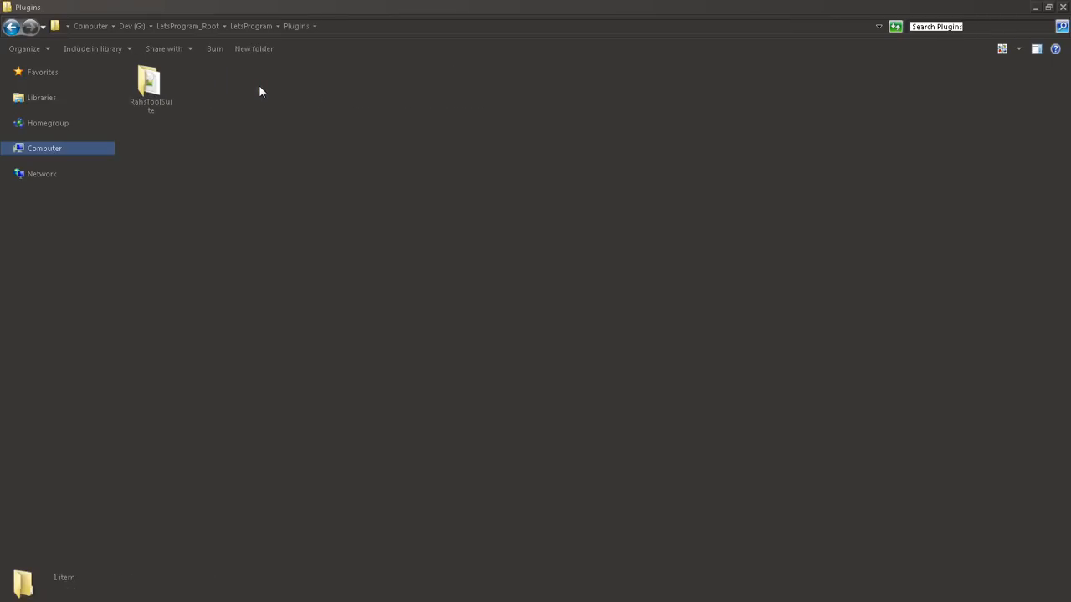
{"action": "mouse_move", "coordinate": [161, 95]}
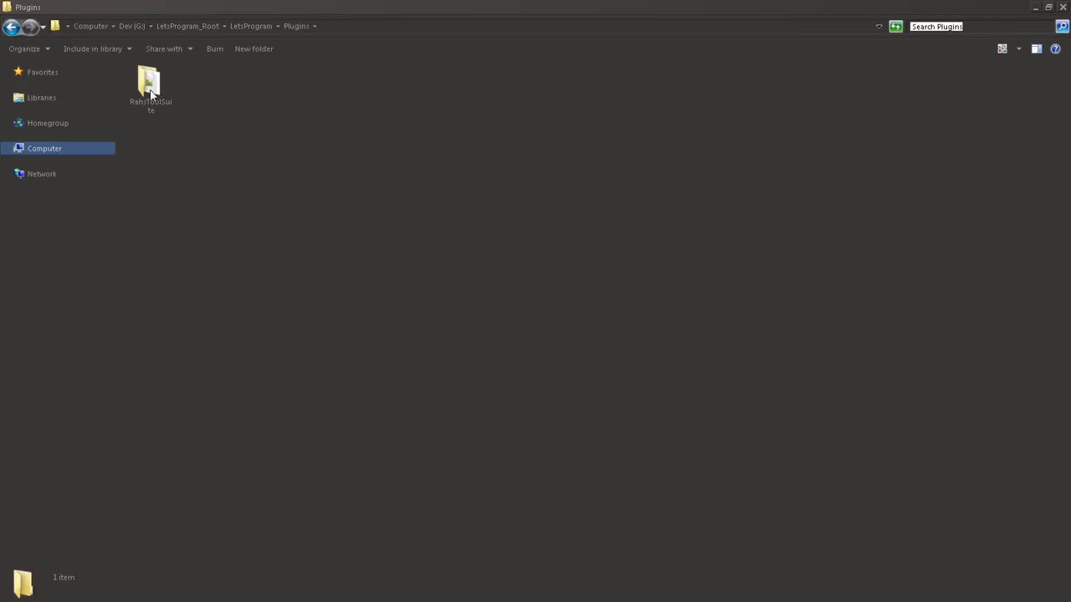
{"action": "double_click", "coordinate": [149, 86]}
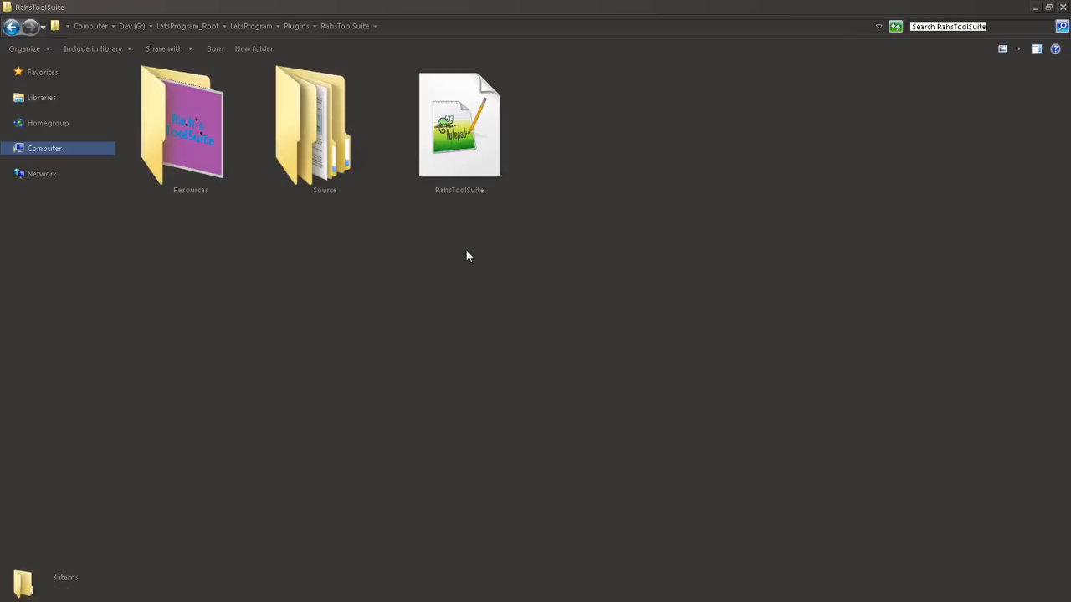
{"action": "mouse_move", "coordinate": [456, 144]}
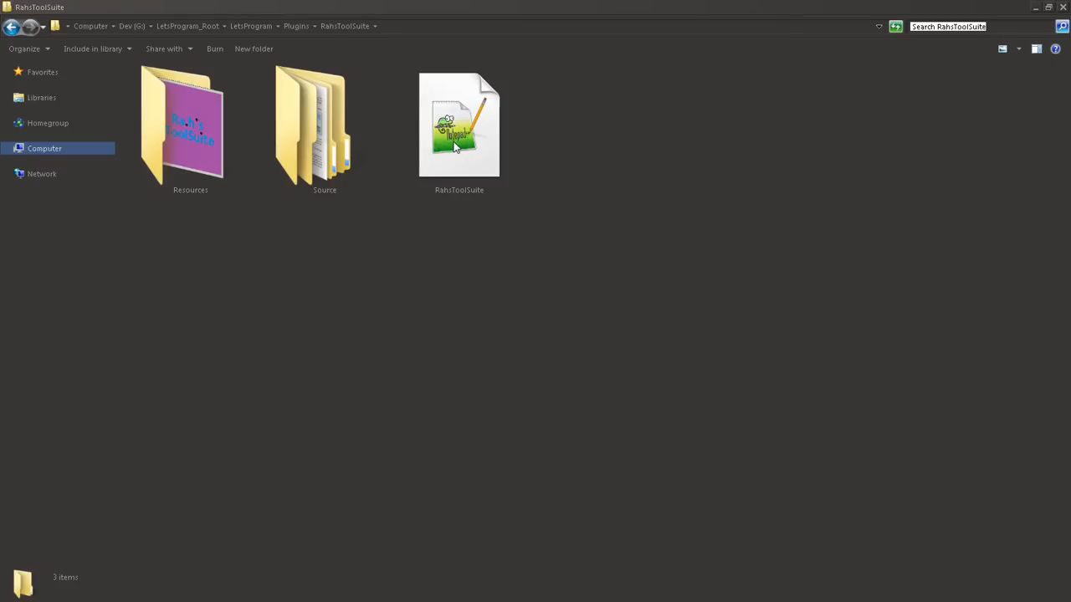
{"action": "double_click", "coordinate": [190, 125]}
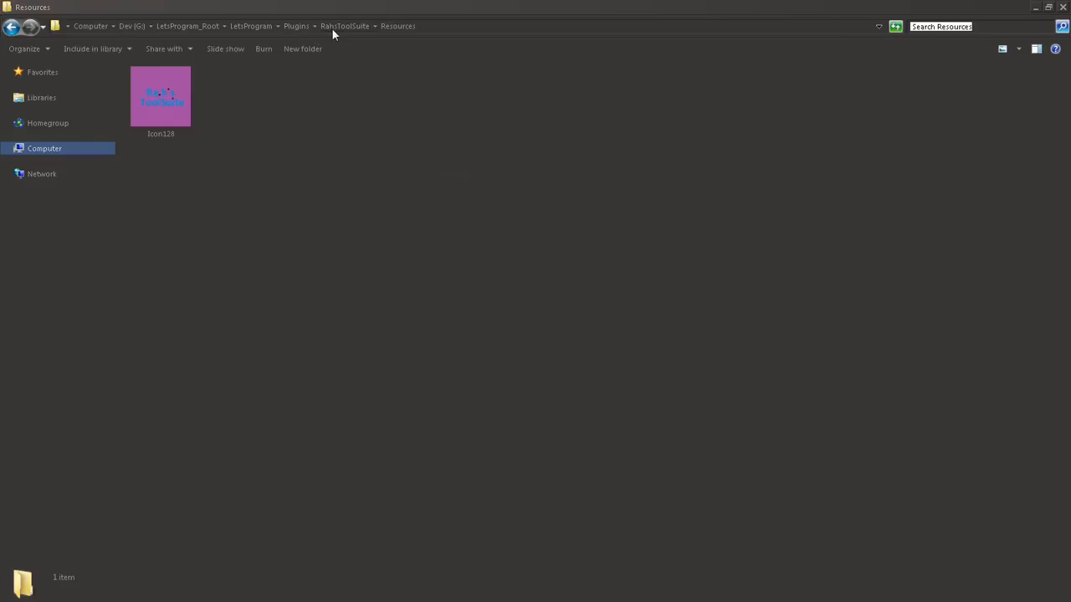
{"action": "left_click", "coordinate": [338, 25]}
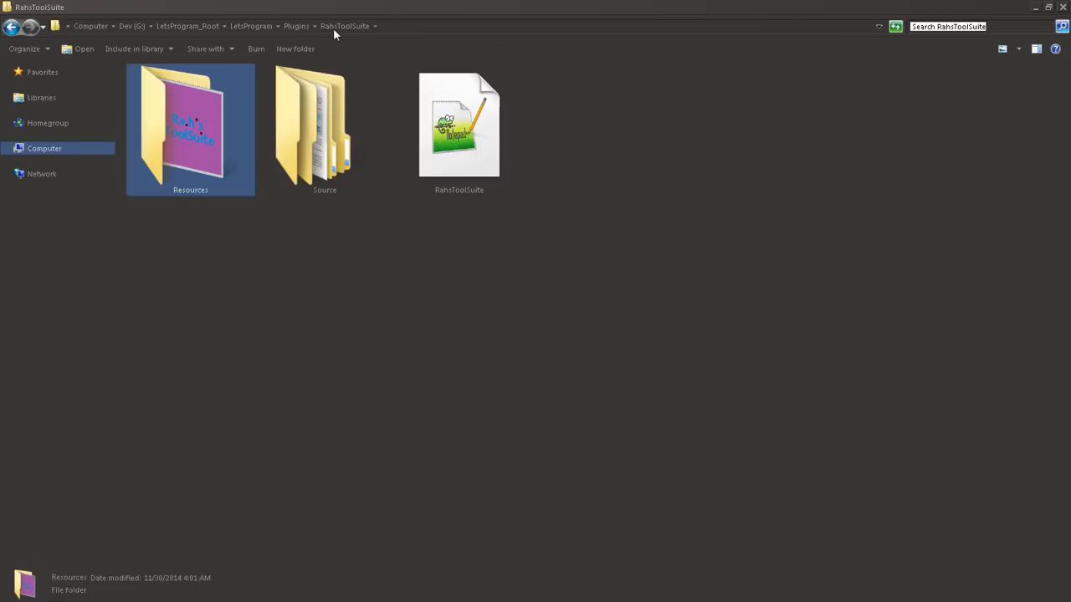
{"action": "mouse_move", "coordinate": [441, 163]}
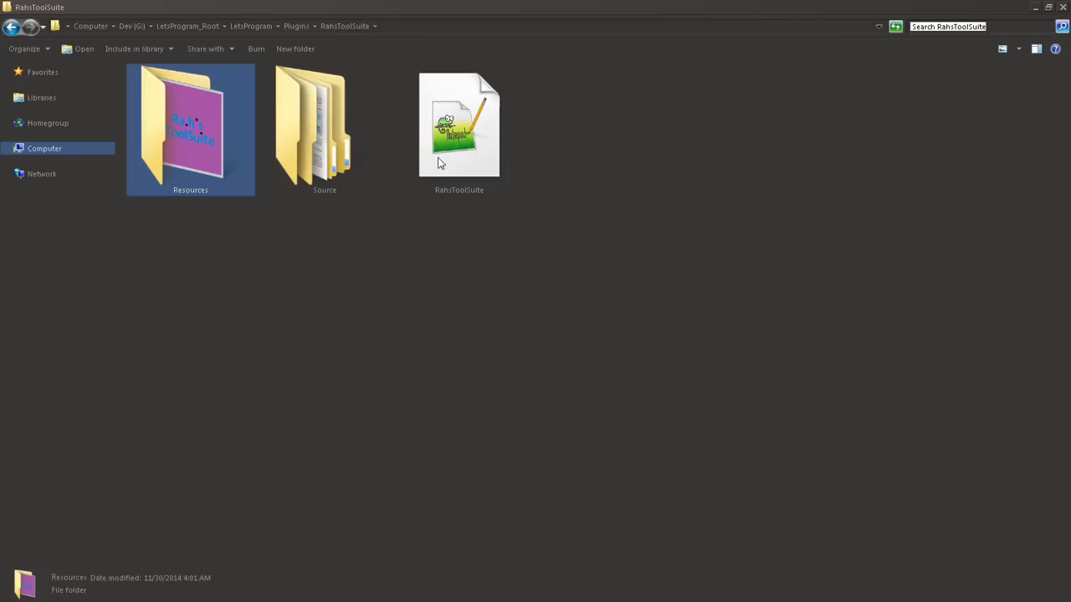
- Inspect the Source folder's and .uplugin file's options, then select RahsToolSuite.uplugin
{"action": "left_click", "coordinate": [325, 130]}
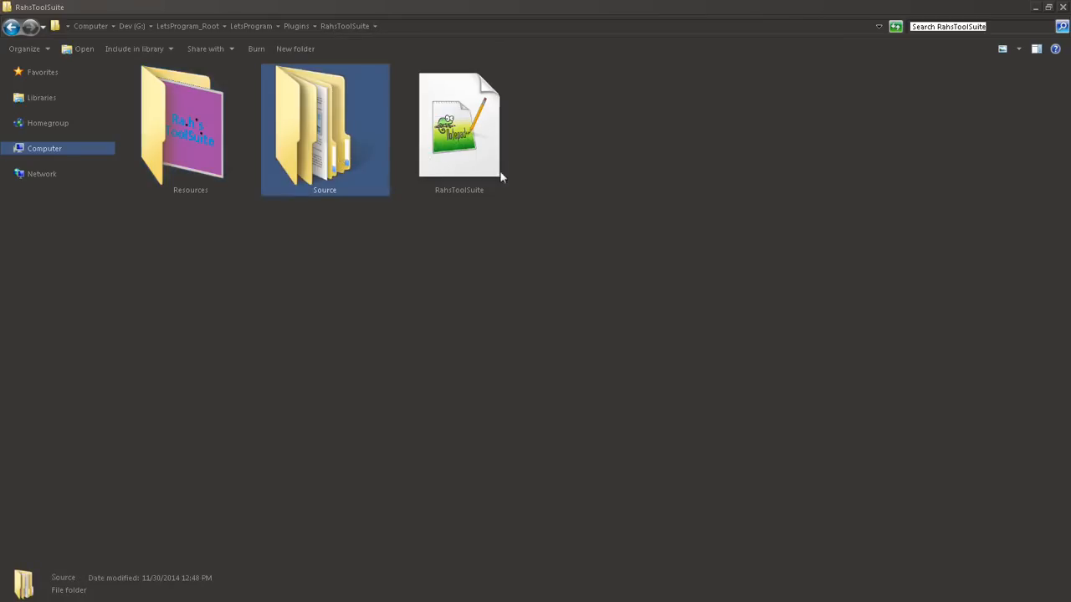
{"action": "right_click", "coordinate": [459, 126]}
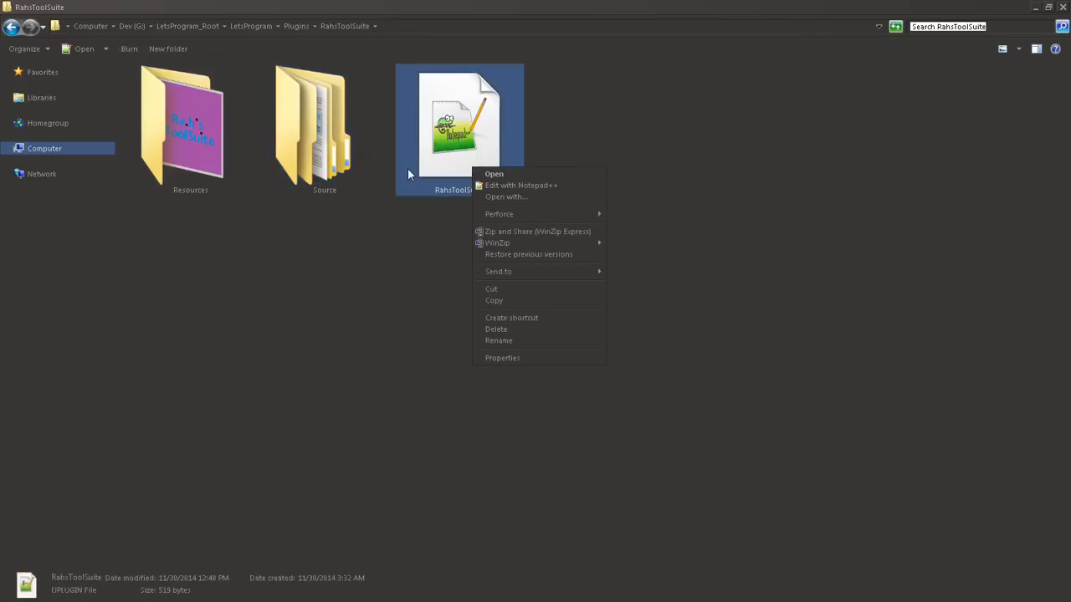
{"action": "left_click", "coordinate": [429, 245]}
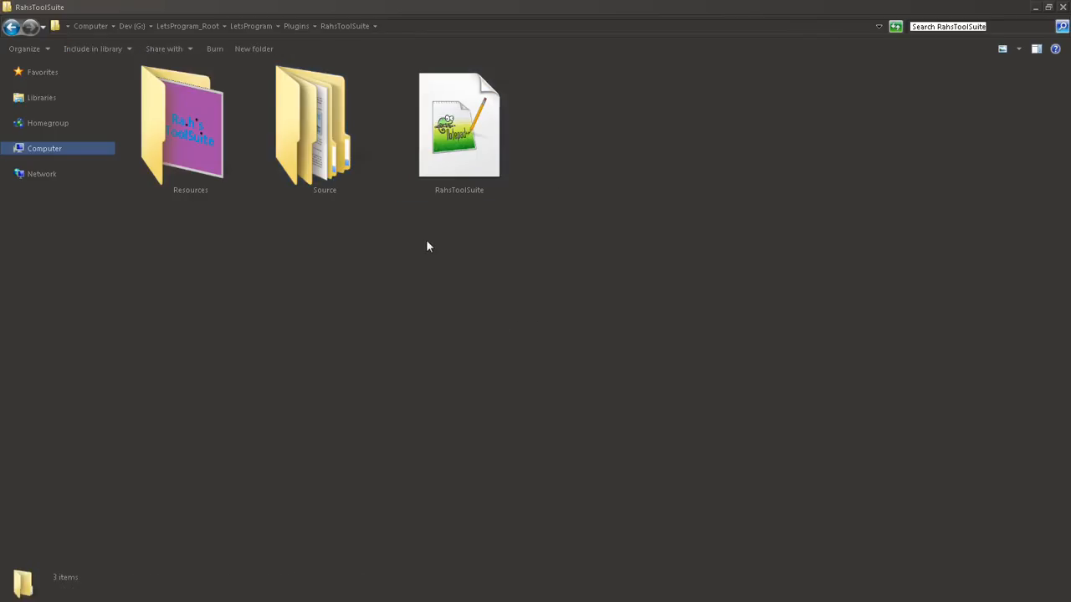
{"action": "mouse_move", "coordinate": [419, 251]}
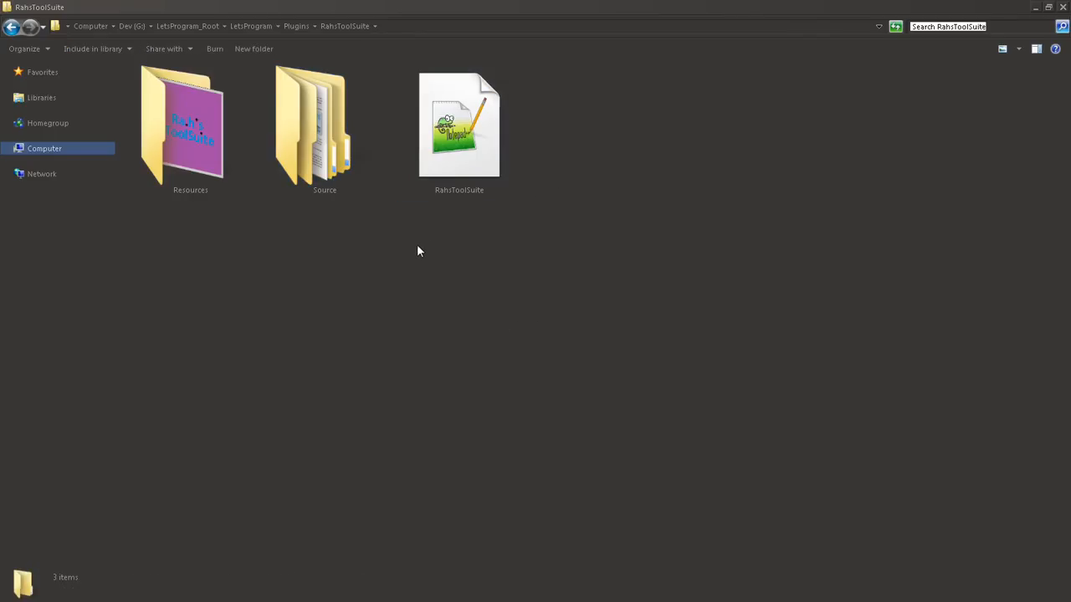
{"action": "mouse_move", "coordinate": [404, 253]}
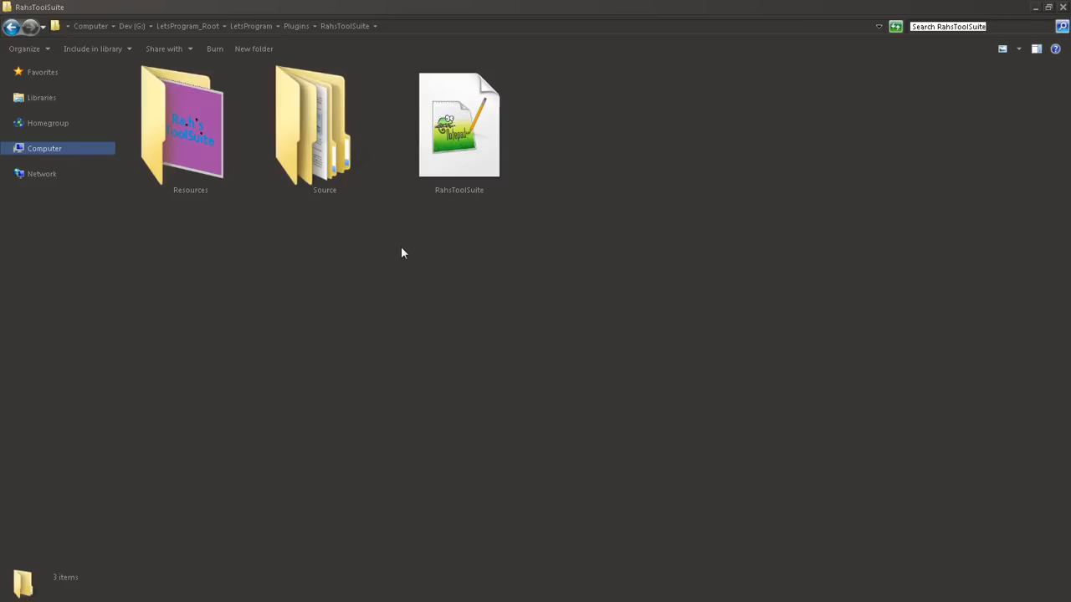
{"action": "mouse_move", "coordinate": [401, 256]}
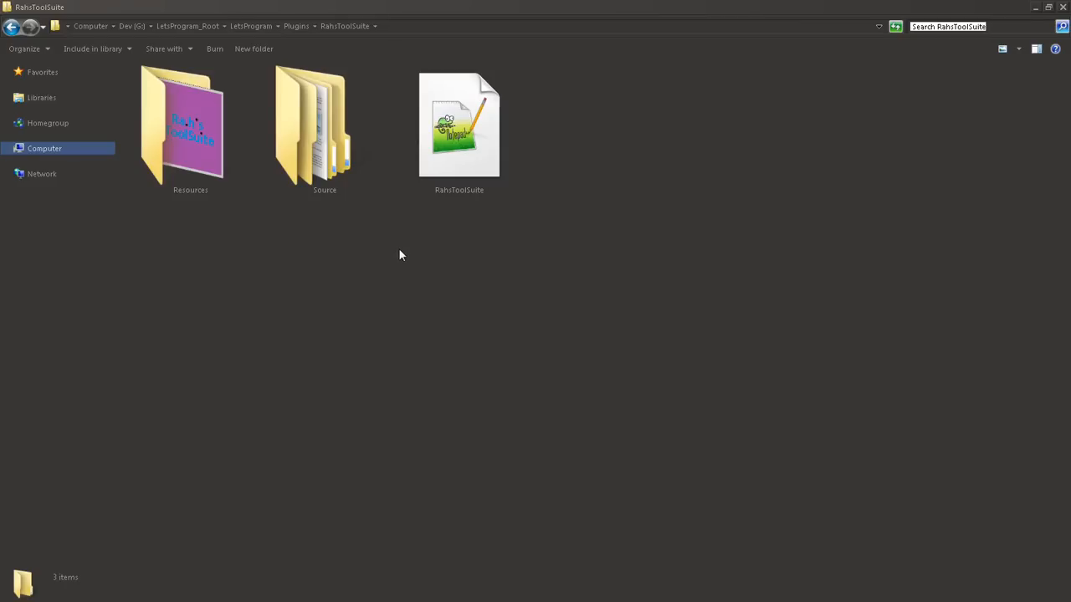
{"action": "mouse_move", "coordinate": [448, 178]}
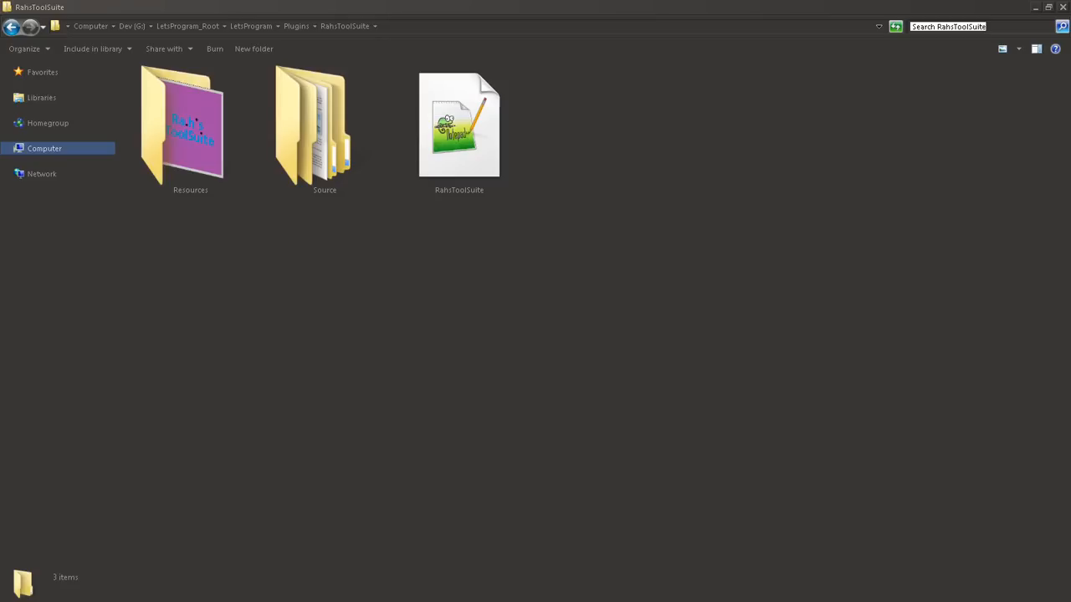
{"action": "mouse_move", "coordinate": [499, 207]}
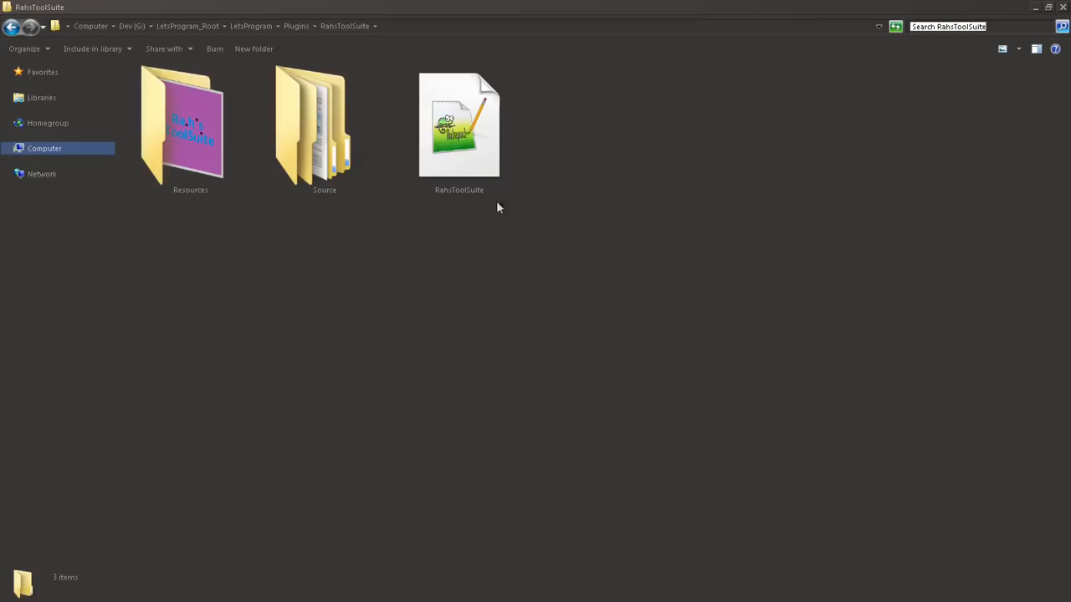
{"action": "mouse_move", "coordinate": [549, 260]}
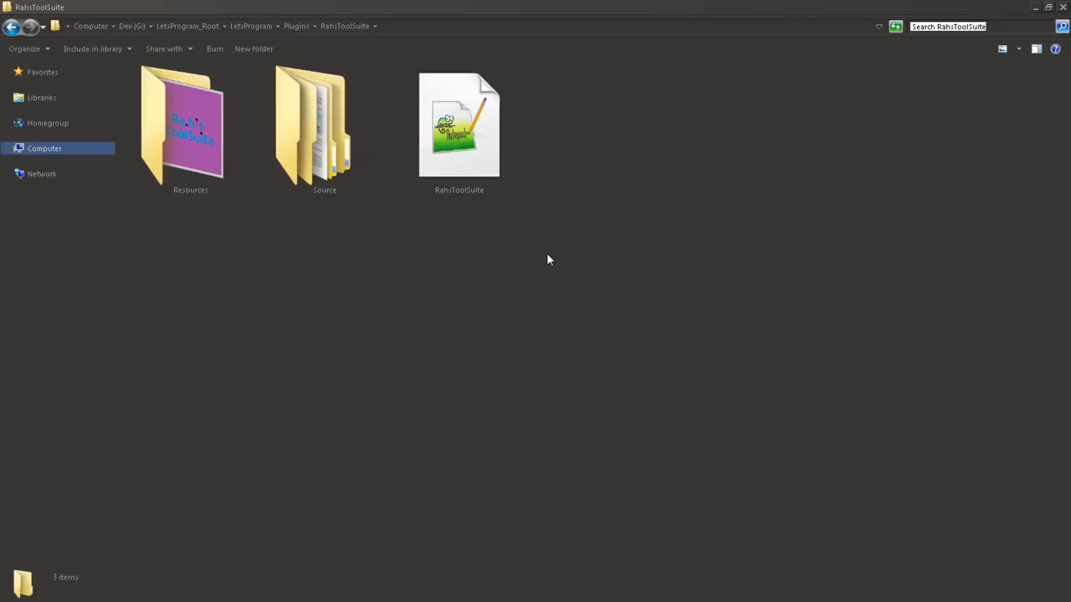
{"action": "left_click", "coordinate": [458, 126]}
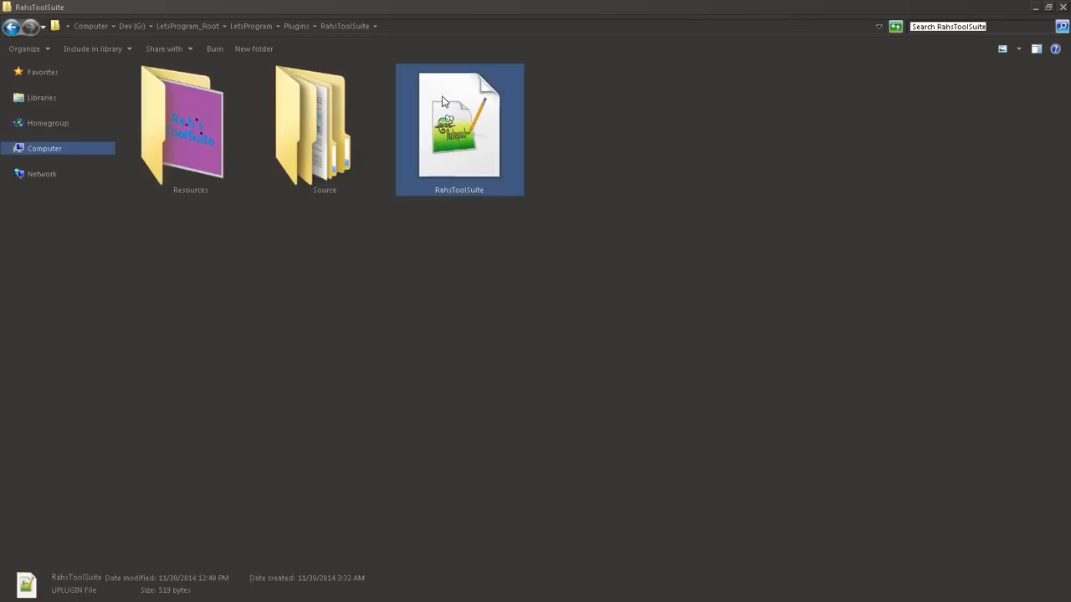
- Open RahsToolSuite.uplugin in Notepad++ and review its FileVersion, version details and Editor module
{"action": "double_click", "coordinate": [458, 126]}
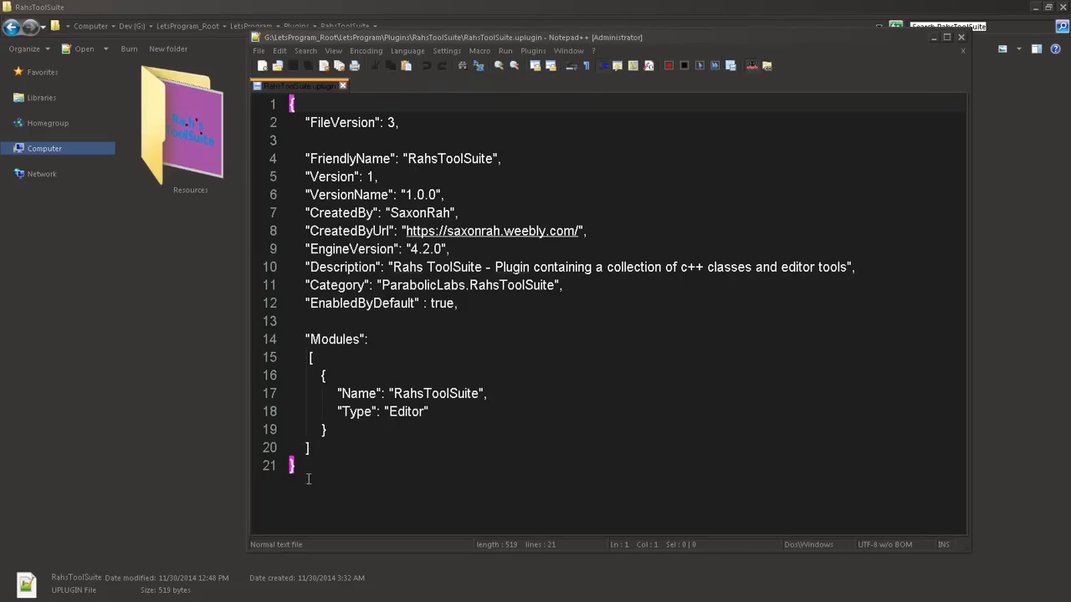
{"action": "key", "text": "ctrl+a"}
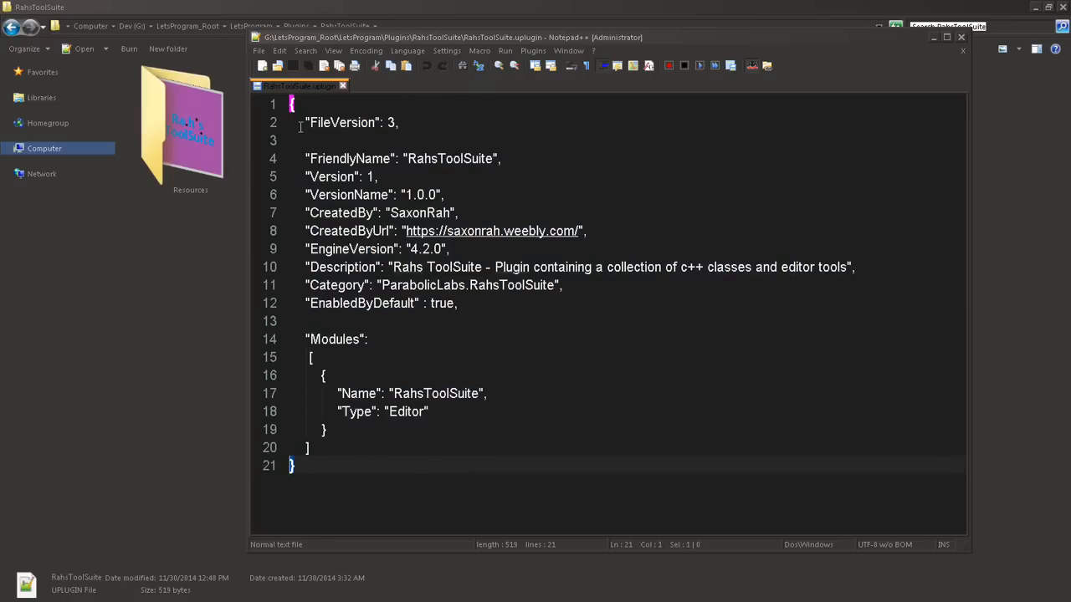
{"action": "double_click", "coordinate": [337, 122]}
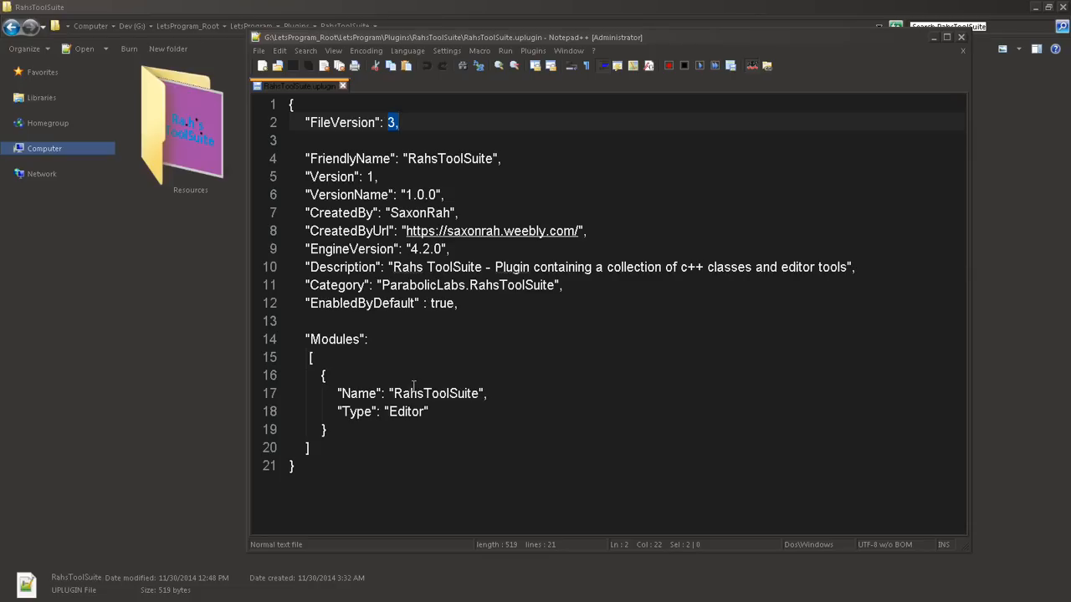
{"action": "mouse_move", "coordinate": [388, 473]}
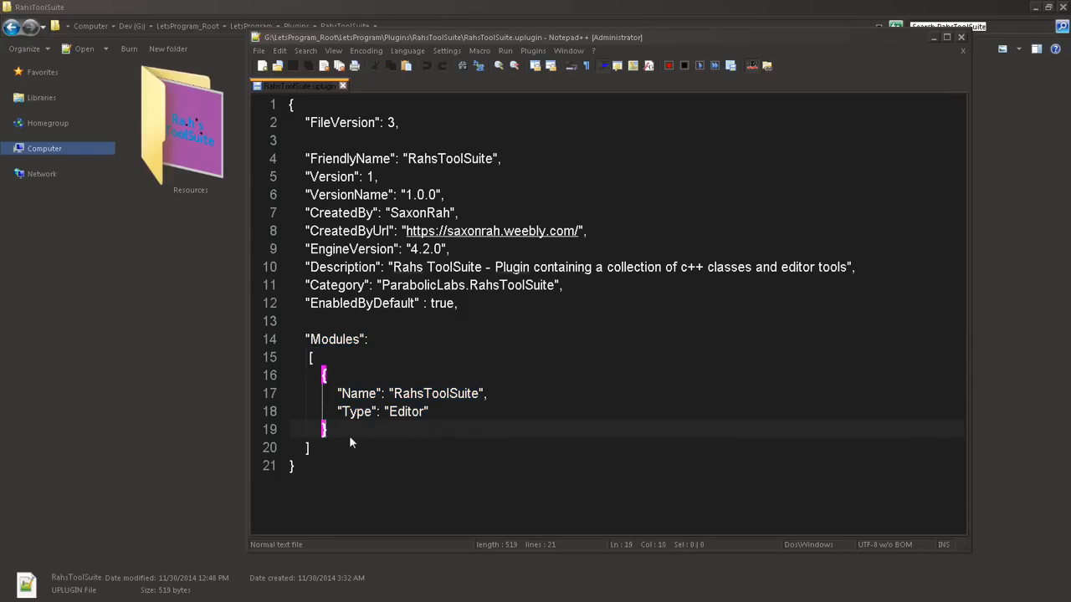
{"action": "left_click_drag", "start_coordinate": [325, 375], "coordinate": [325, 429]}
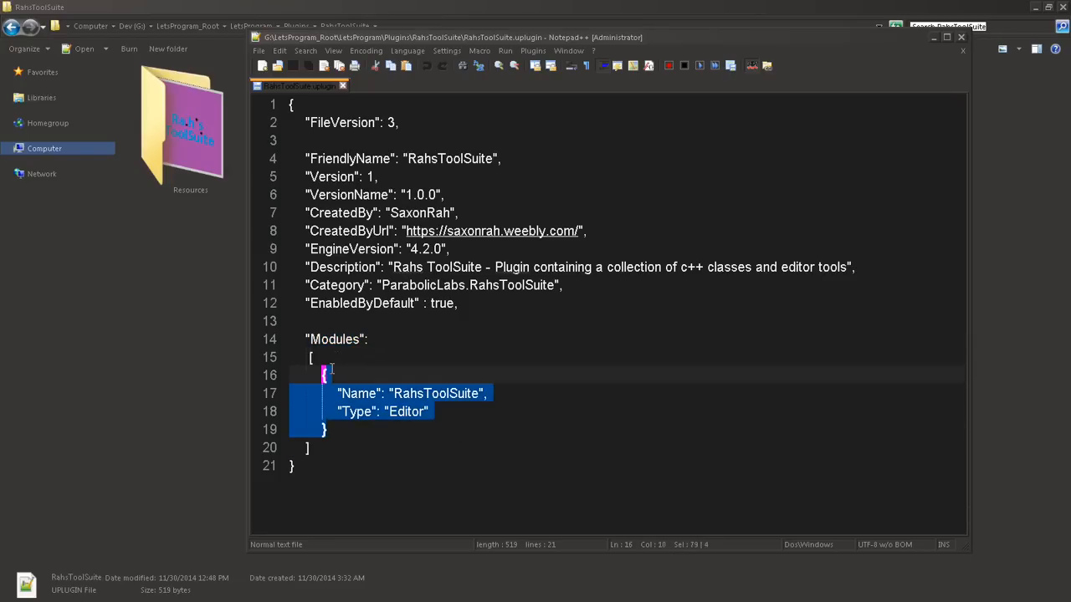
{"action": "left_click", "coordinate": [394, 393]}
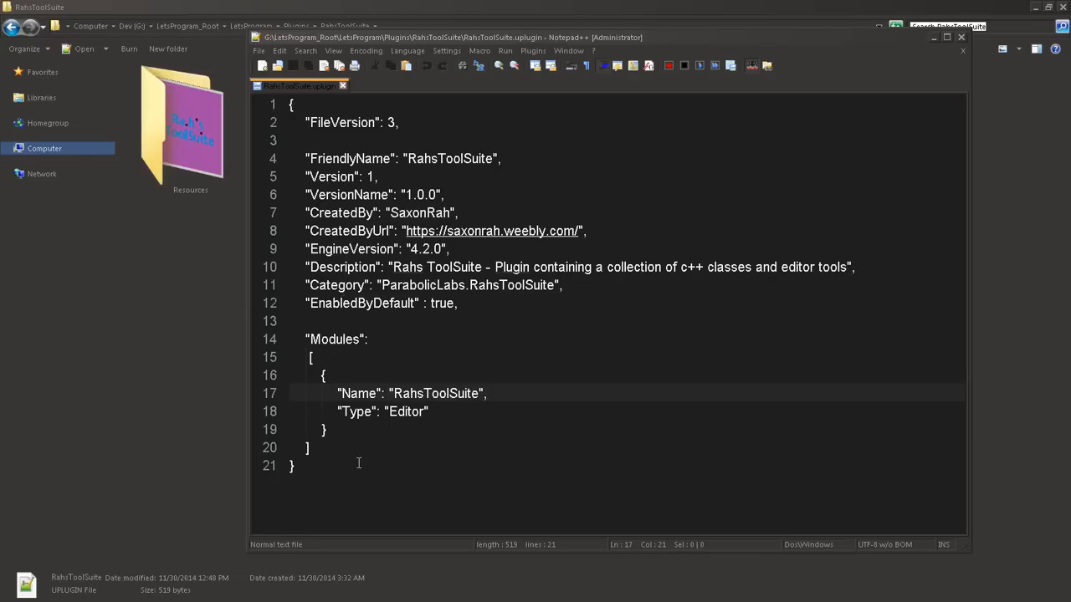
{"action": "key", "text": "ctrl+a"}
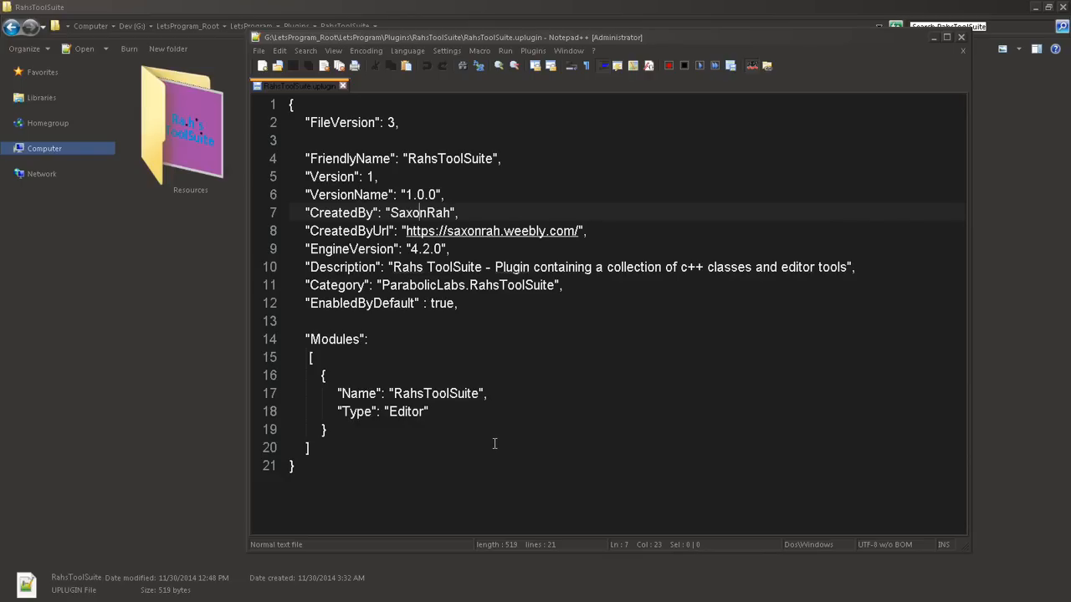
{"action": "mouse_move", "coordinate": [493, 443]}
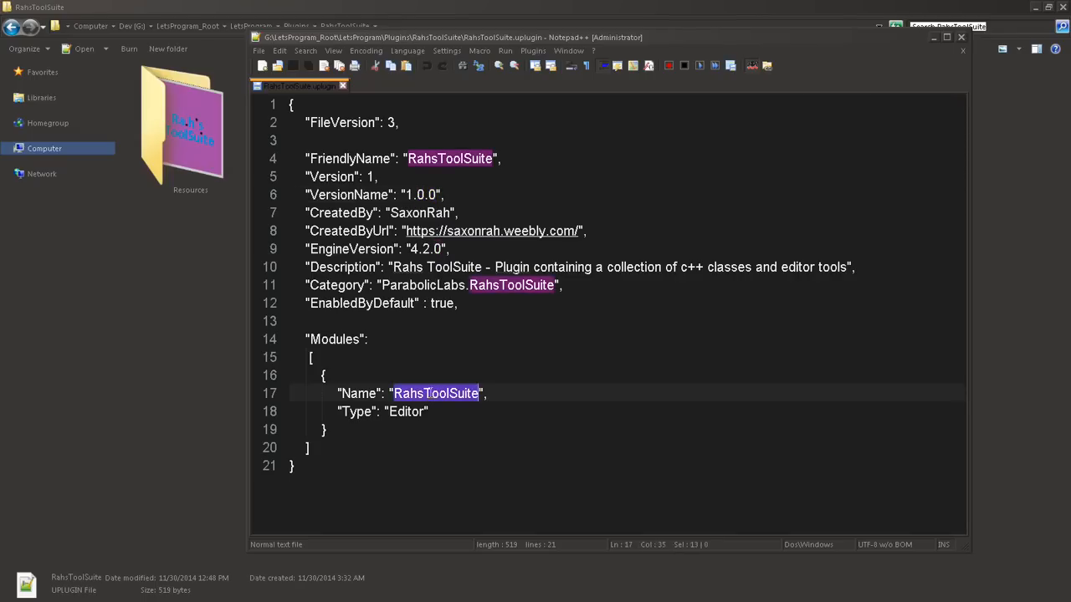
{"action": "mouse_move", "coordinate": [246, 413]}
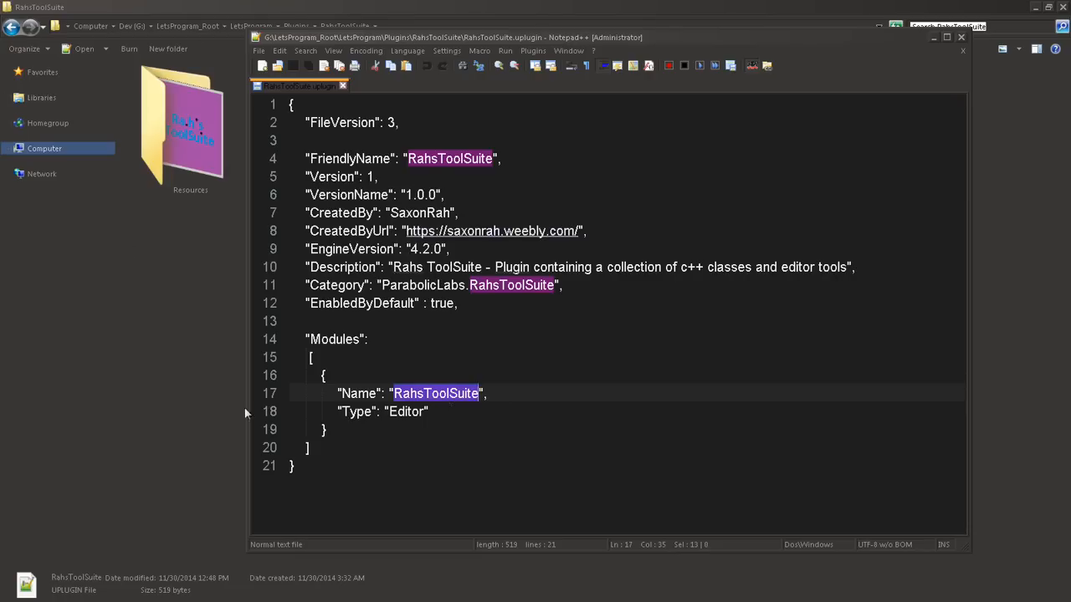
{"action": "mouse_move", "coordinate": [913, 92]}
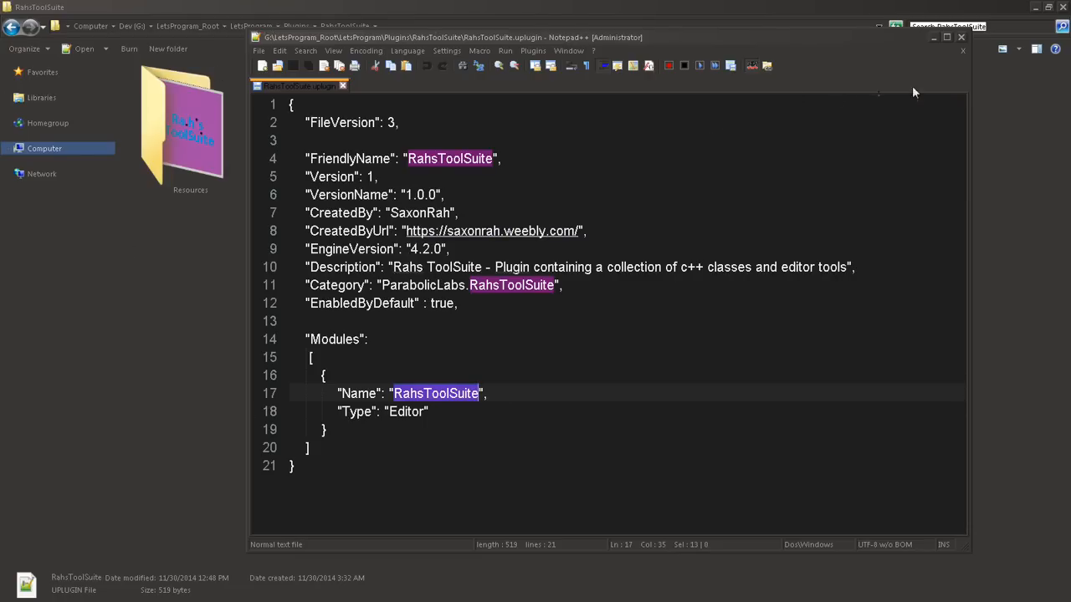
{"action": "mouse_move", "coordinate": [962, 41]}
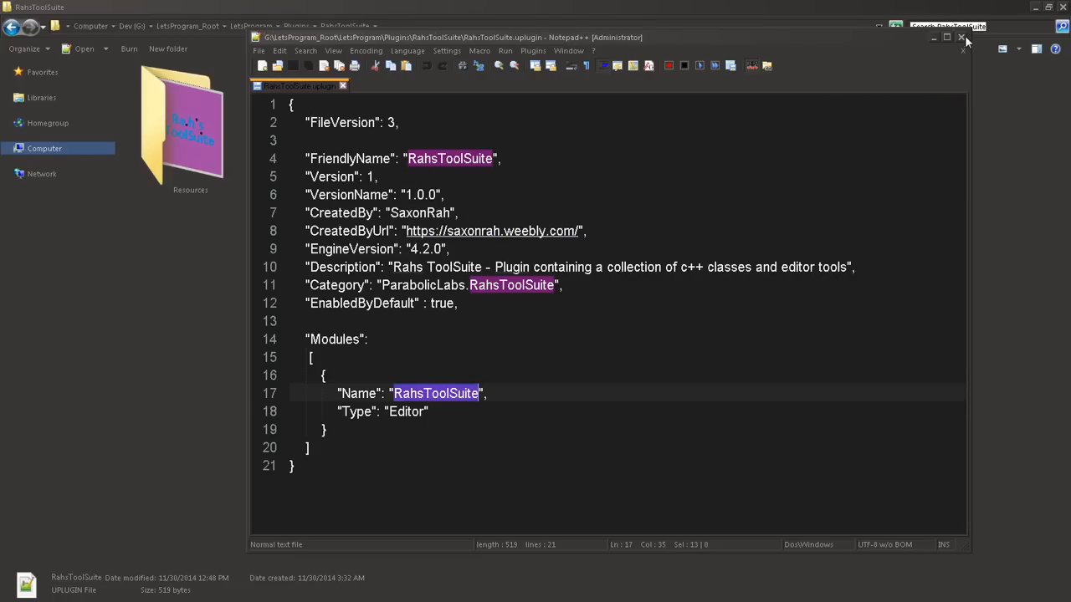
- Close Notepad++, go to Source > RahsToolSuite, and bring up RahsToolSuite.Build.cs's context menu
{"action": "left_click", "coordinate": [960, 40]}
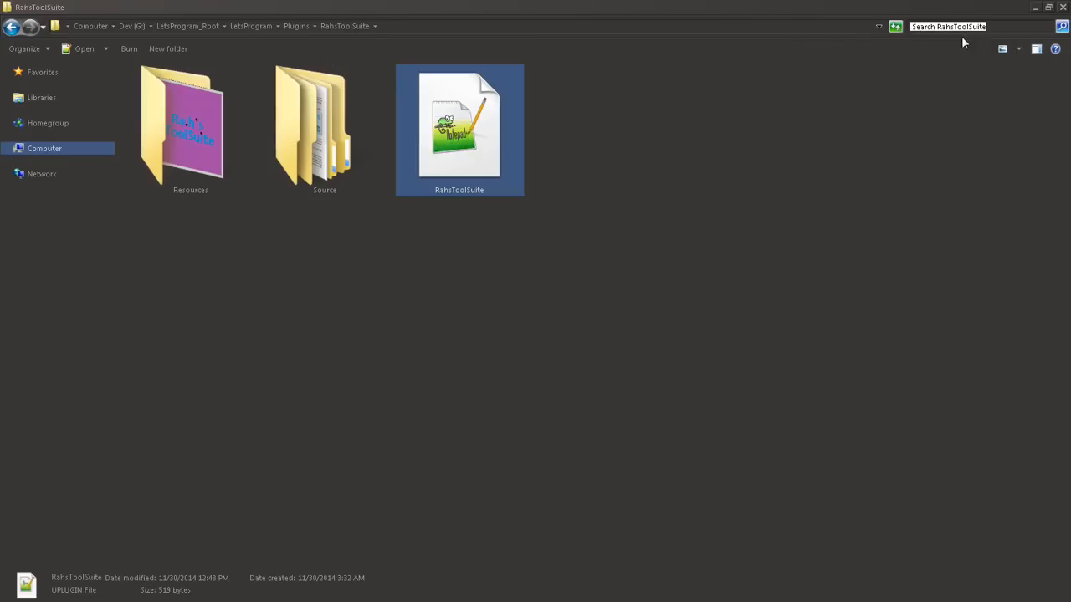
{"action": "mouse_move", "coordinate": [566, 153]}
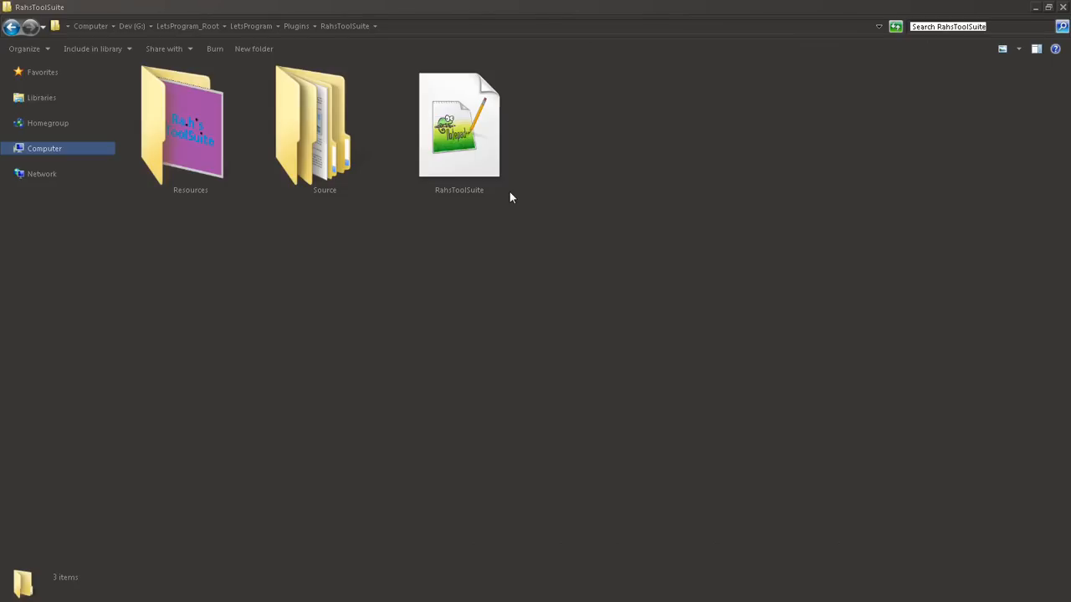
{"action": "mouse_move", "coordinate": [347, 159]}
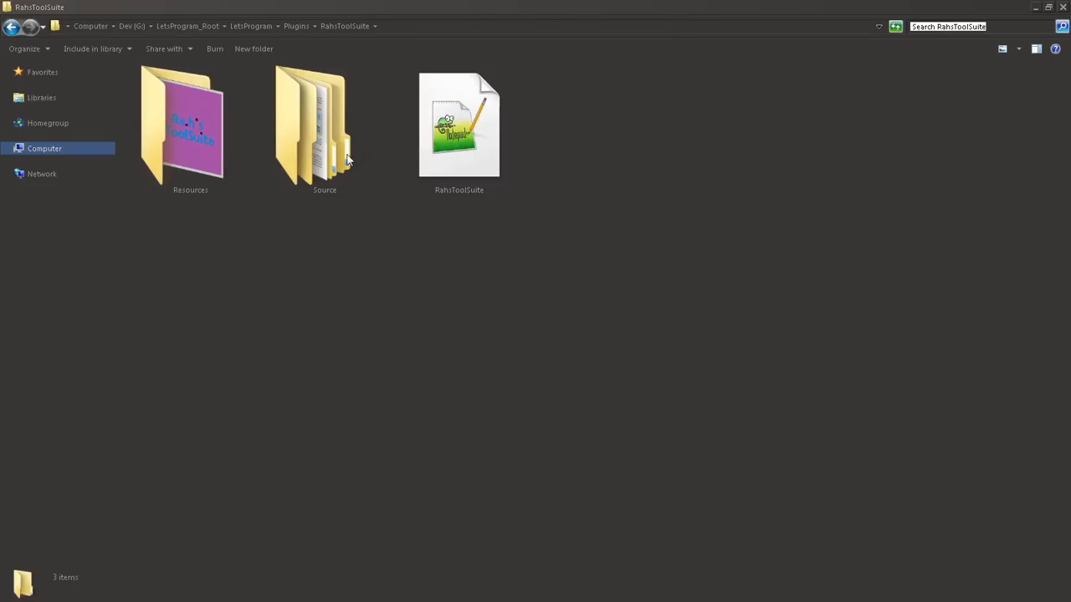
{"action": "mouse_move", "coordinate": [325, 163]}
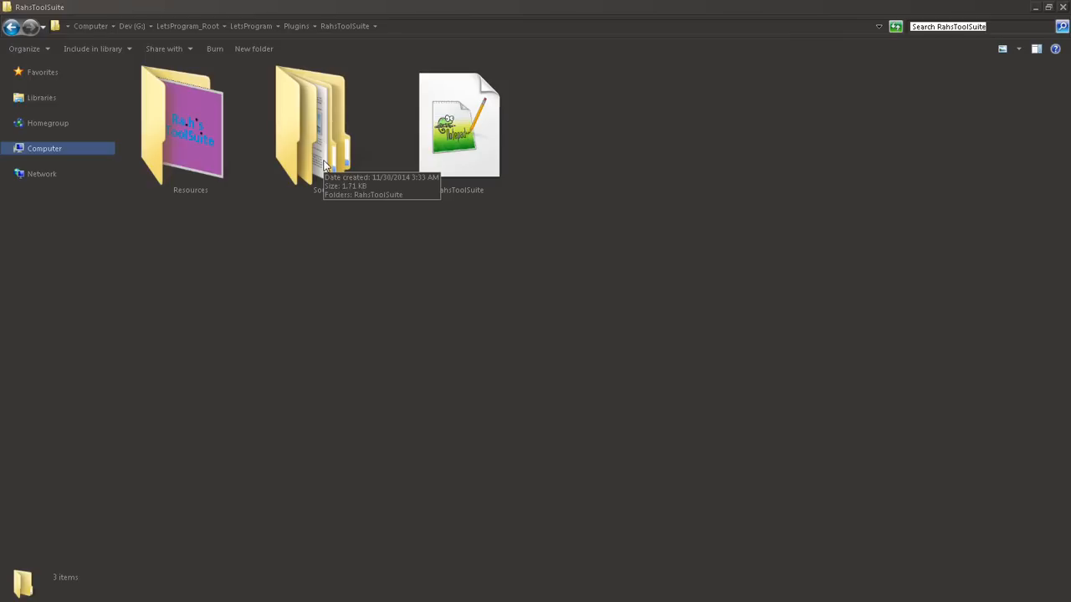
{"action": "left_click", "coordinate": [325, 129]}
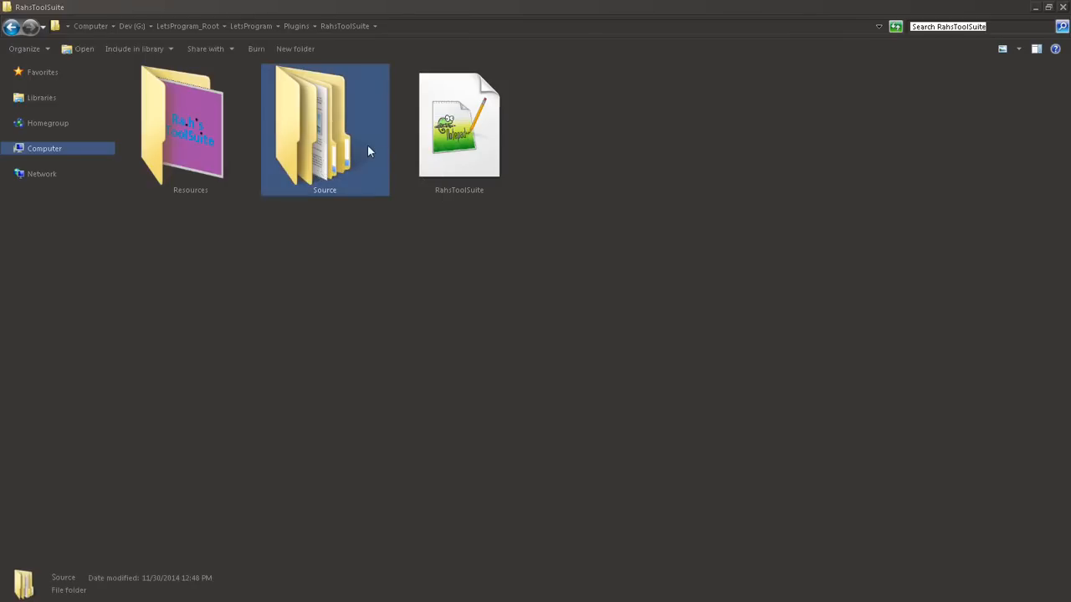
{"action": "double_click", "coordinate": [307, 126]}
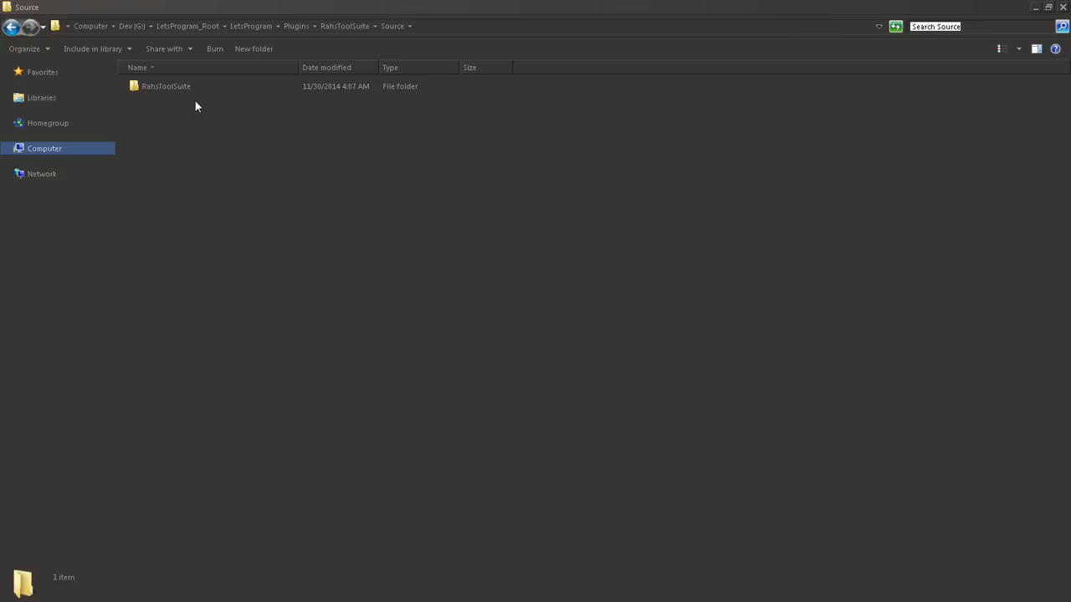
{"action": "double_click", "coordinate": [167, 86]}
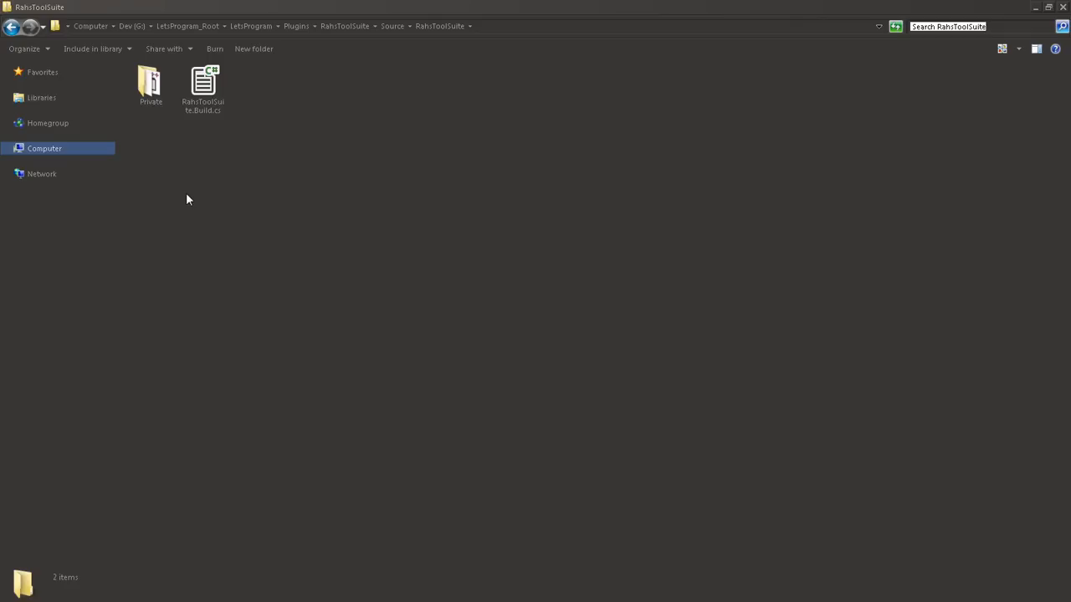
{"action": "right_click", "coordinate": [202, 84]}
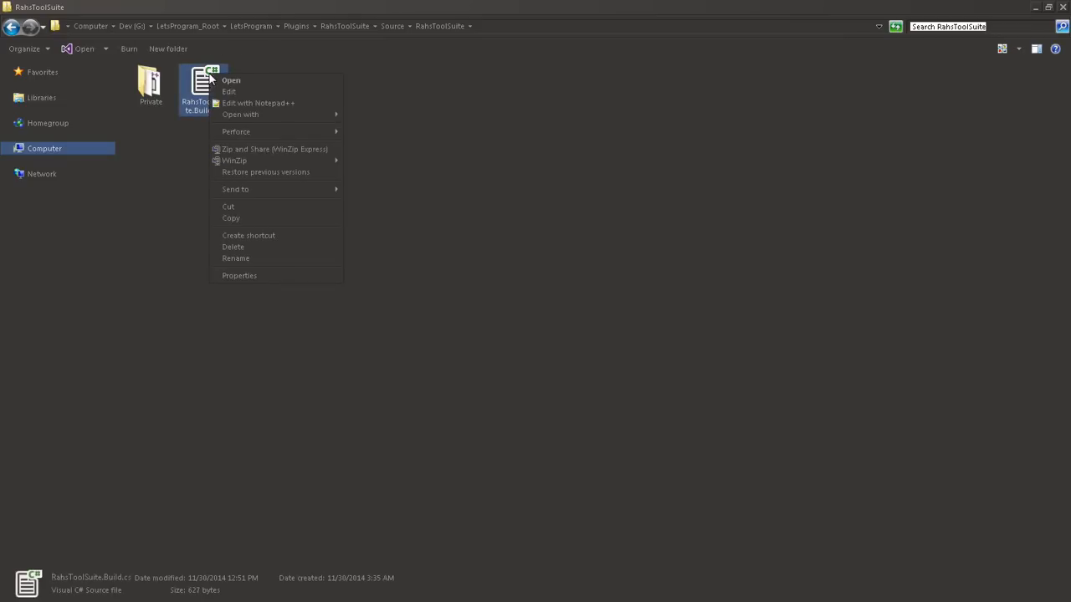
{"action": "left_click", "coordinate": [258, 102]}
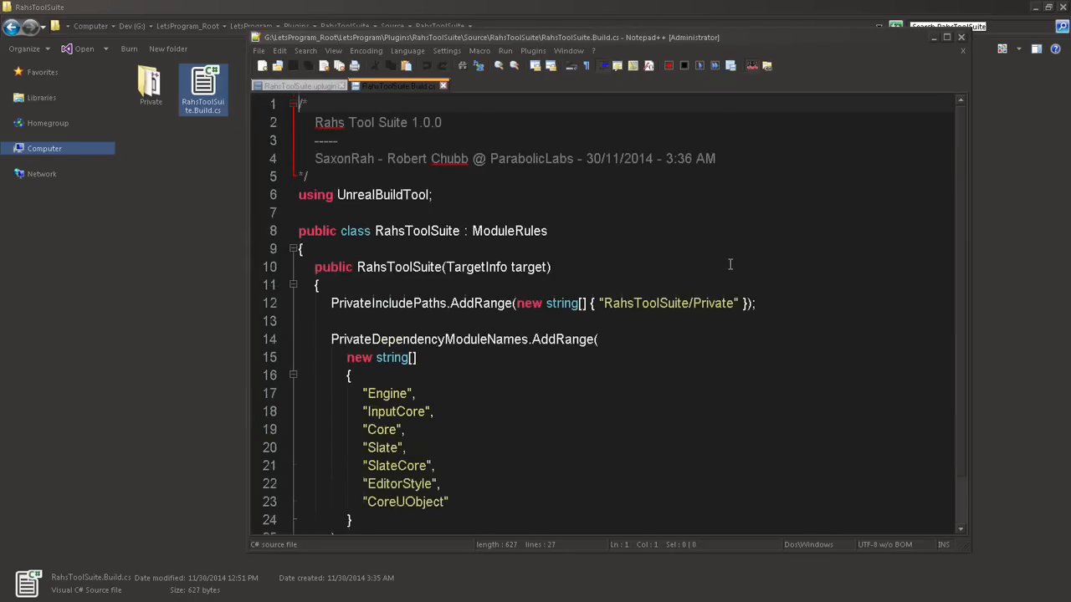
{"action": "scroll", "scroll_direction": "down", "scroll_amount": 3}
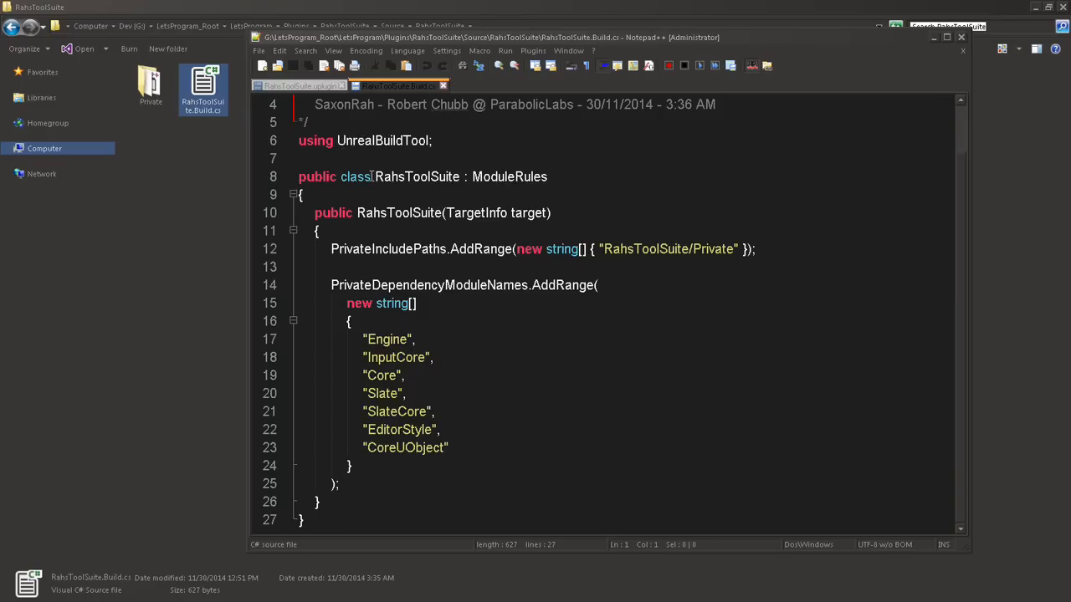
{"action": "double_click", "coordinate": [418, 176]}
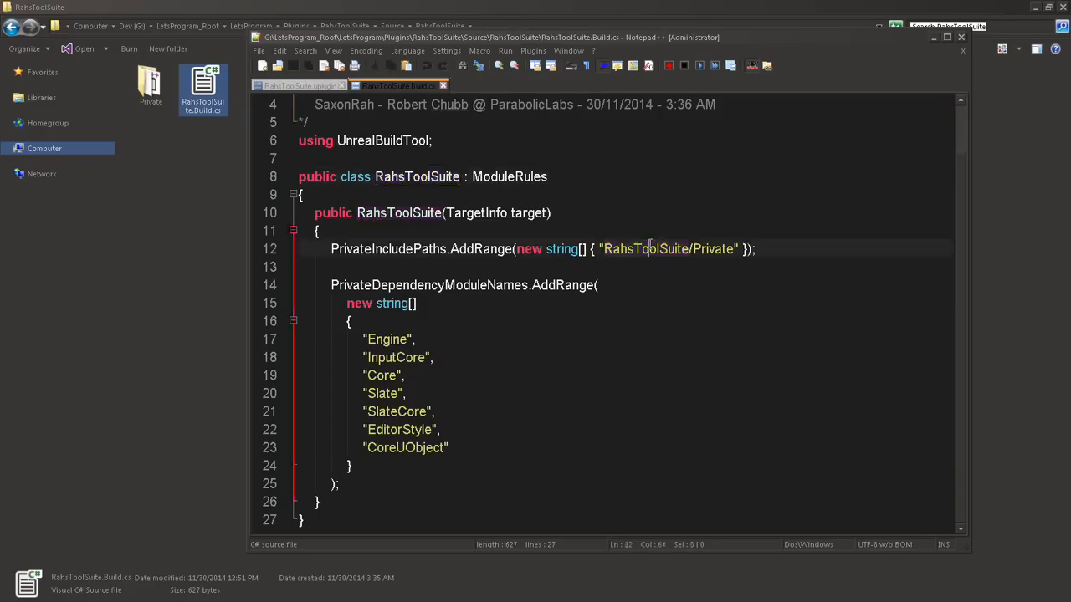
{"action": "double_click", "coordinate": [711, 248]}
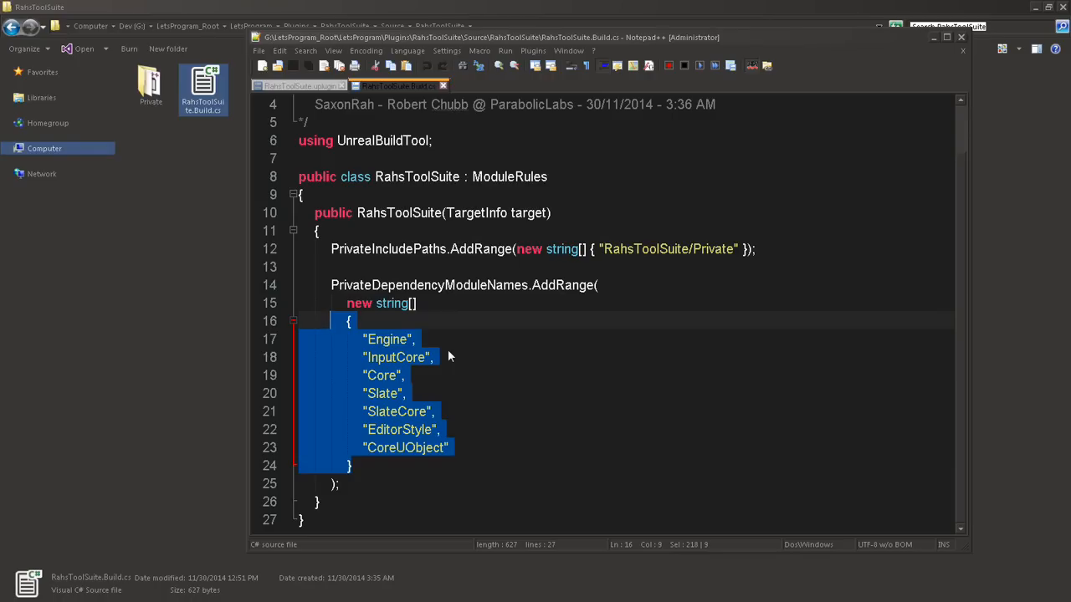
{"action": "mouse_move", "coordinate": [397, 326]}
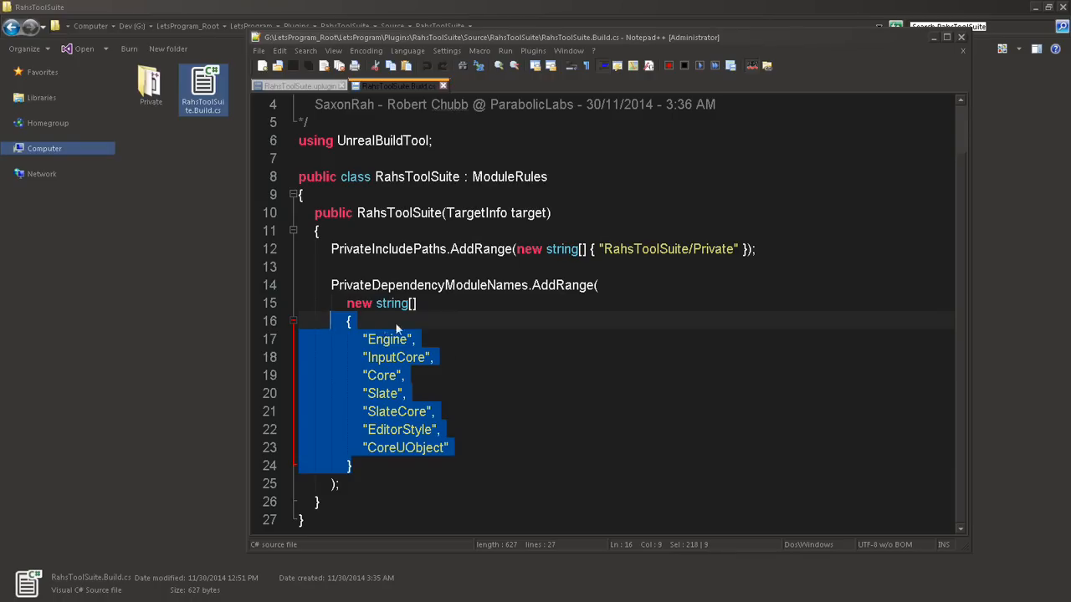
{"action": "mouse_move", "coordinate": [419, 458]}
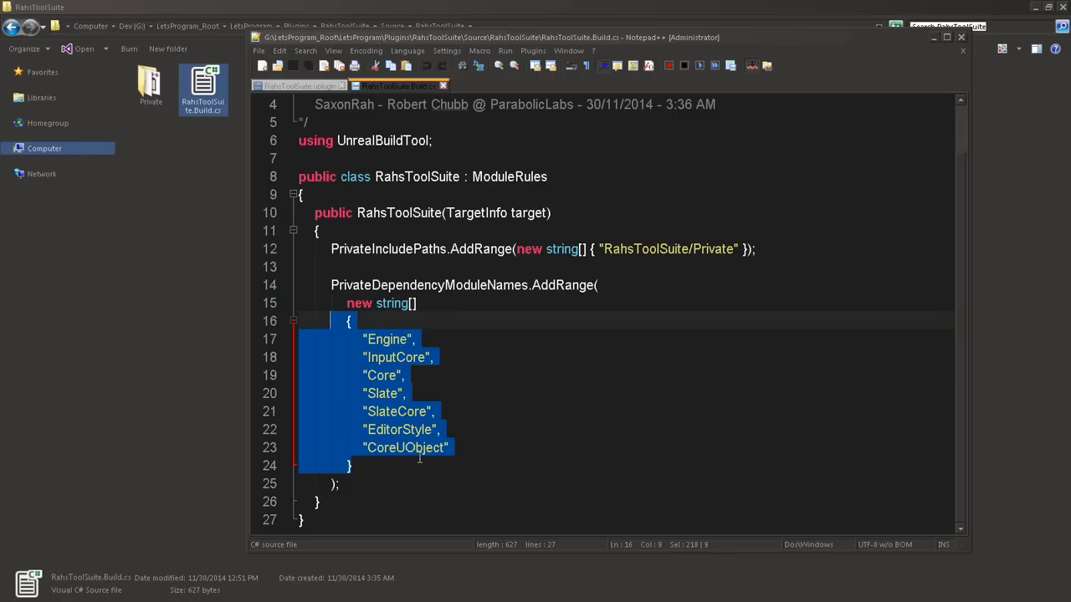
{"action": "mouse_move", "coordinate": [414, 456]}
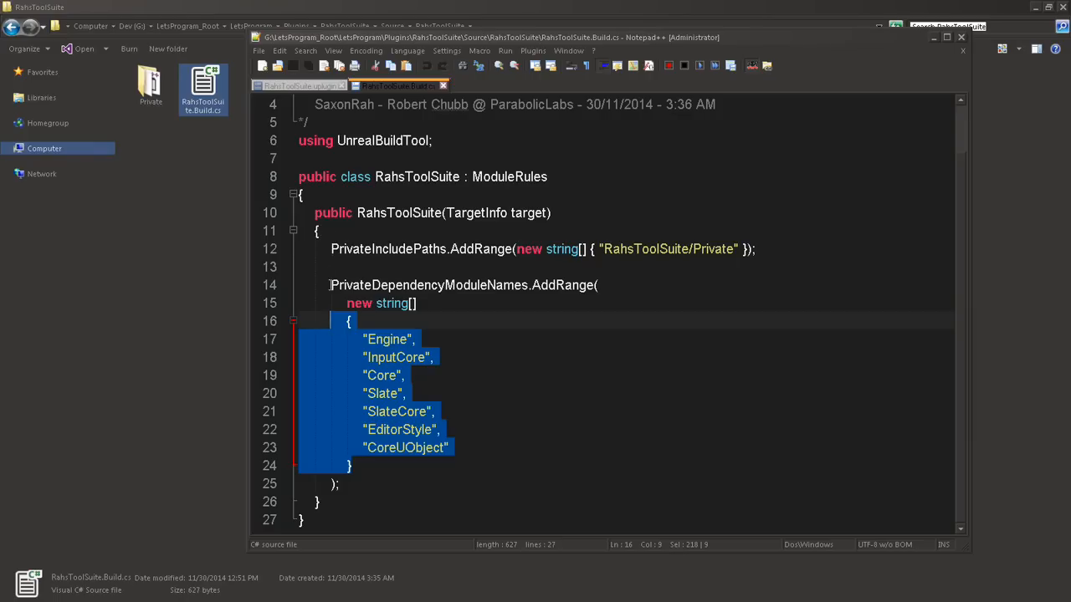
{"action": "mouse_move", "coordinate": [399, 86]}
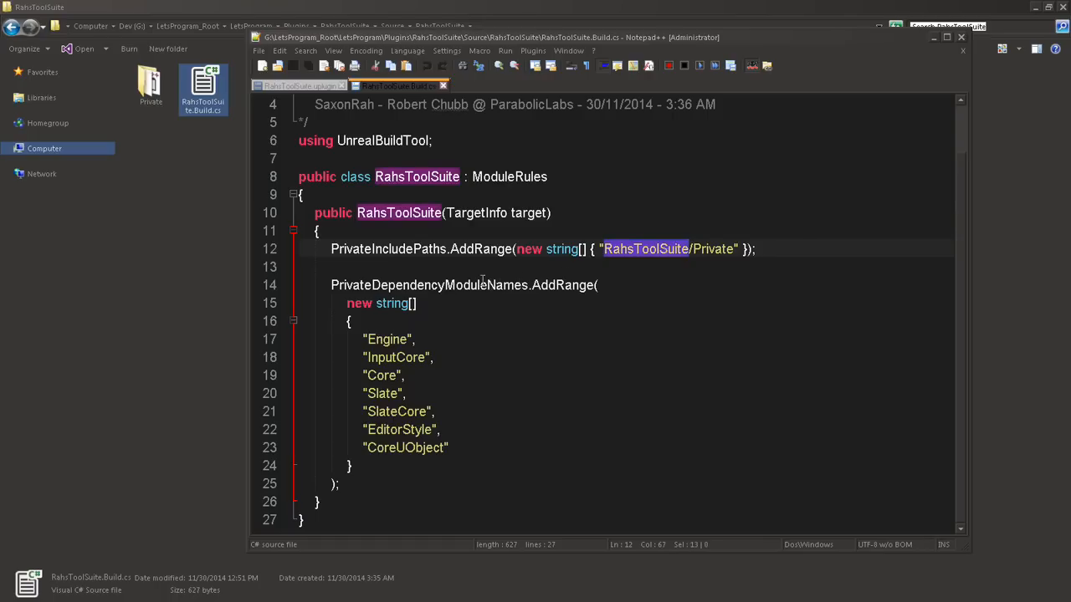
{"action": "mouse_move", "coordinate": [383, 85]}
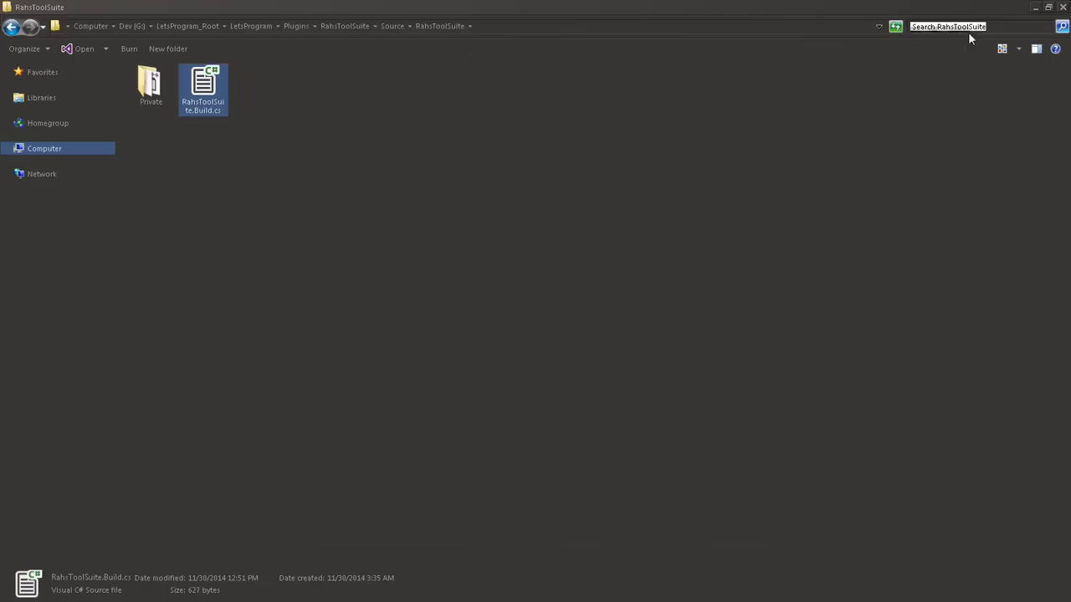
- Close Build.cs and enter the plugin's Private folder with the ToolSuiteModule and ToolSuitePCH files
{"action": "left_click", "coordinate": [535, 176]}
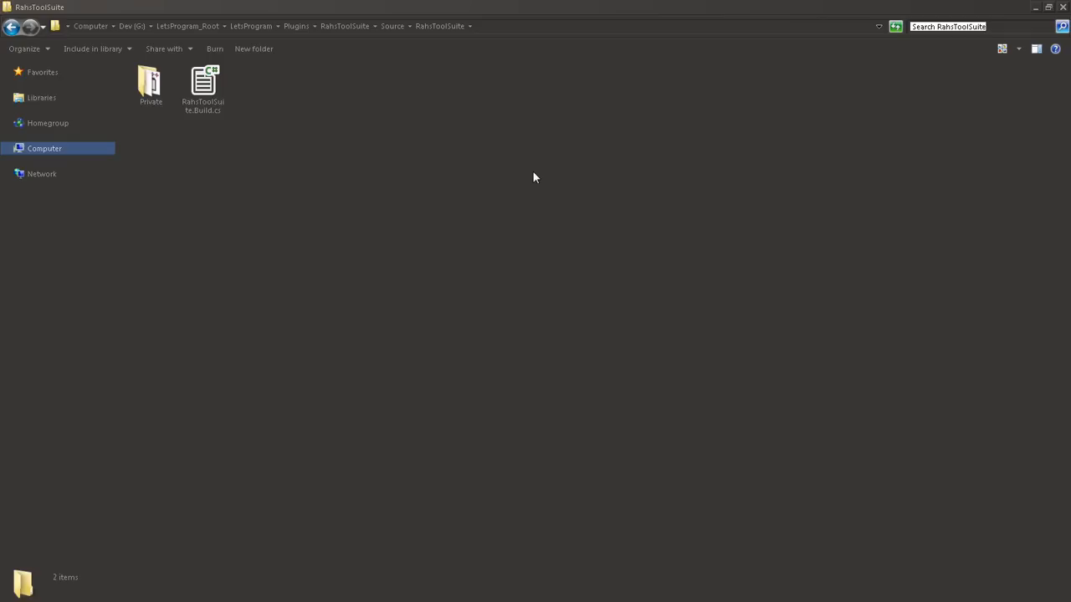
{"action": "double_click", "coordinate": [150, 84]}
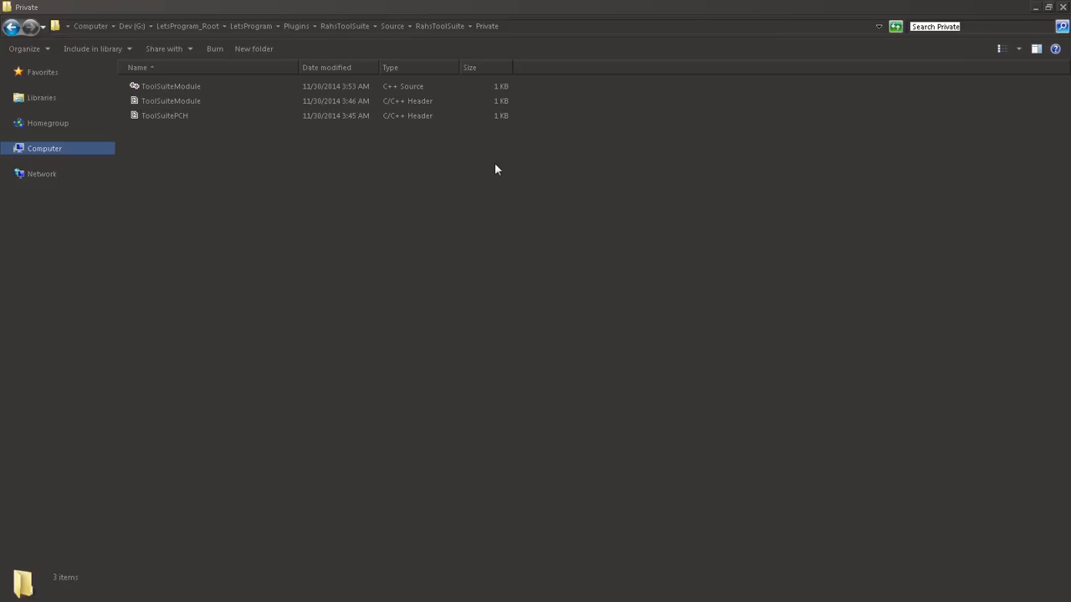
{"action": "mouse_move", "coordinate": [501, 162]}
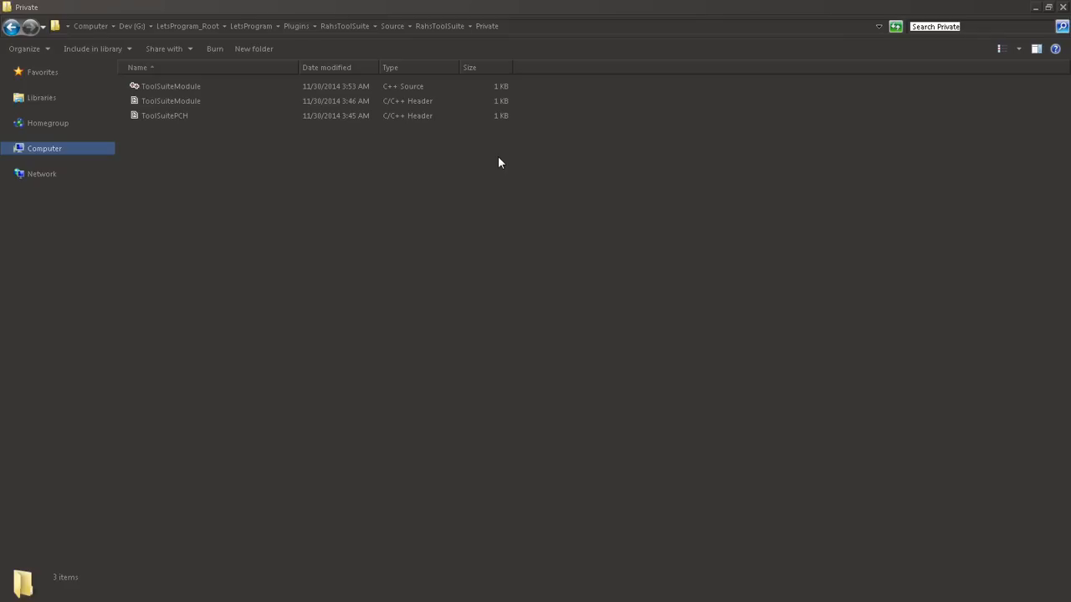
{"action": "mouse_move", "coordinate": [390, 124]}
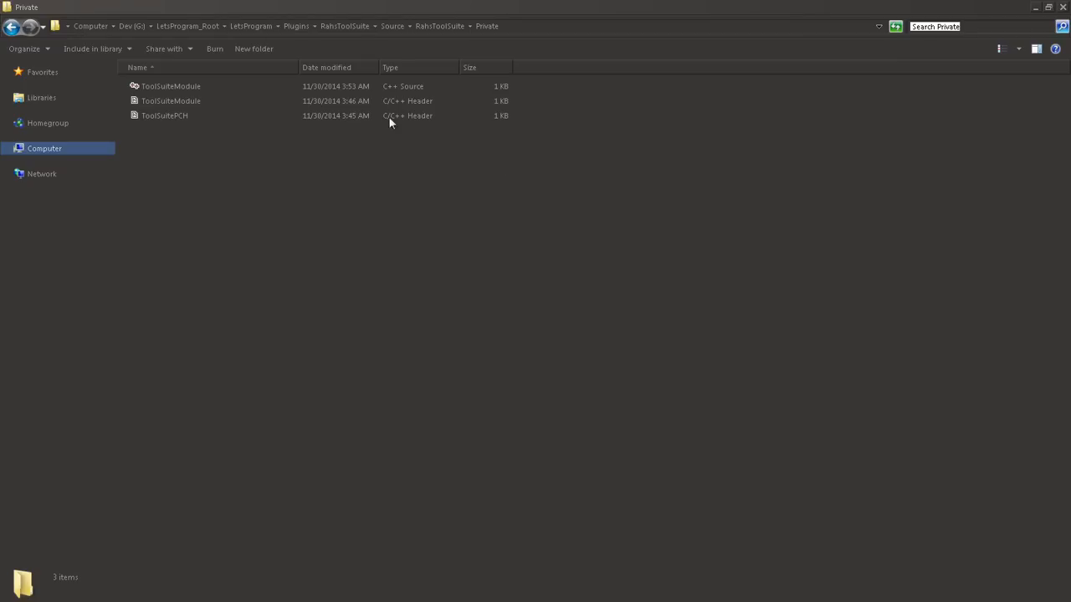
{"action": "right_click", "coordinate": [164, 116]}
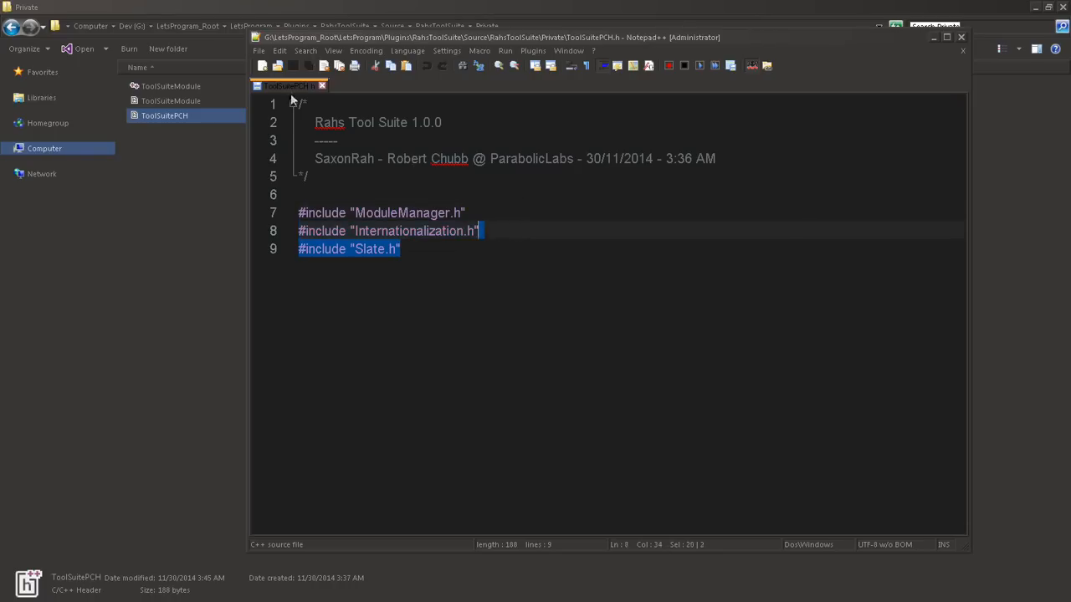
{"action": "mouse_move", "coordinate": [323, 90]}
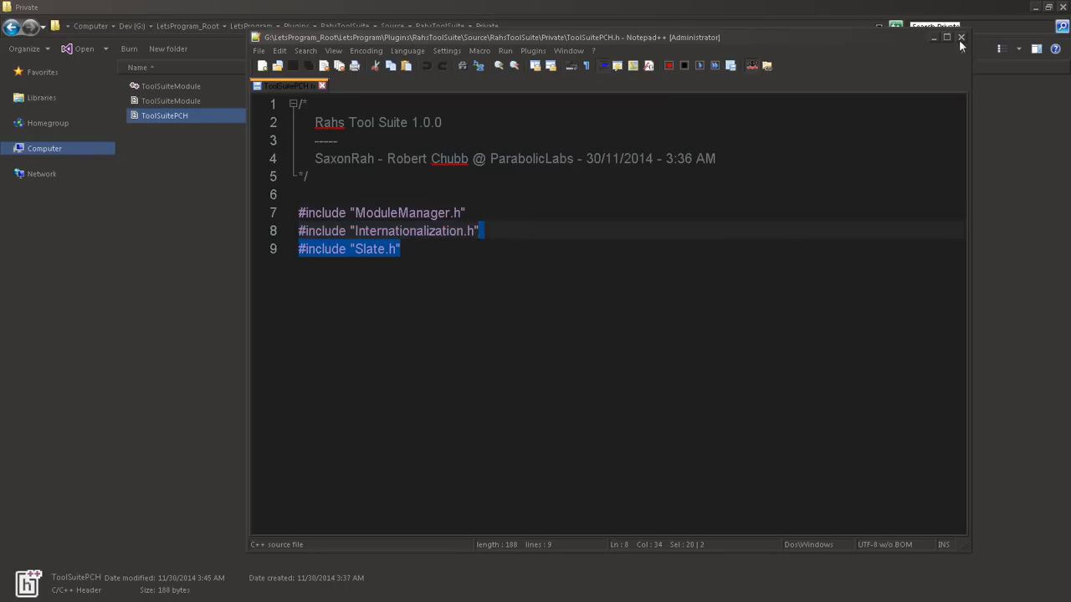
{"action": "left_click", "coordinate": [958, 38]}
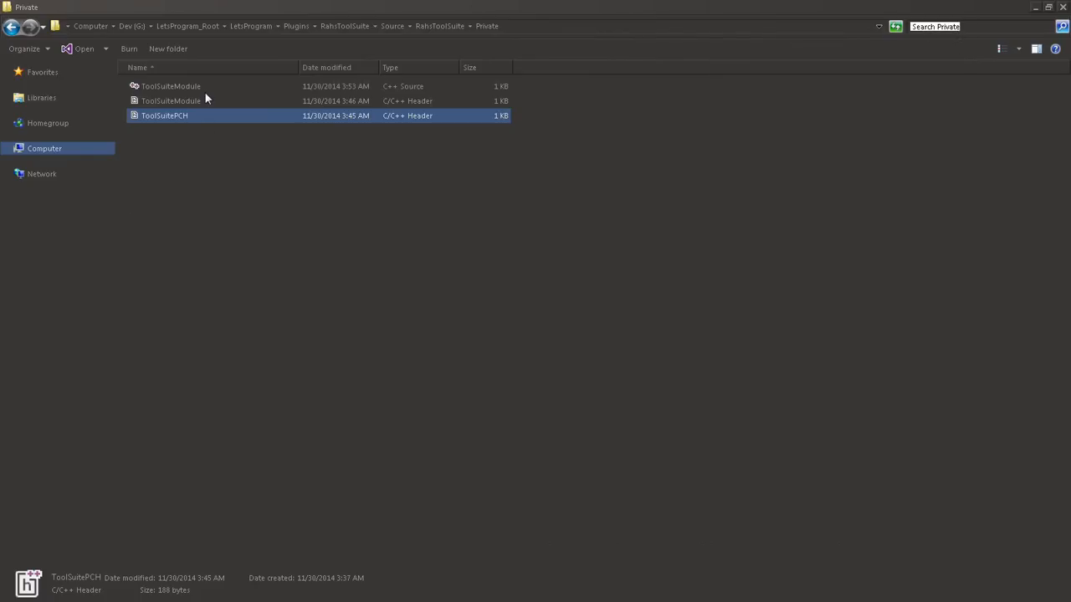
{"action": "mouse_move", "coordinate": [193, 106]}
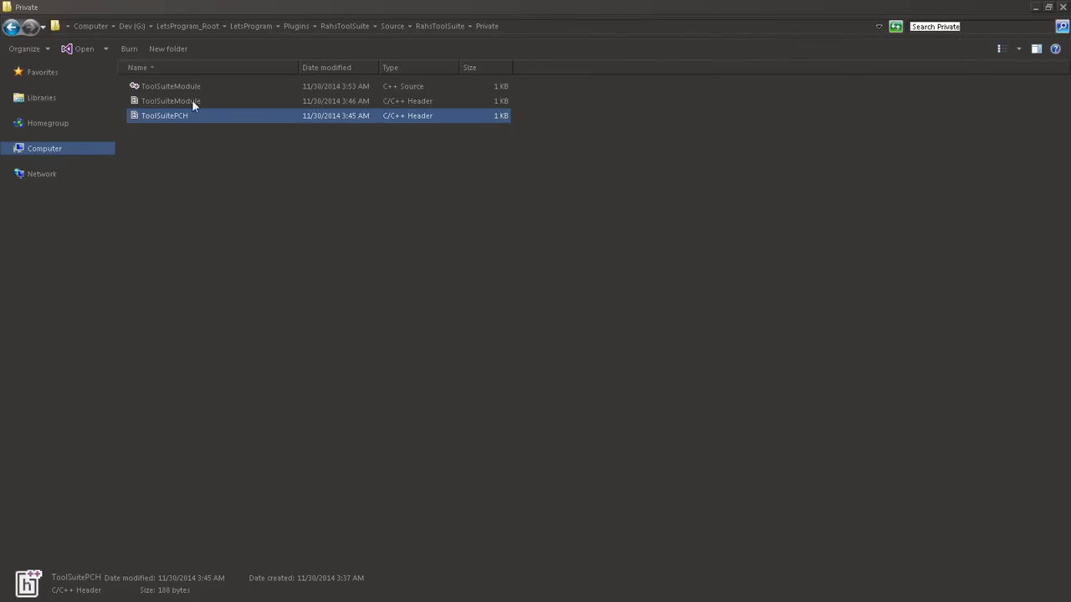
{"action": "right_click", "coordinate": [170, 100]}
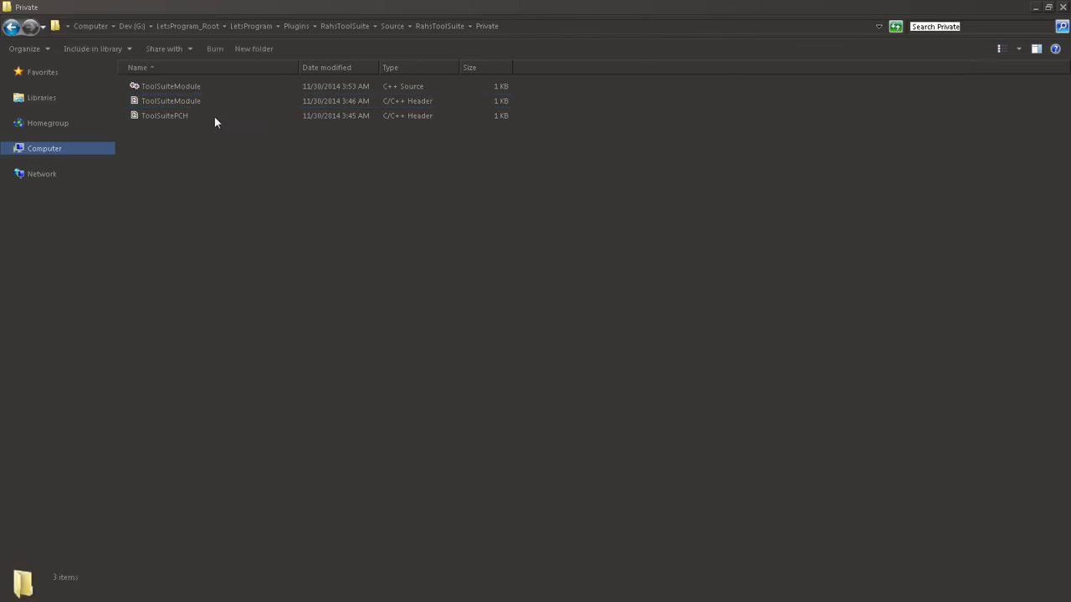
{"action": "left_click", "coordinate": [170, 101]}
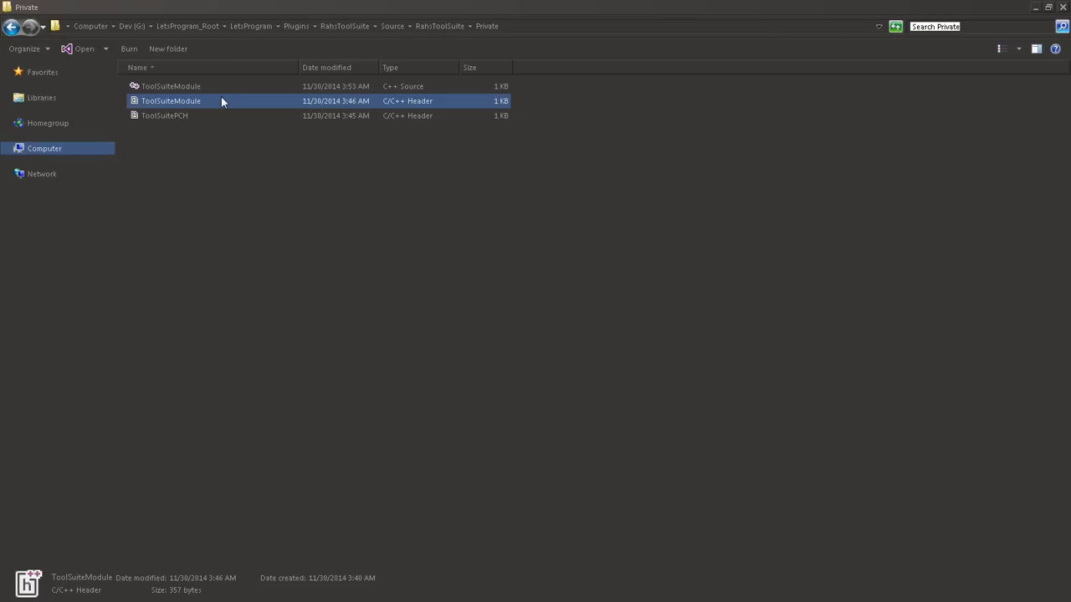
{"action": "right_click", "coordinate": [171, 100]}
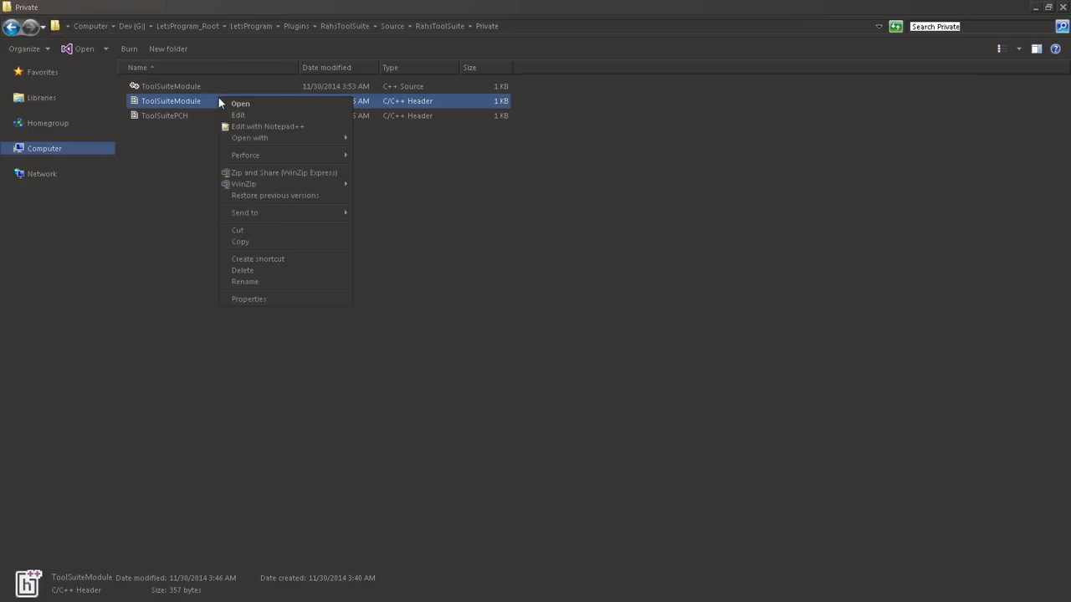
{"action": "left_click", "coordinate": [266, 127]}
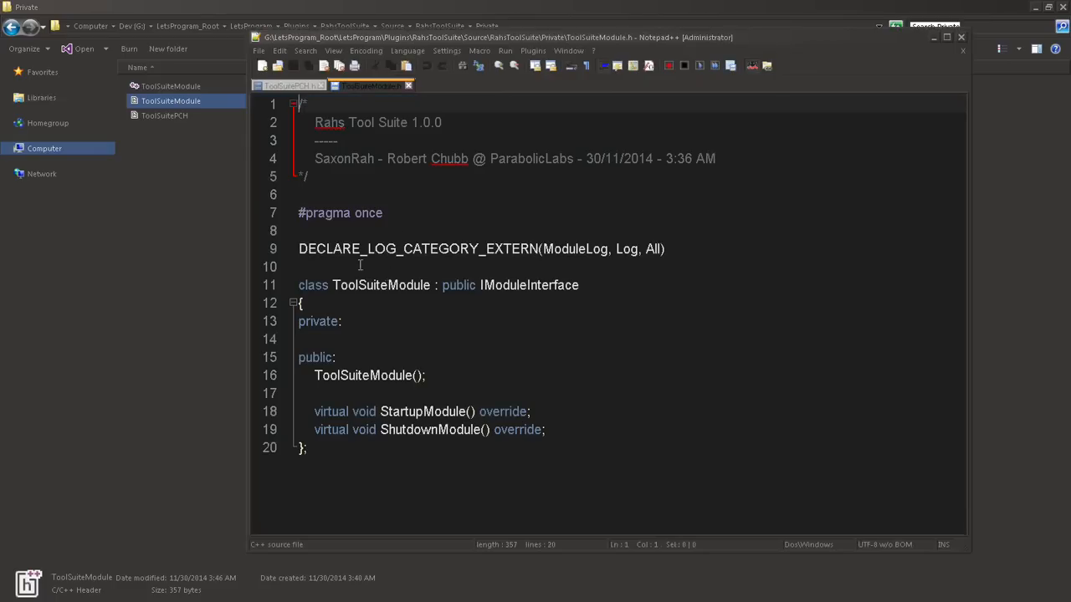
{"action": "mouse_move", "coordinate": [414, 311]}
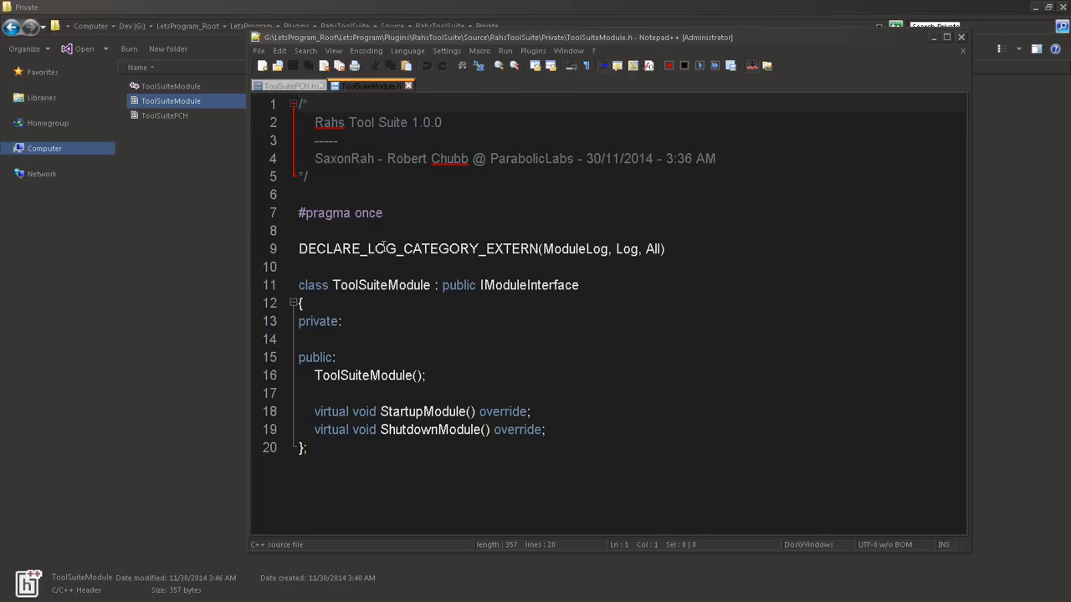
{"action": "mouse_move", "coordinate": [569, 243]}
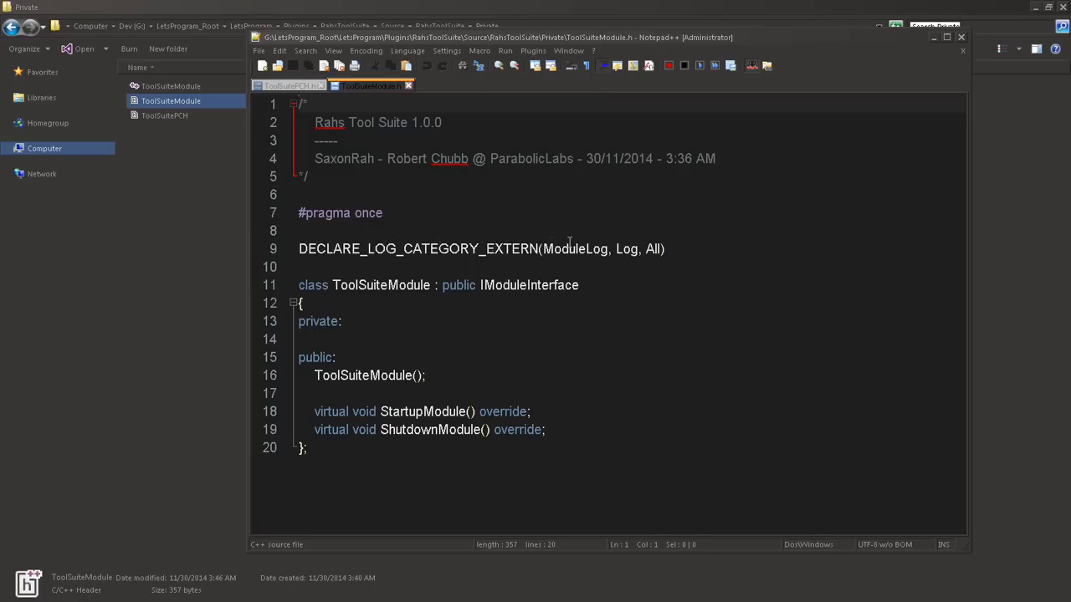
{"action": "double_click", "coordinate": [574, 249]}
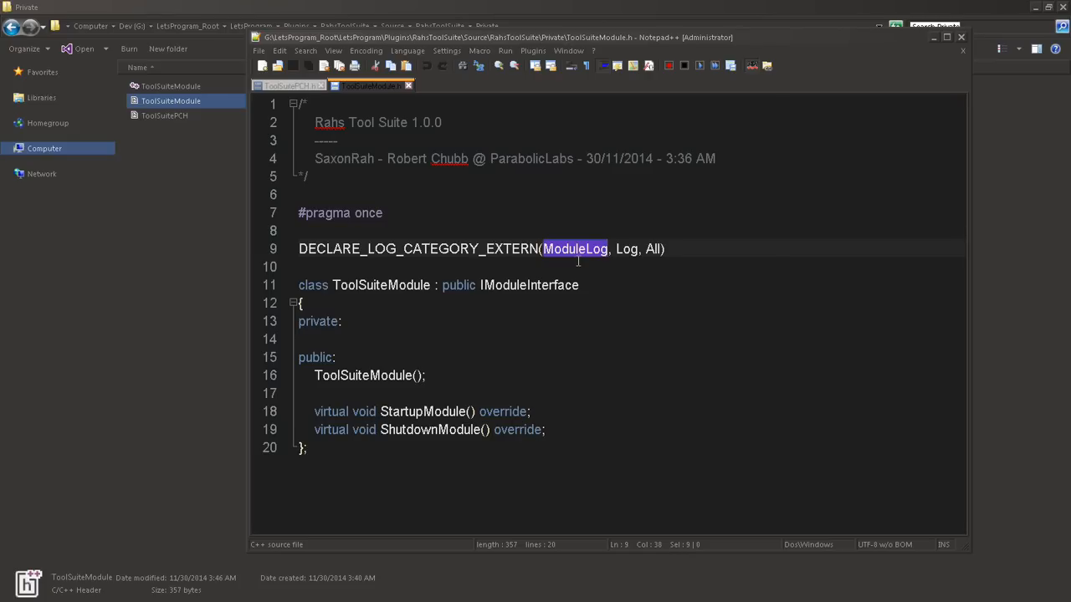
{"action": "double_click", "coordinate": [381, 284]}
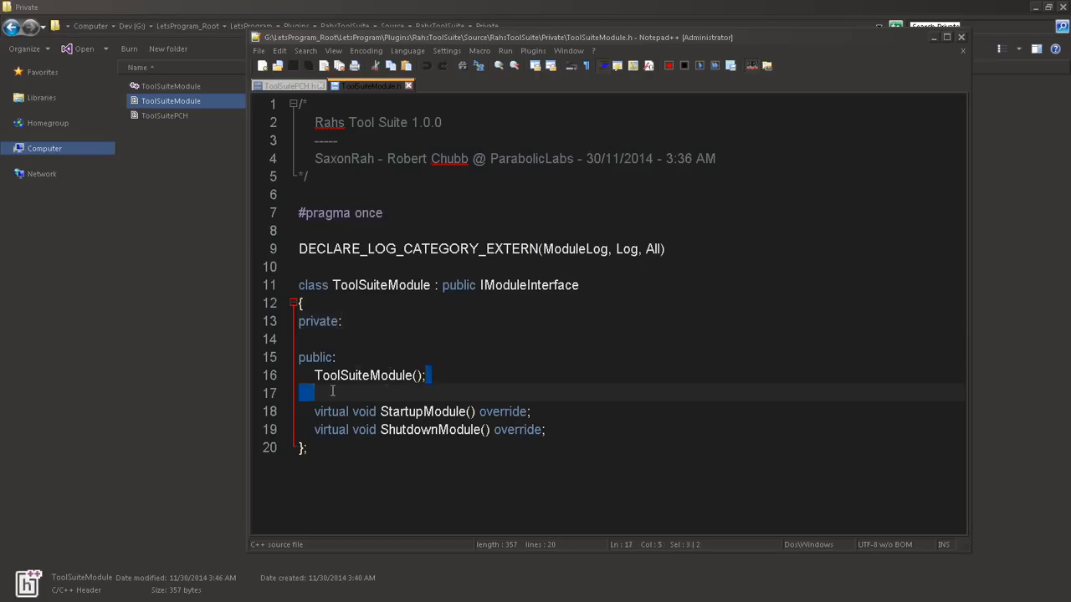
{"action": "left_click_drag", "start_coordinate": [299, 412], "coordinate": [545, 429]}
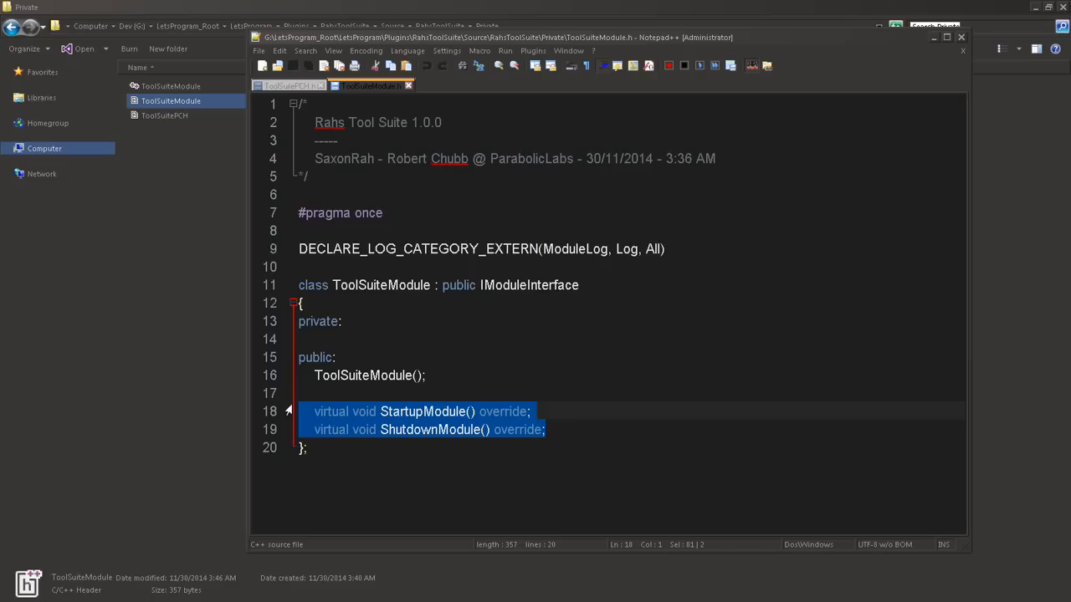
{"action": "mouse_move", "coordinate": [151, 168]}
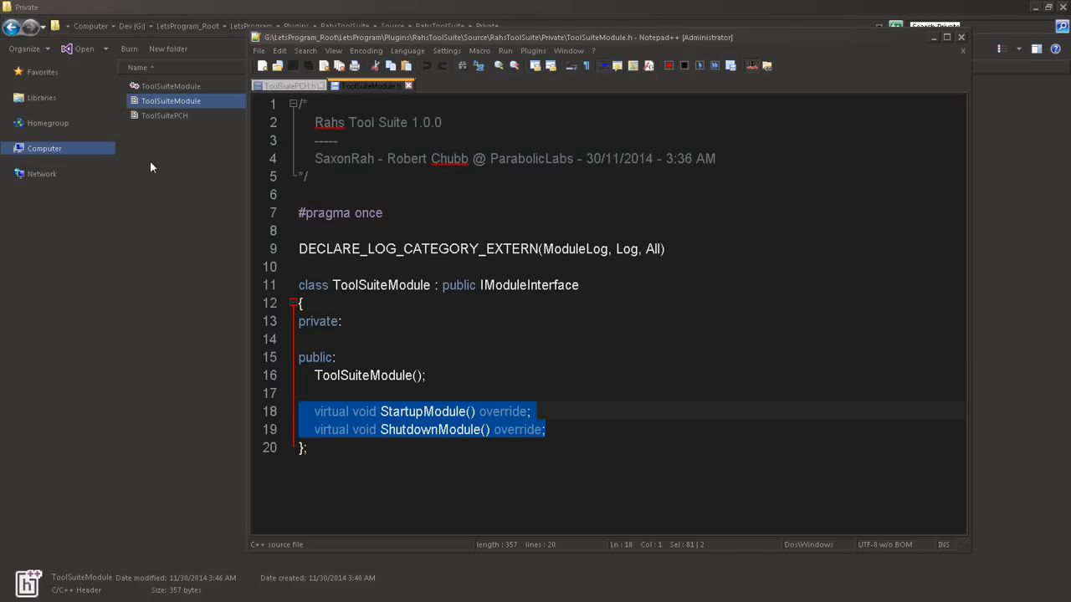
{"action": "mouse_move", "coordinate": [203, 200]}
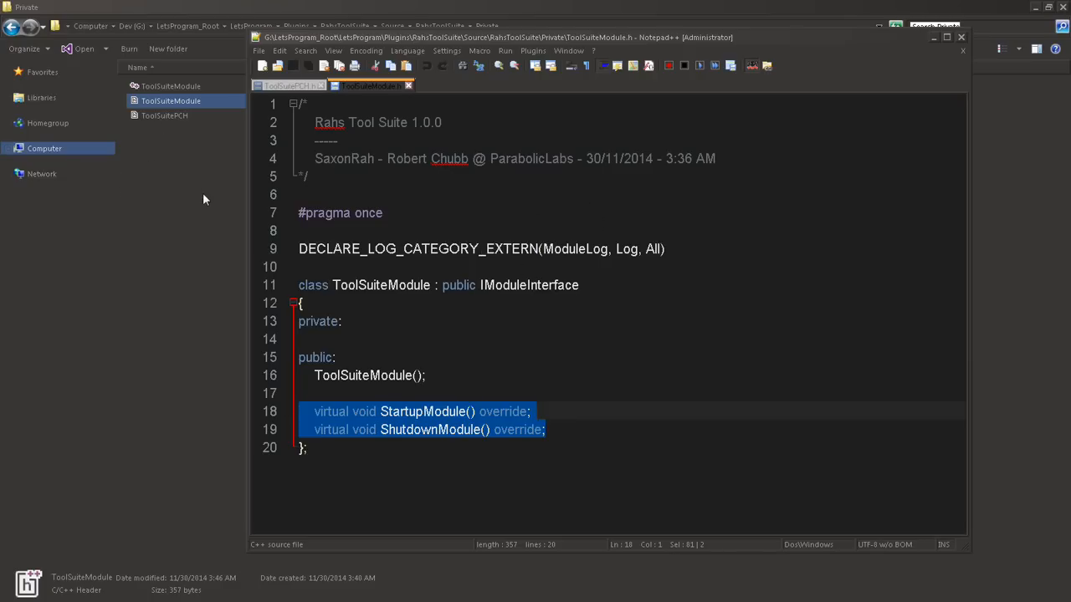
{"action": "mouse_move", "coordinate": [372, 86]}
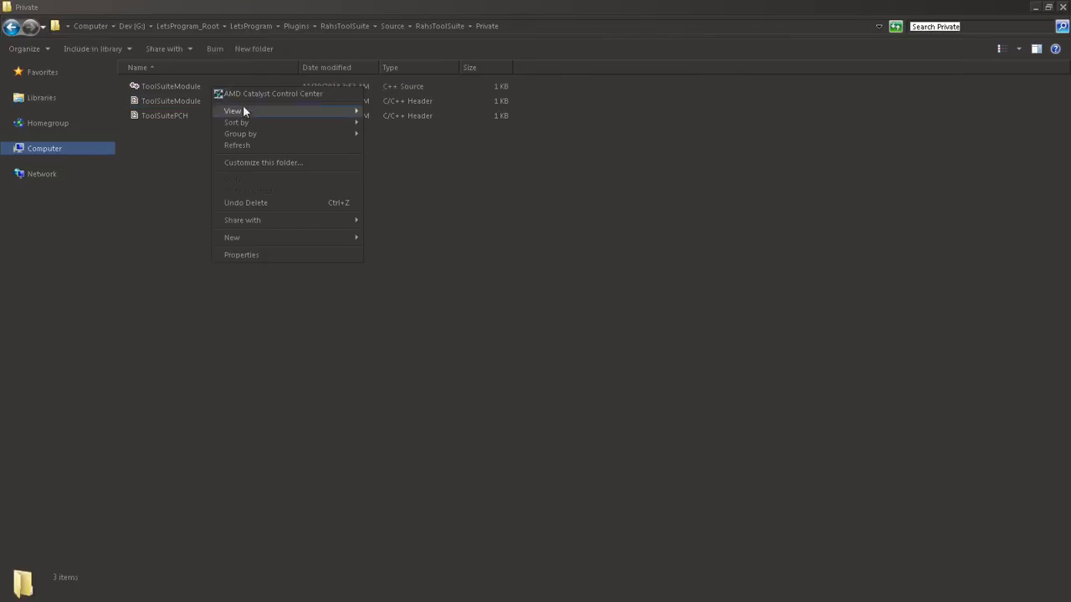
- Open ToolSuiteModule.cpp and its header in Notepad++, returning to the .cpp file
{"action": "double_click", "coordinate": [164, 85]}
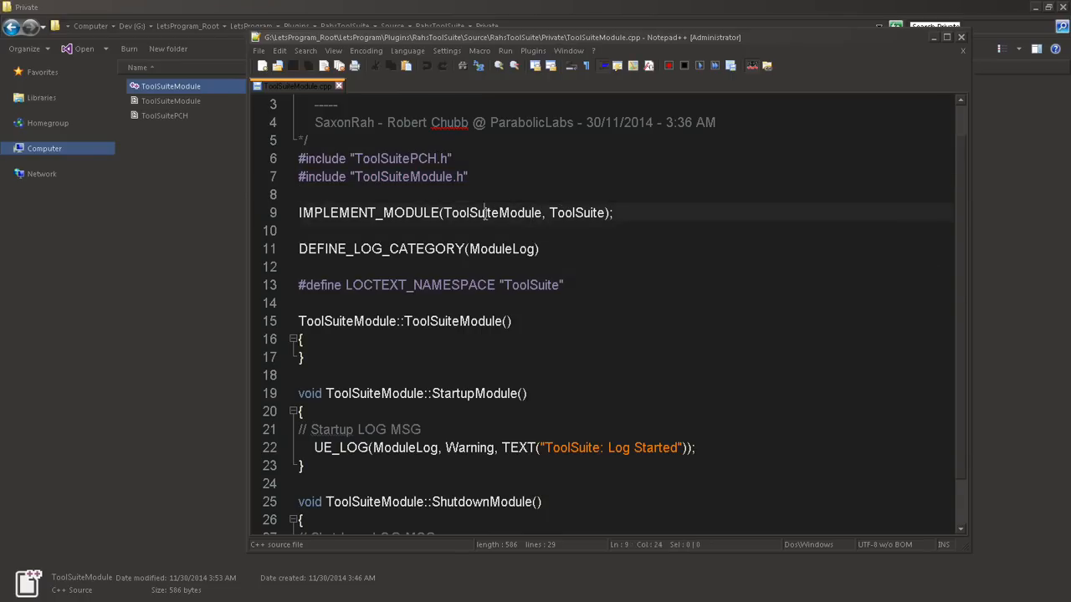
{"action": "double_click", "coordinate": [490, 212]}
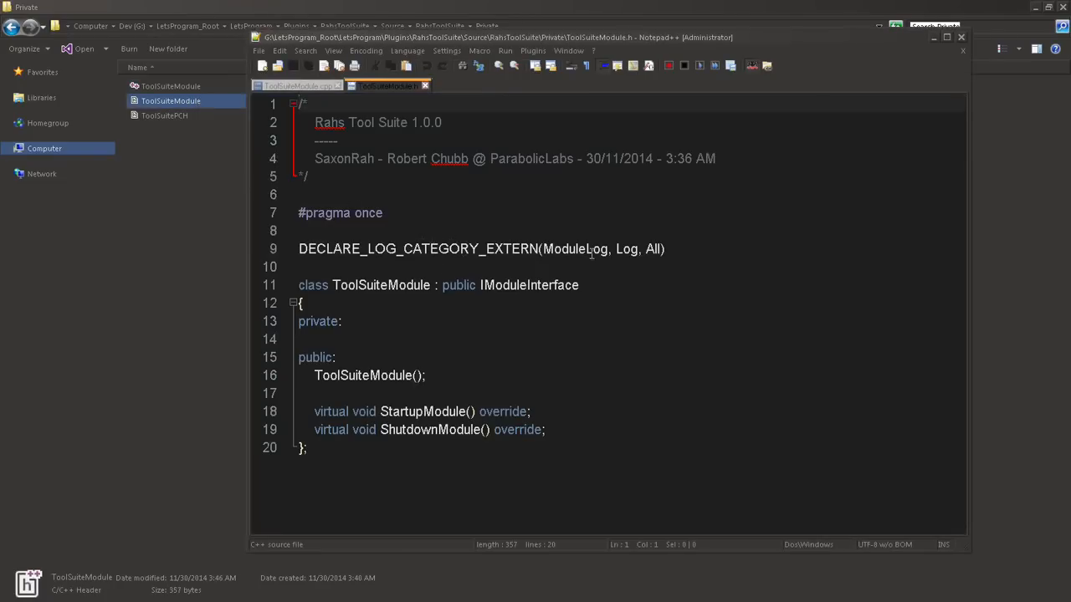
{"action": "left_click", "coordinate": [295, 86]}
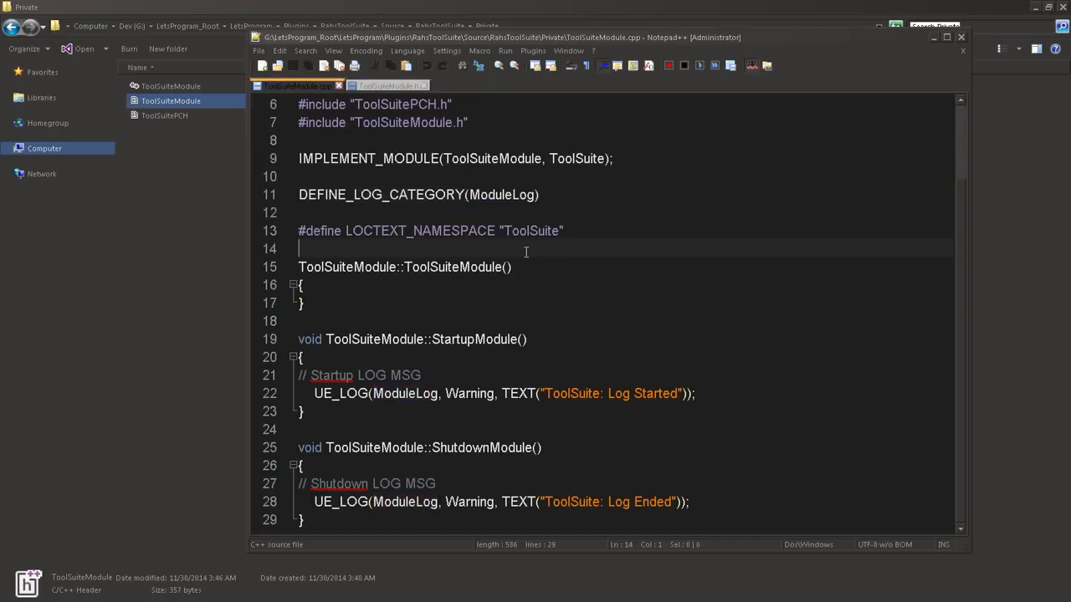
- Replace TEXT with LOCTEXT in the startup and shutdown UE_LOG calls, then save
{"action": "double_click", "coordinate": [419, 230]}
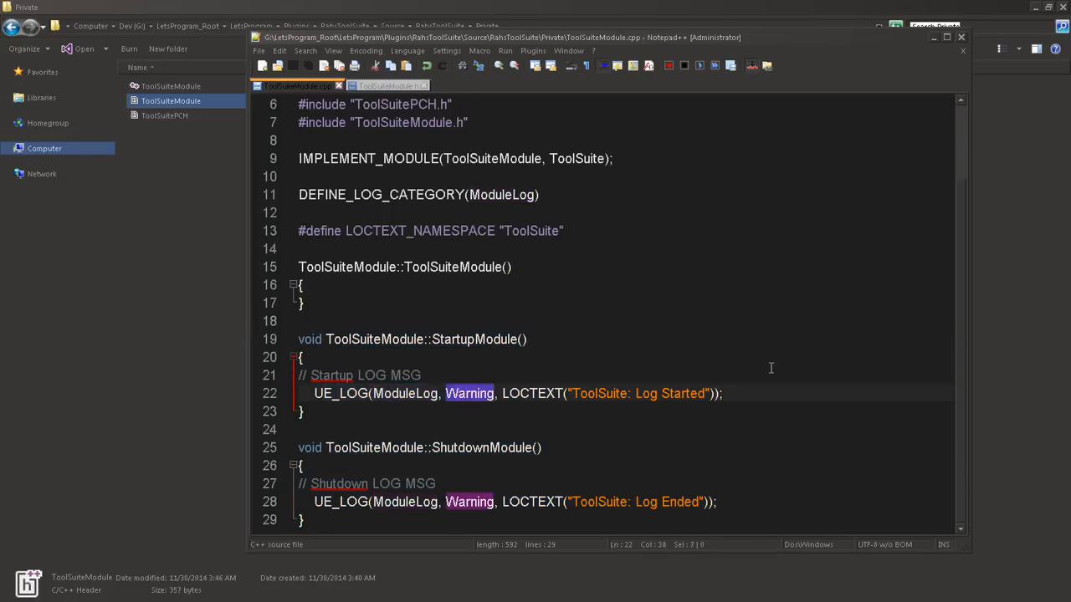
{"action": "left_click_drag", "start_coordinate": [636, 393], "coordinate": [722, 393]}
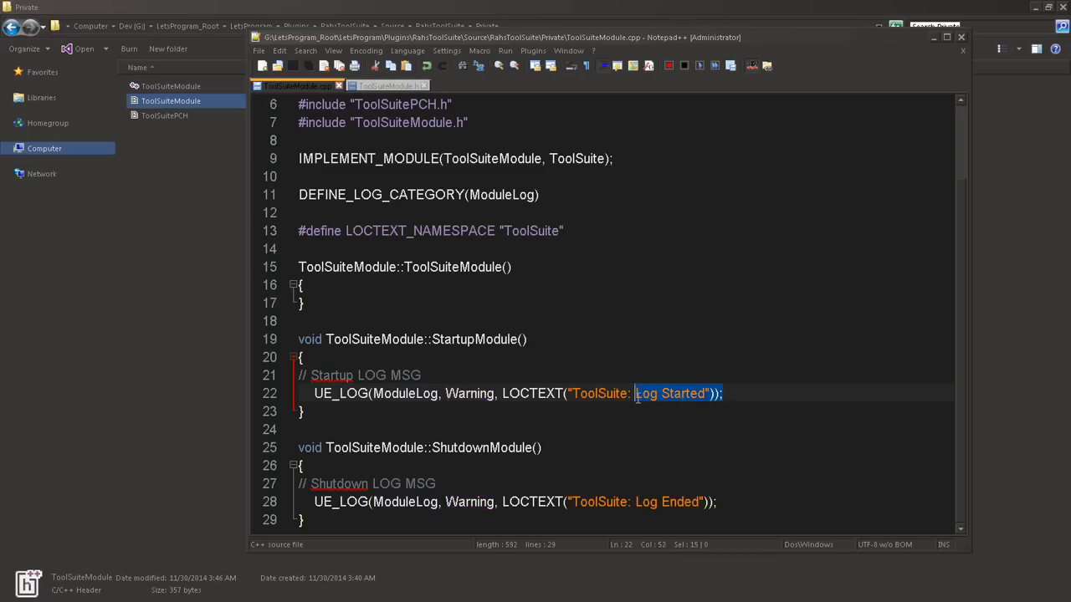
{"action": "left_click", "coordinate": [536, 447]}
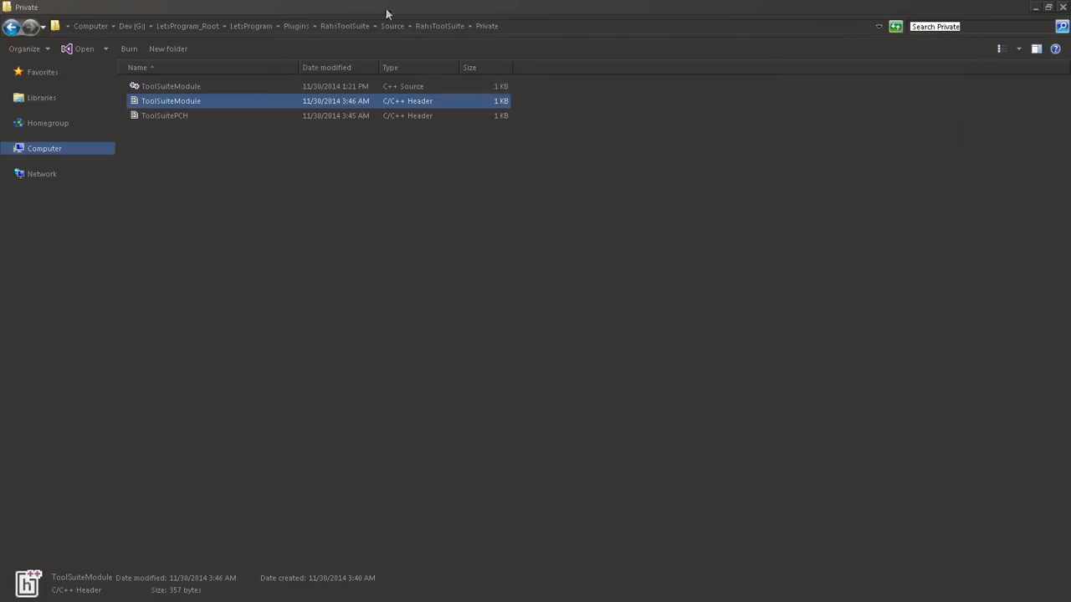
- Return to the LetsProgram folder and launch LetsProgram.sln in Visual Studio 2013
{"action": "left_click", "coordinate": [242, 25]}
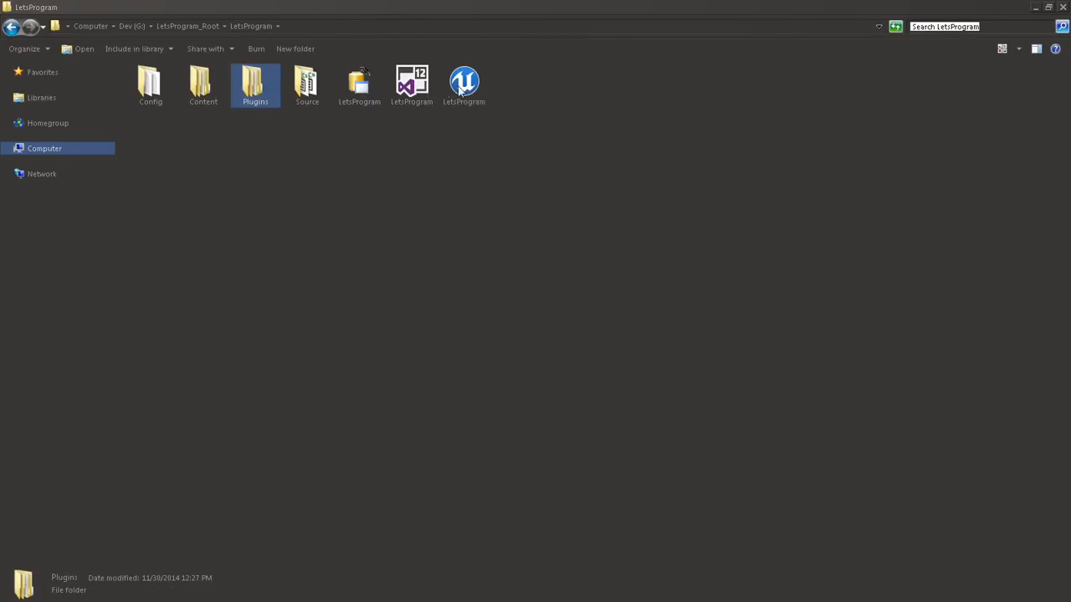
{"action": "double_click", "coordinate": [463, 82]}
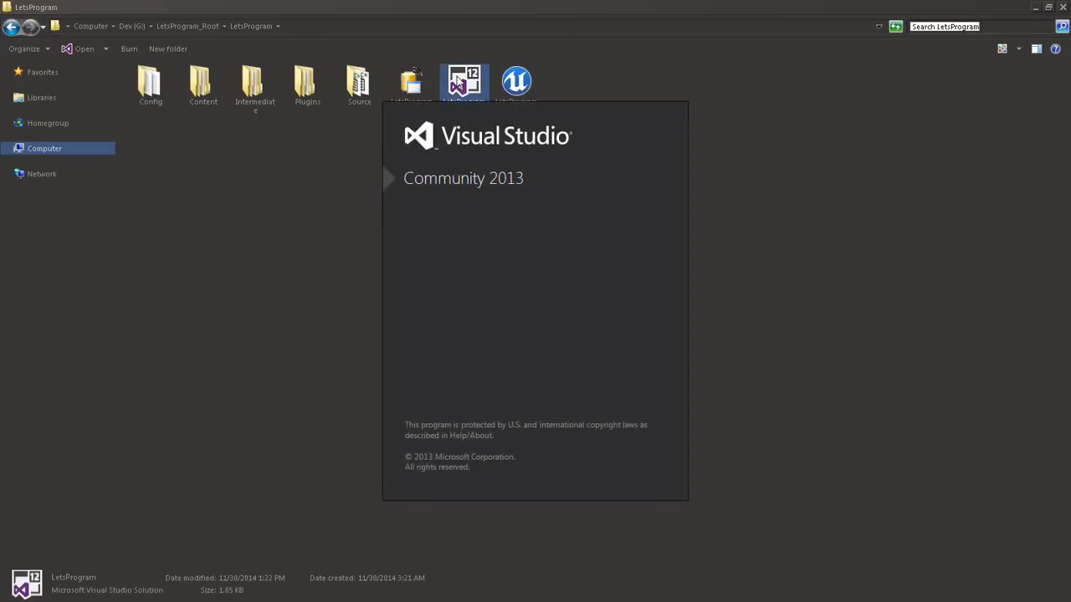
- Build the LetsProgram solution from Solution Explorer, producing LOCTEXT macro errors in ToolSuiteModule.cpp
{"action": "double_click", "coordinate": [465, 81]}
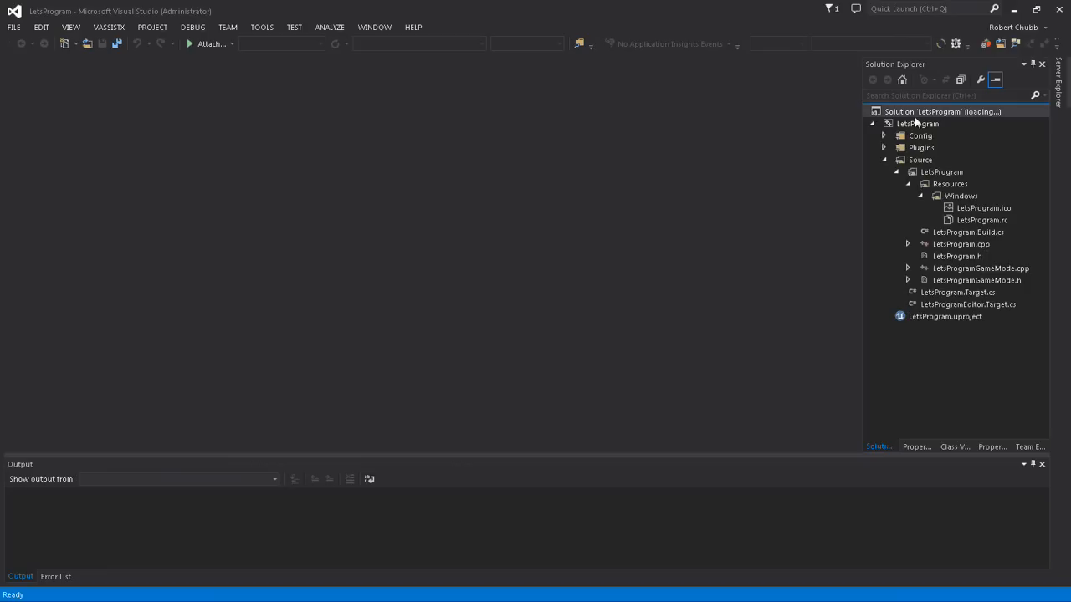
{"action": "right_click", "coordinate": [943, 111]}
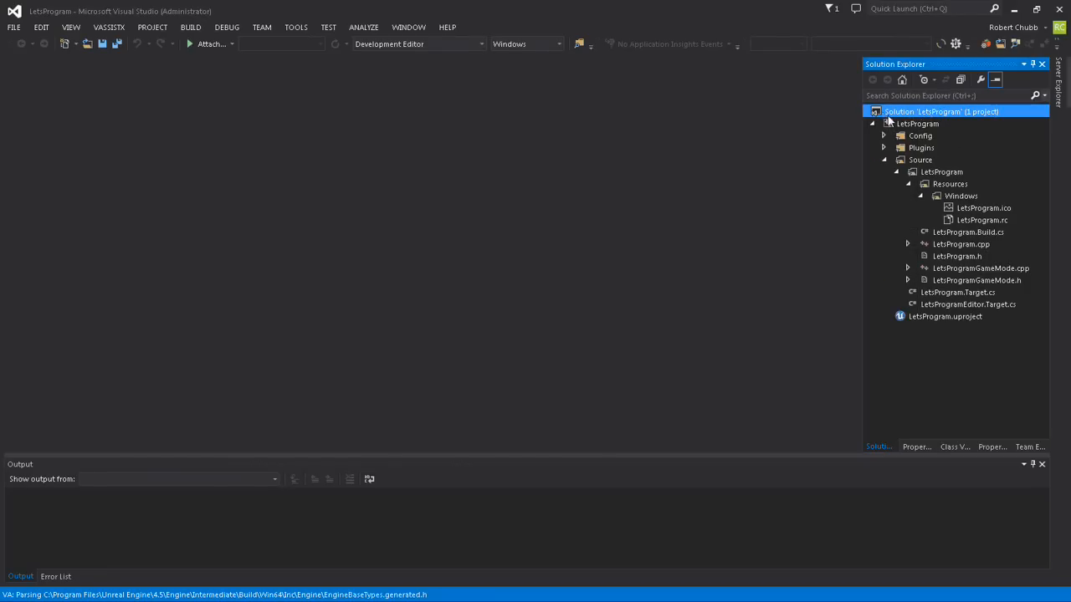
{"action": "right_click", "coordinate": [941, 111]}
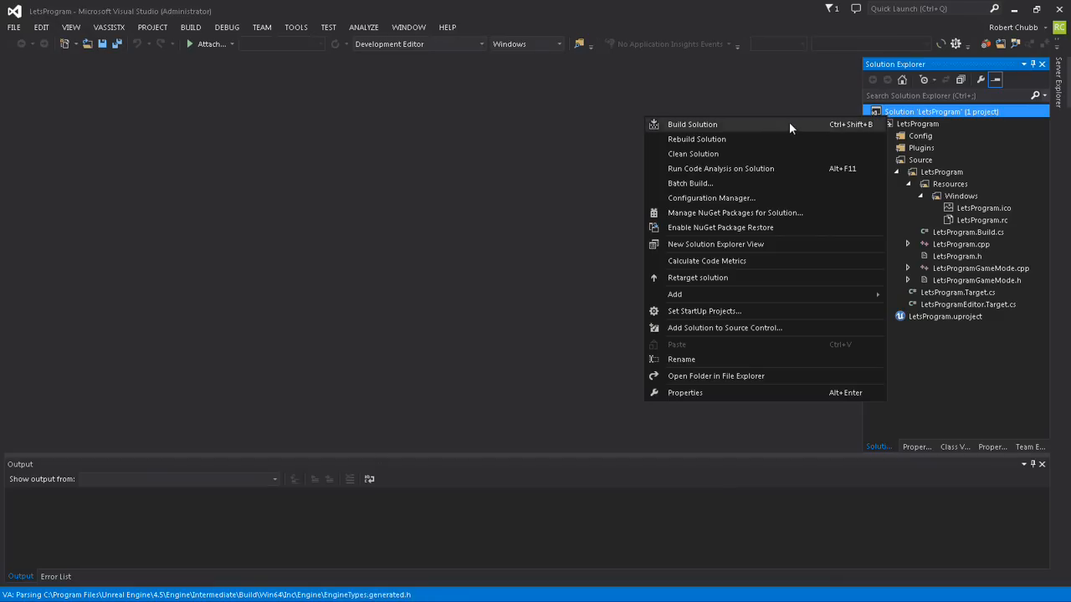
{"action": "left_click", "coordinate": [692, 124]}
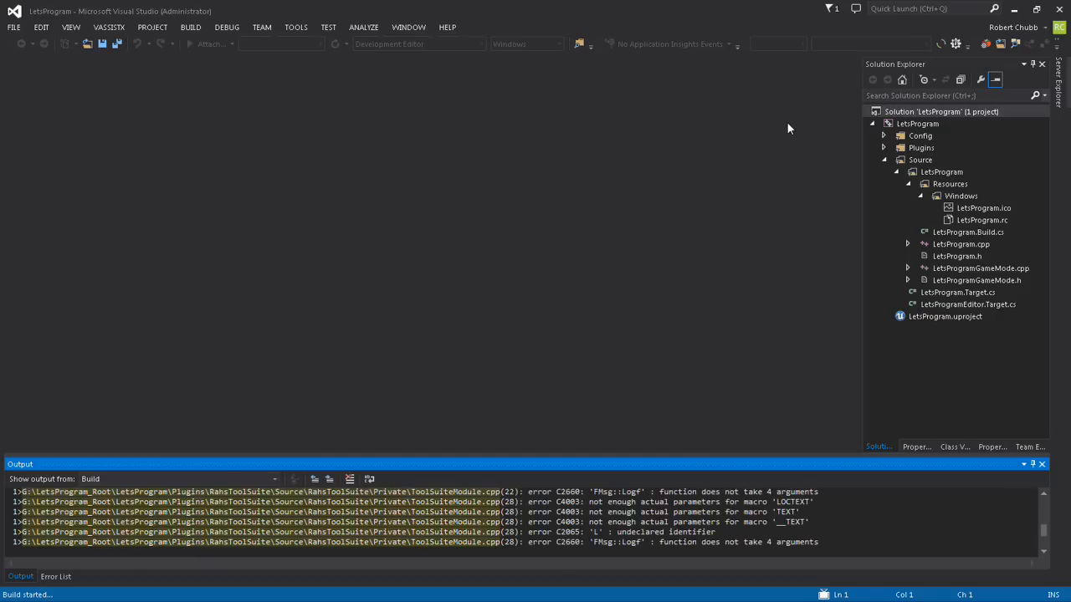
{"action": "mouse_move", "coordinate": [745, 396]}
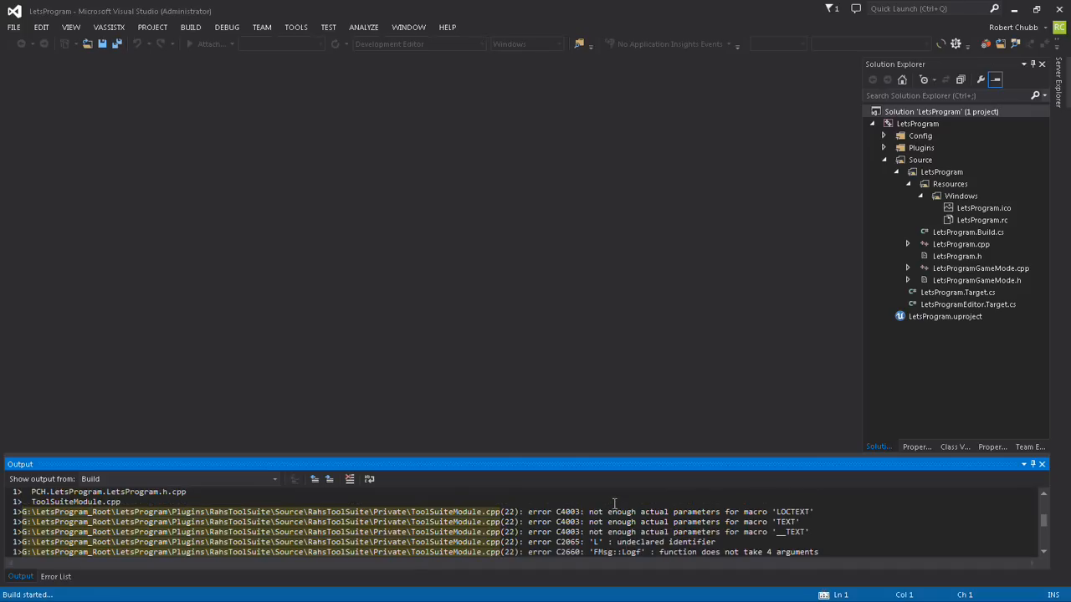
{"action": "mouse_move", "coordinate": [692, 527]}
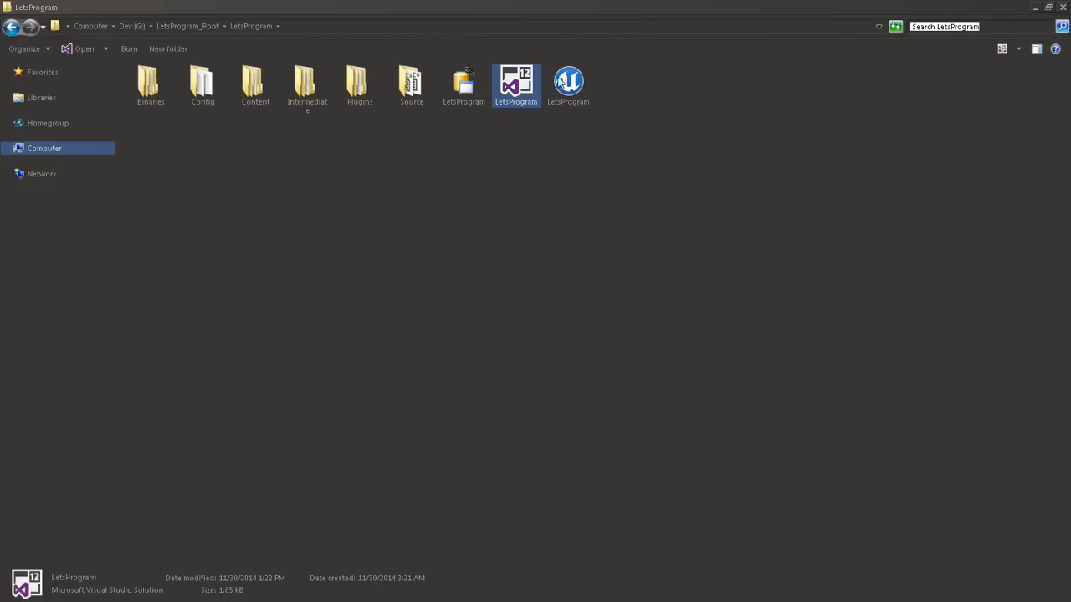
{"action": "double_click", "coordinate": [410, 79]}
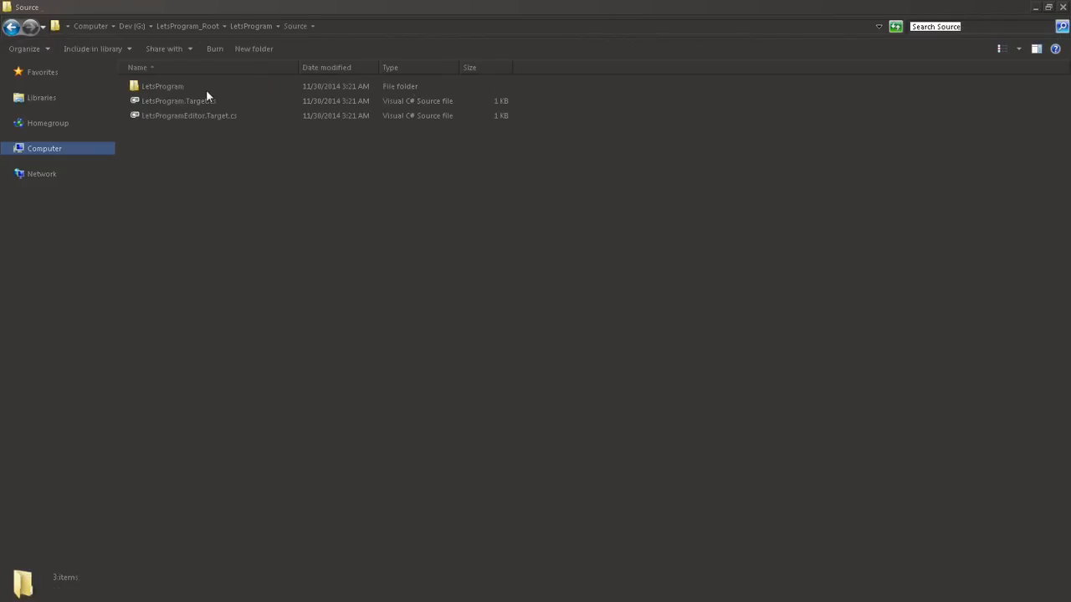
{"action": "left_click", "coordinate": [264, 26]}
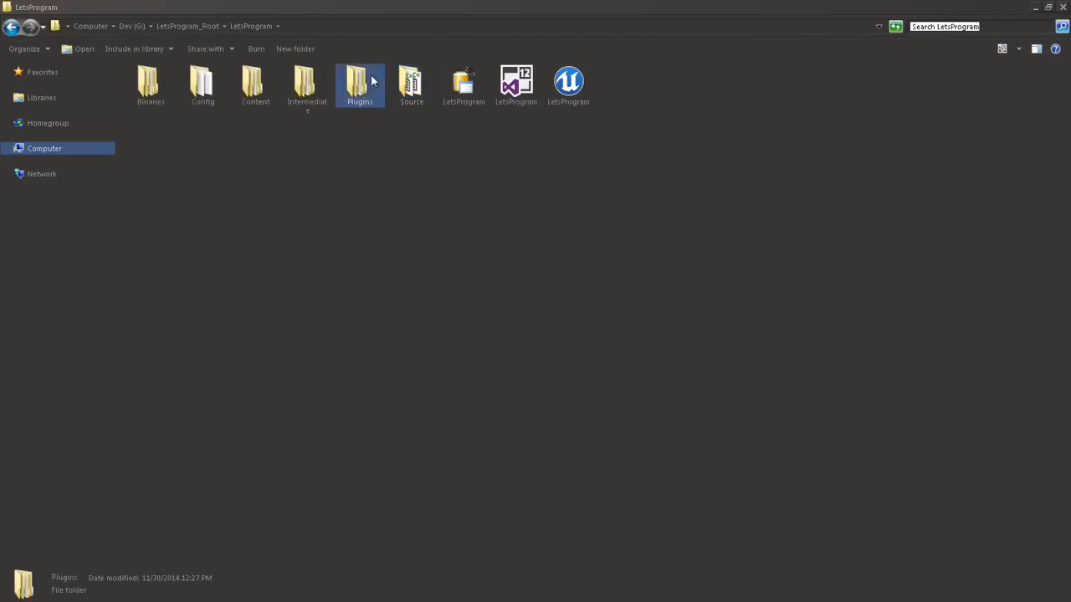
{"action": "double_click", "coordinate": [358, 80]}
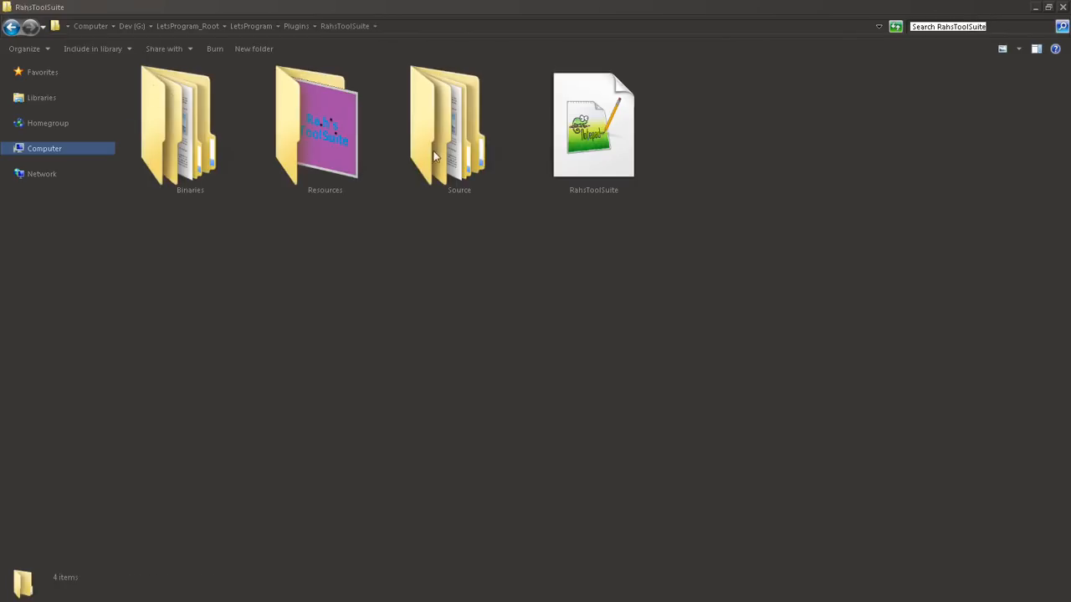
{"action": "double_click", "coordinate": [455, 126]}
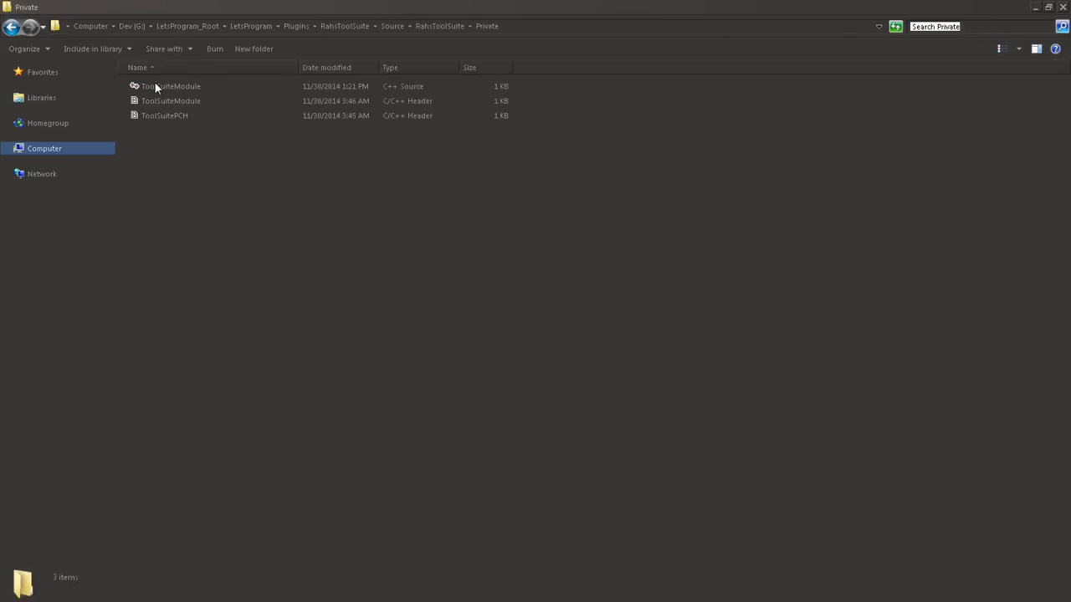
{"action": "mouse_move", "coordinate": [182, 101]}
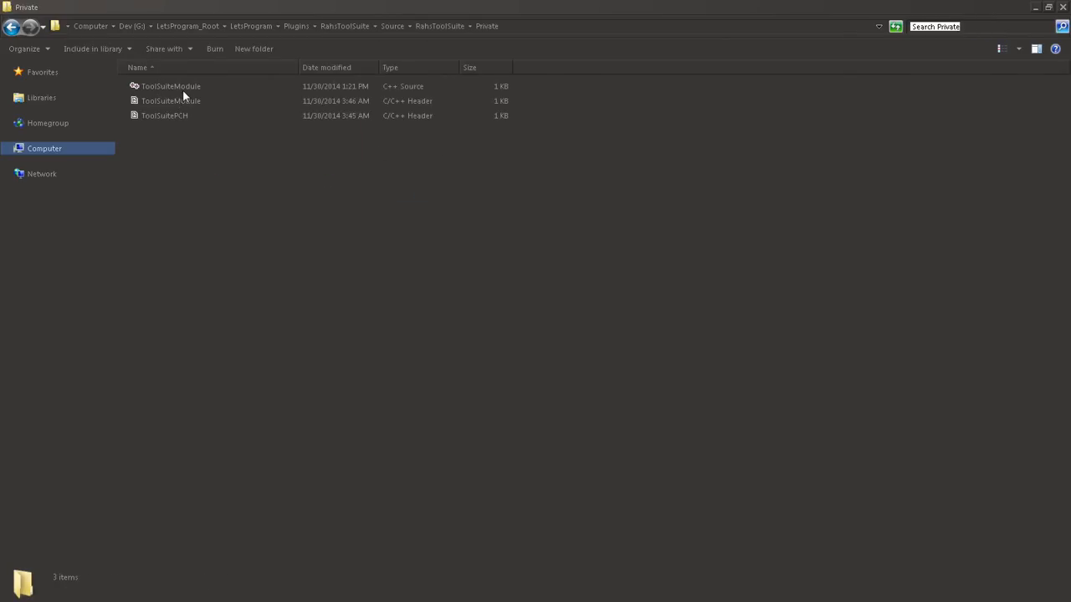
{"action": "double_click", "coordinate": [176, 85]}
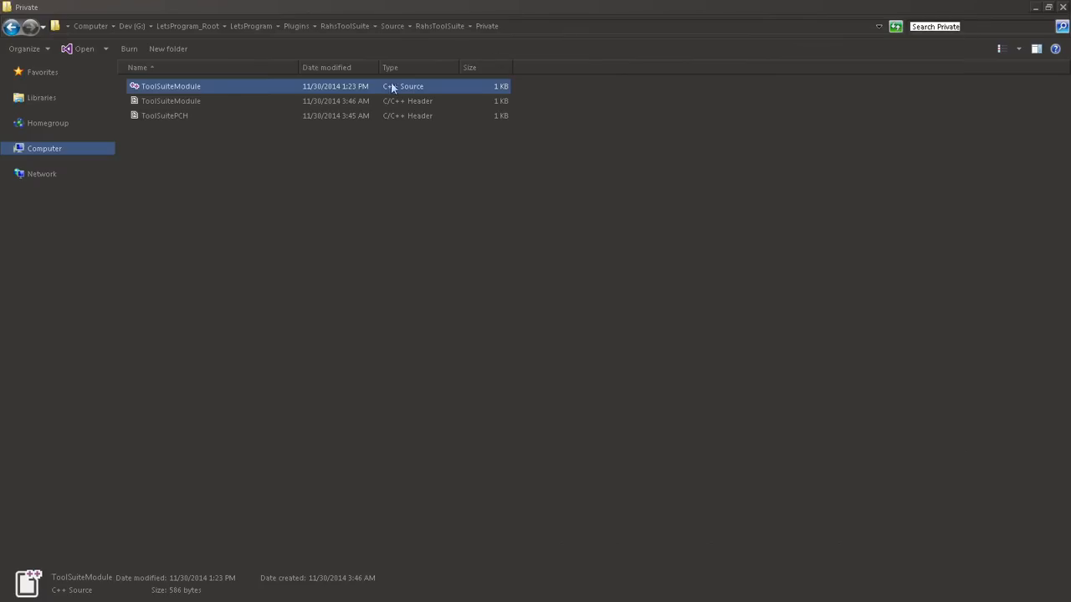
{"action": "mouse_move", "coordinate": [427, 59]}
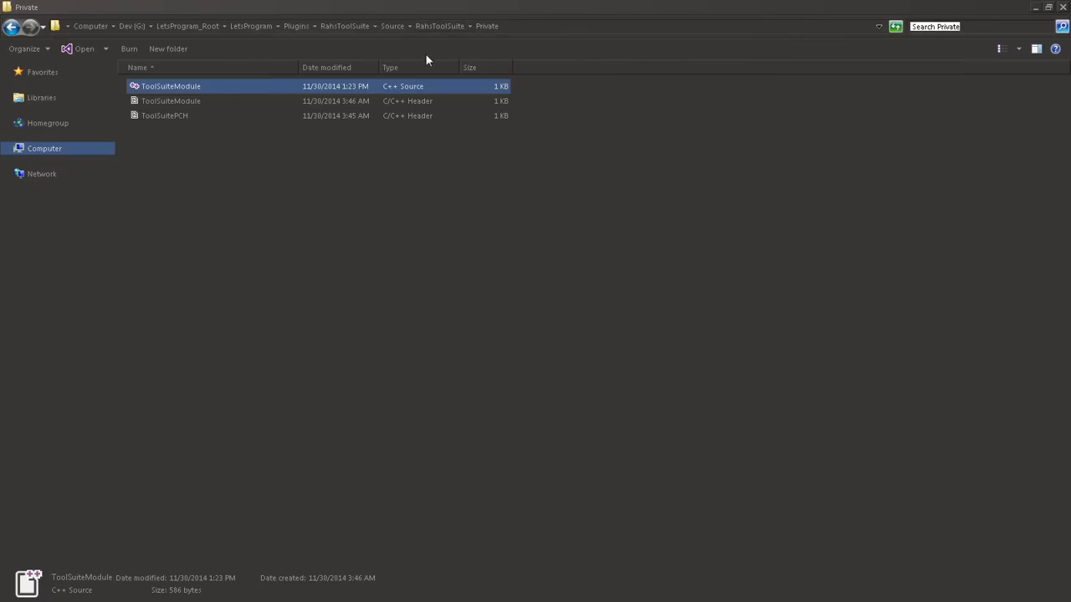
{"action": "mouse_move", "coordinate": [272, 18]}
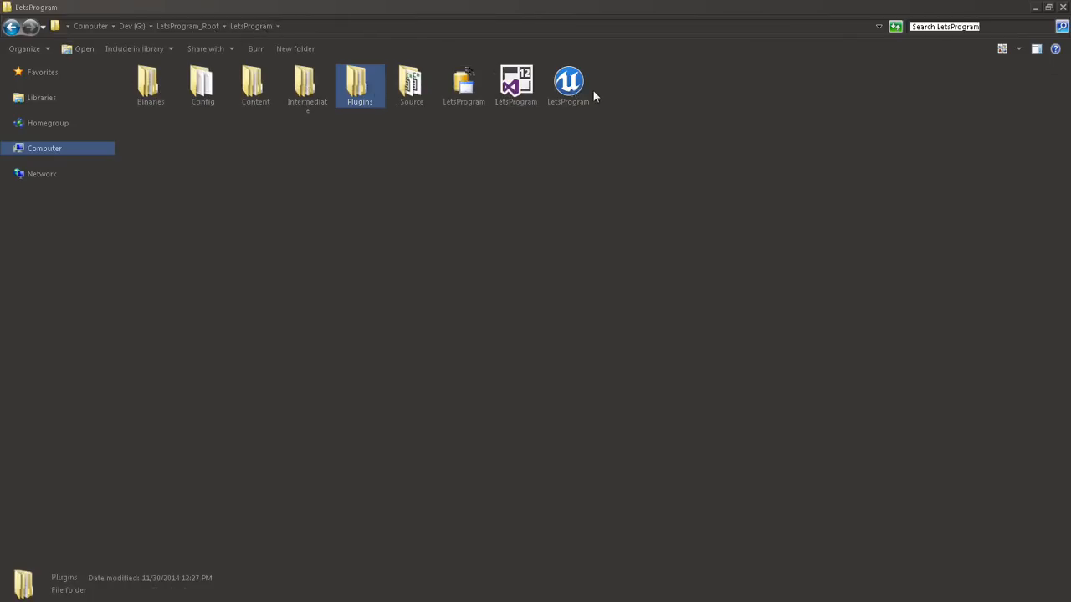
{"action": "double_click", "coordinate": [569, 80]}
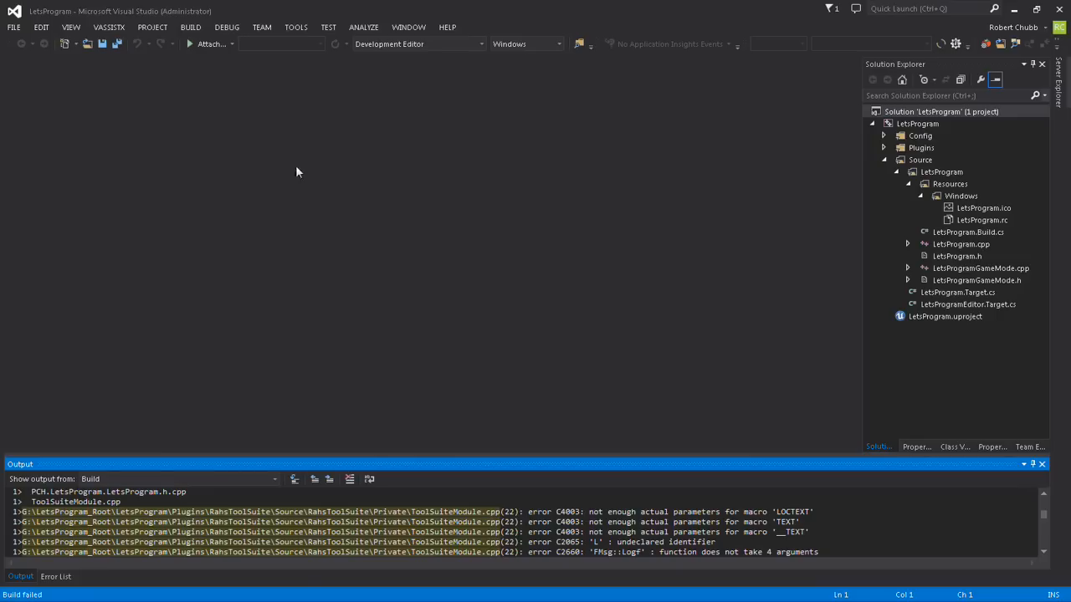
- Rebuild the LetsProgram solution, compiling ToolSuiteModule.cpp and linking the UE4Editor-RahsToolSuite DLL
{"action": "right_click", "coordinate": [941, 112]}
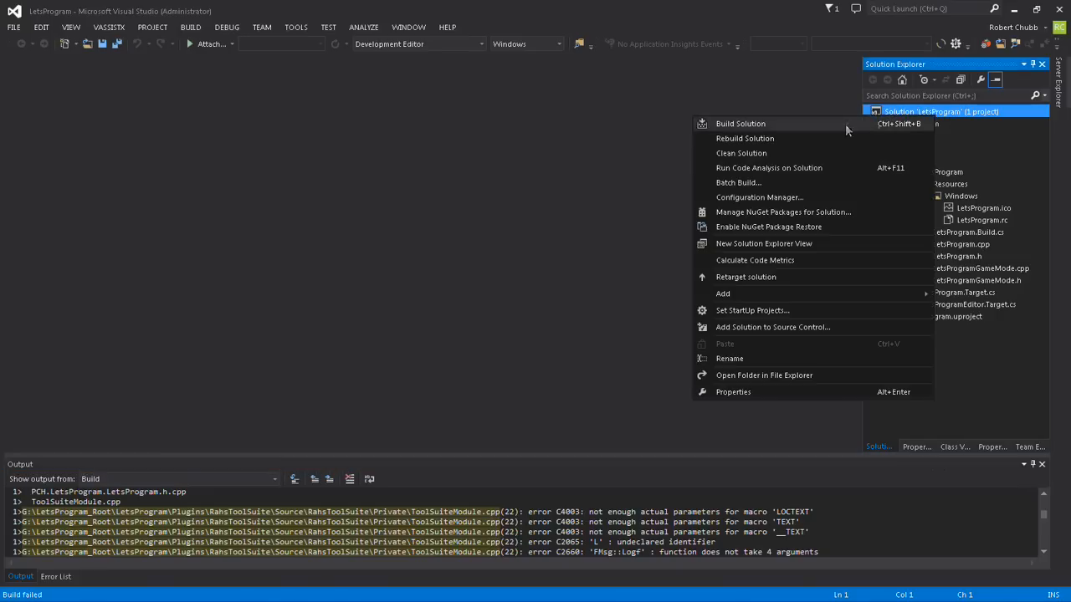
{"action": "left_click", "coordinate": [739, 123]}
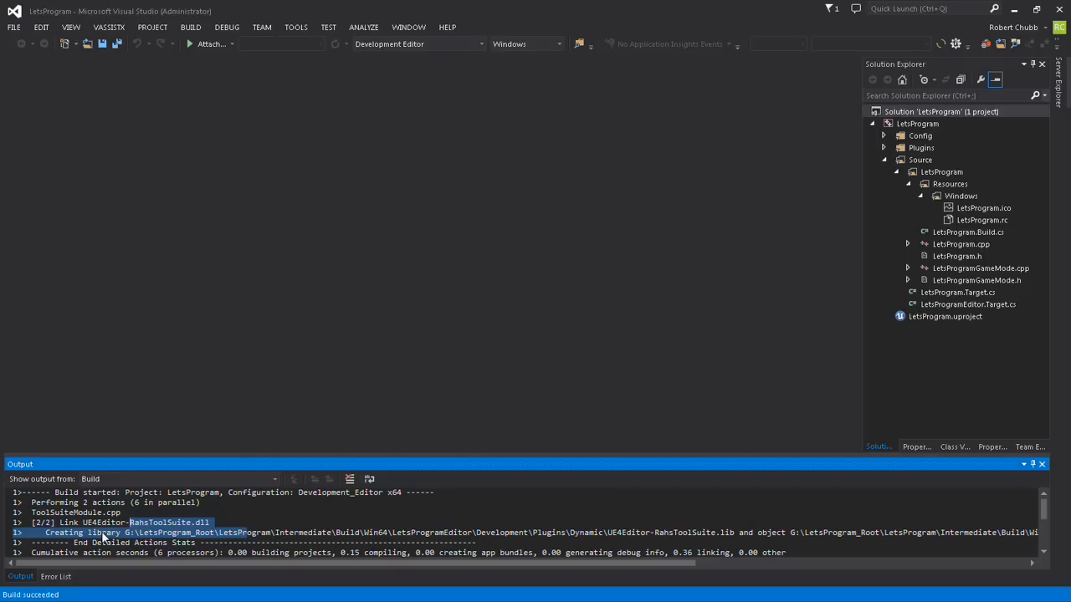
{"action": "mouse_move", "coordinate": [191, 278]}
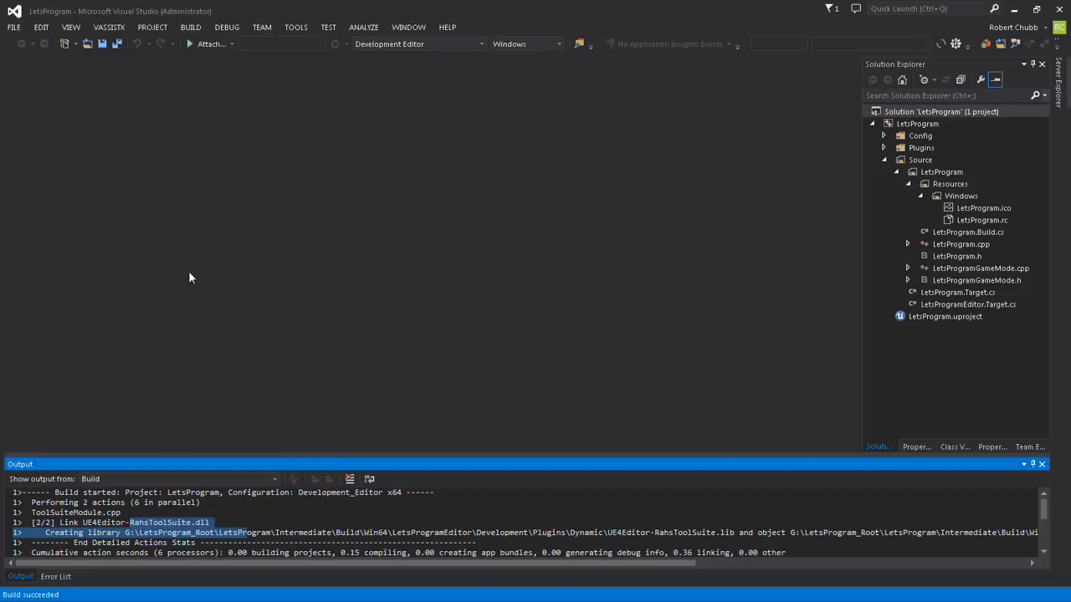
{"action": "mouse_move", "coordinate": [201, 270]}
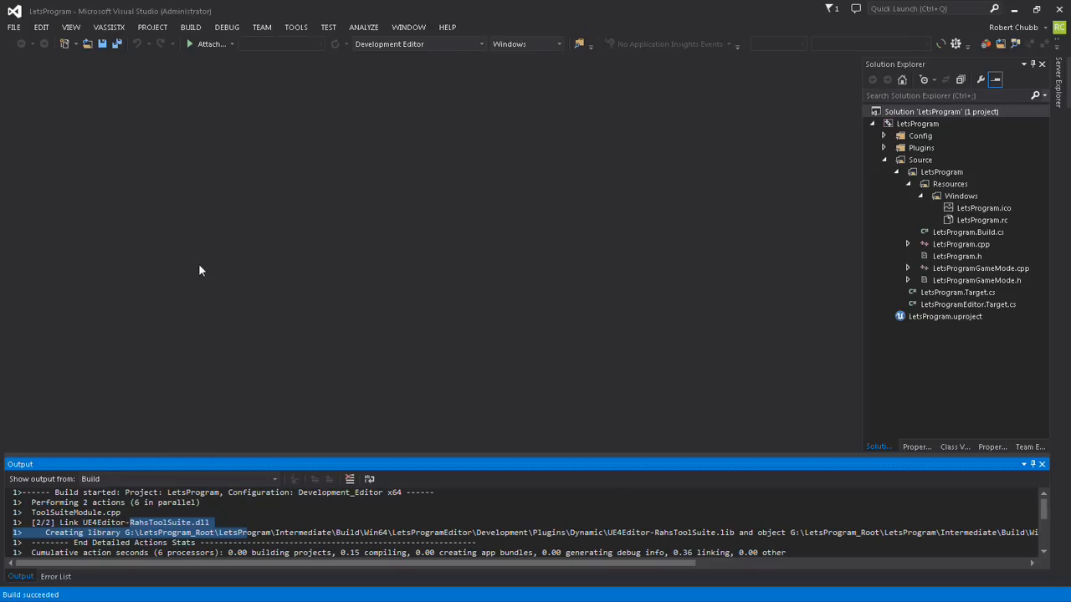
{"action": "mouse_move", "coordinate": [209, 269]}
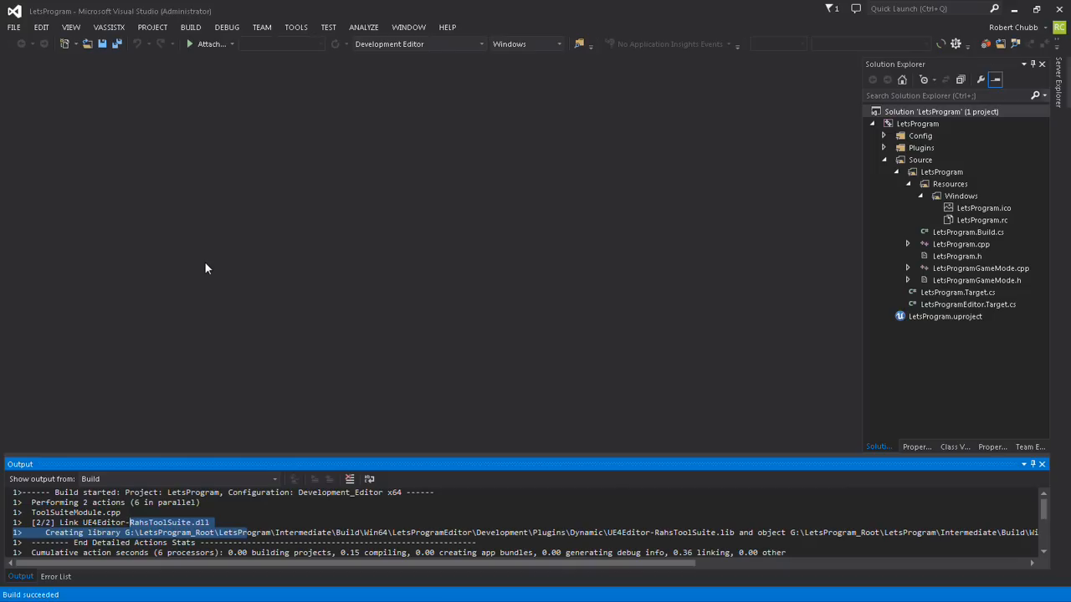
{"action": "mouse_move", "coordinate": [173, 101]}
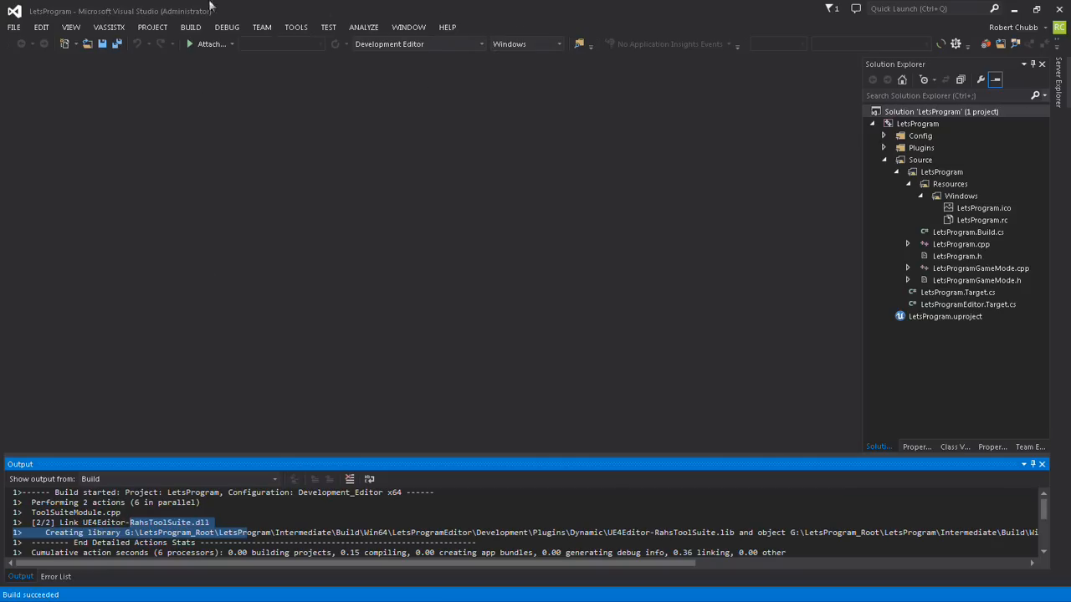
{"action": "mouse_move", "coordinate": [1059, 12]}
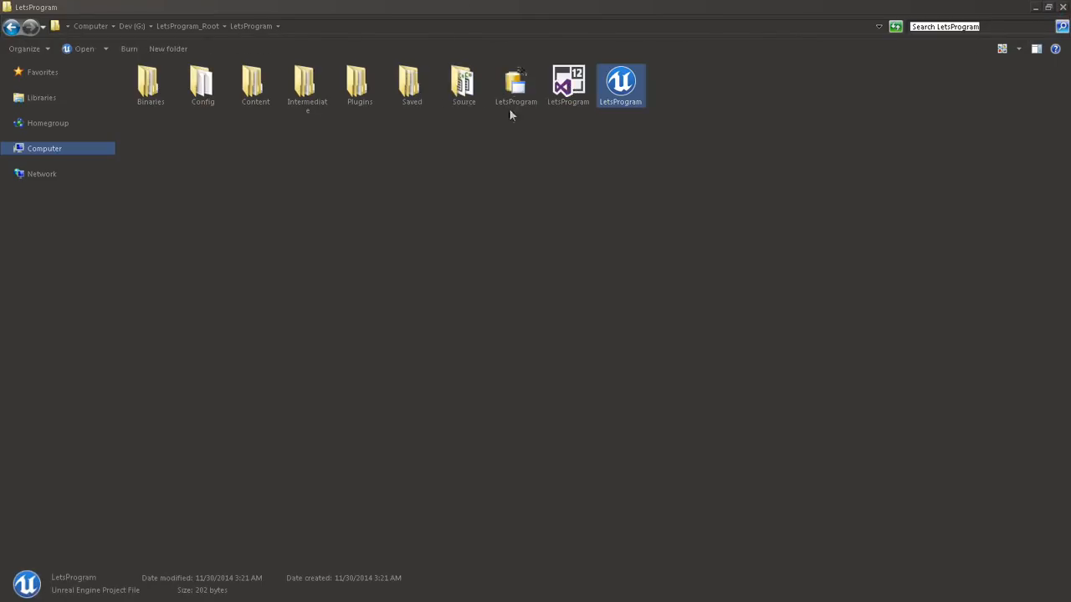
- Launch LetsProgram.uproject in Unreal Editor and show the Output Log with 'ToolSuite: Log Started'
{"action": "double_click", "coordinate": [620, 79]}
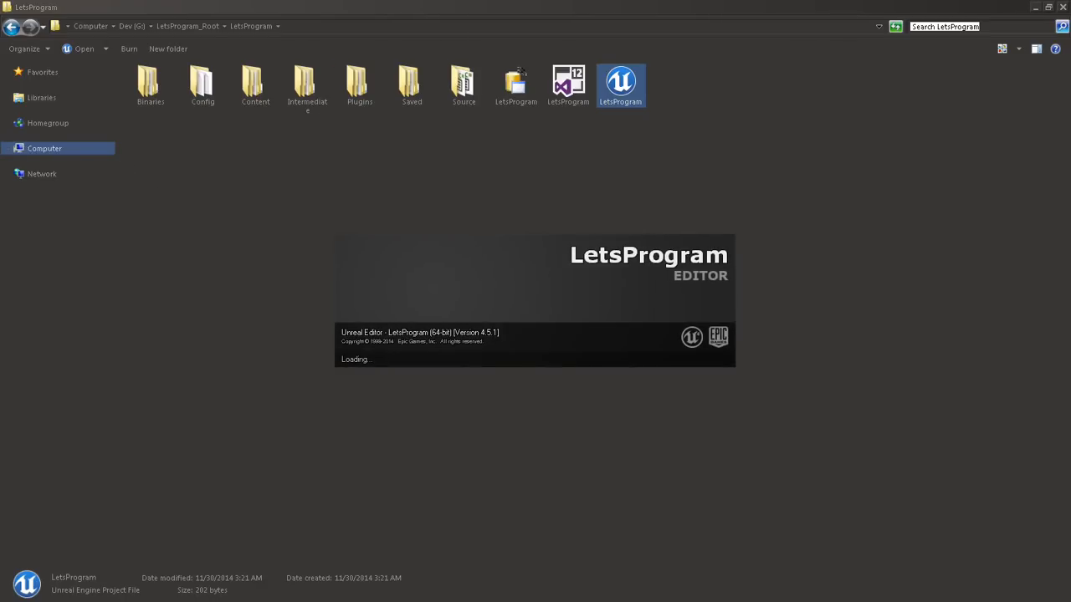
{"action": "mouse_move", "coordinate": [280, 294]}
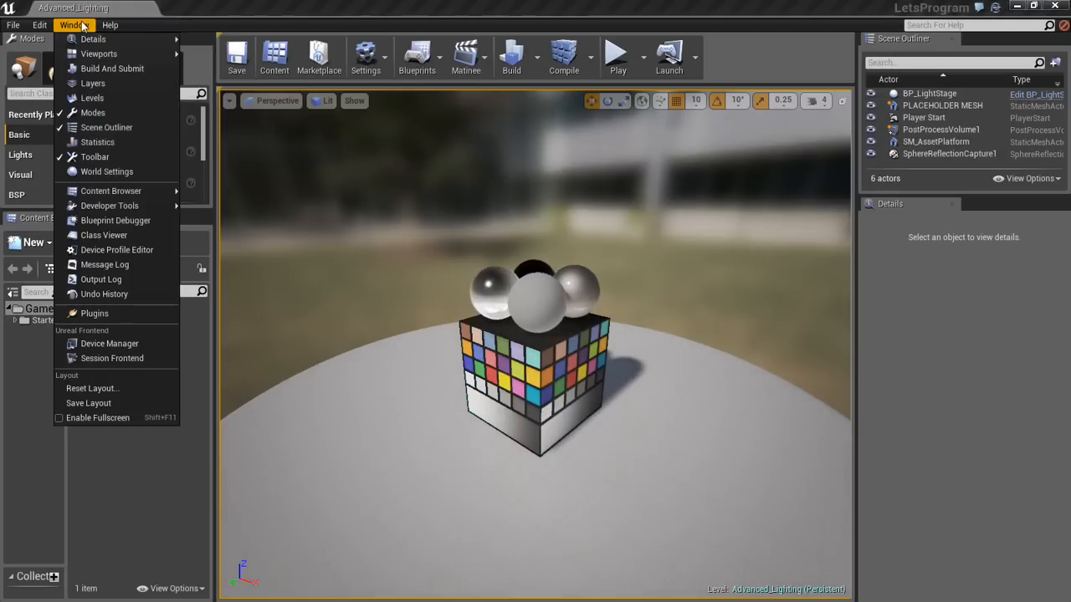
{"action": "left_click", "coordinate": [100, 280]}
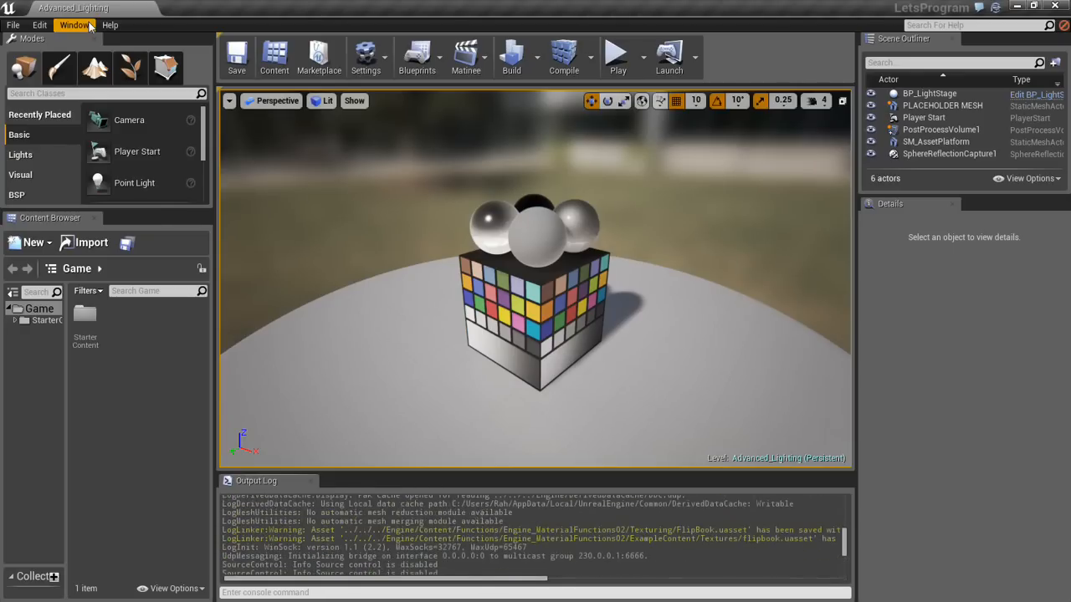
{"action": "left_click", "coordinate": [71, 24]}
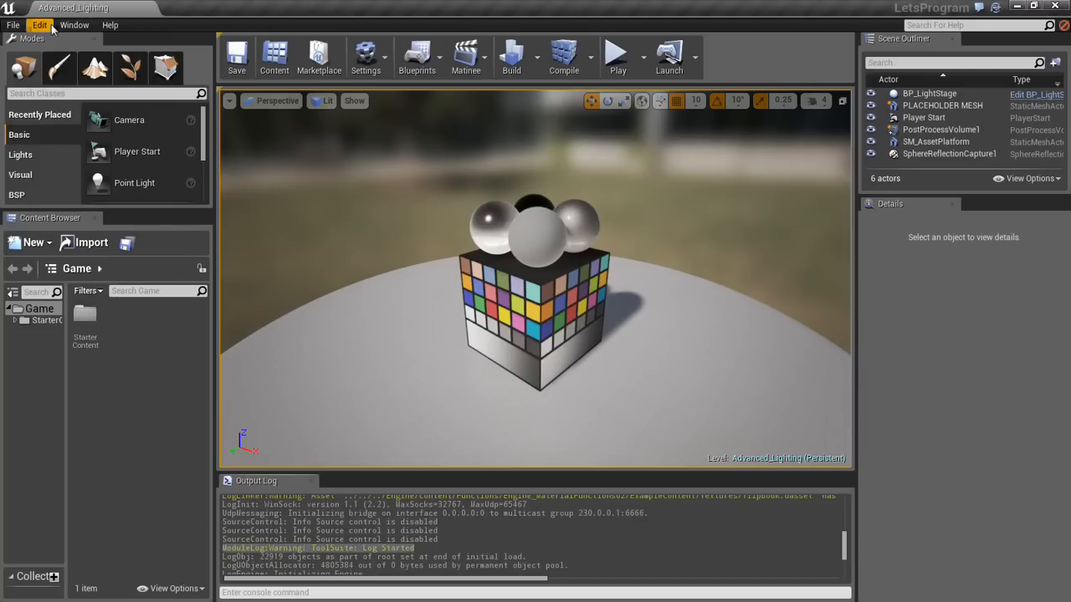
- Check RahsToolSuite 1.0.0 is enabled under Installed plugins, then close Unreal Editor
{"action": "left_click", "coordinate": [73, 24]}
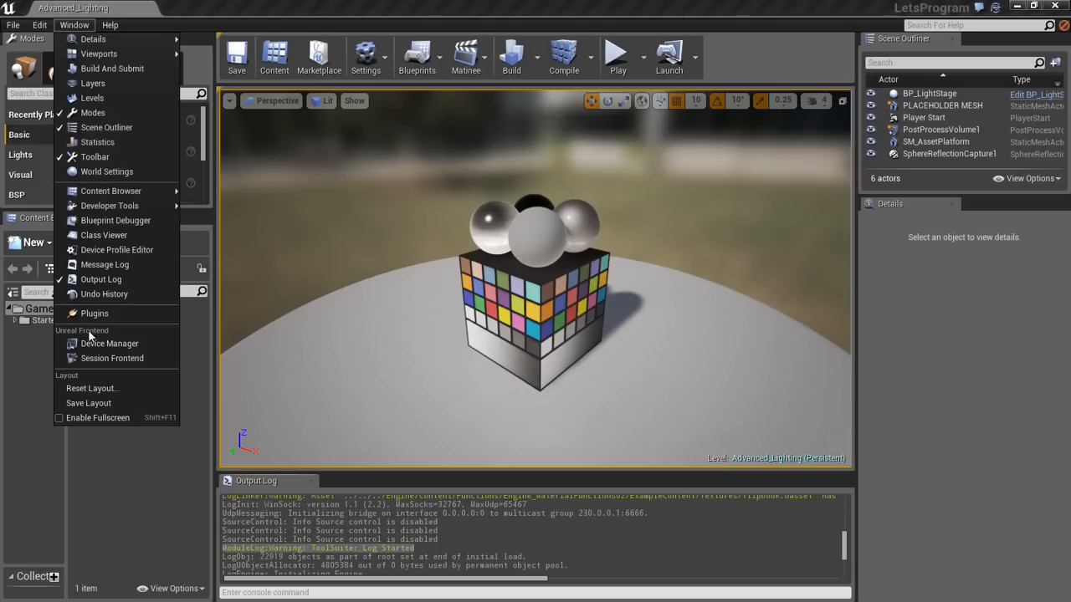
{"action": "left_click", "coordinate": [94, 313]}
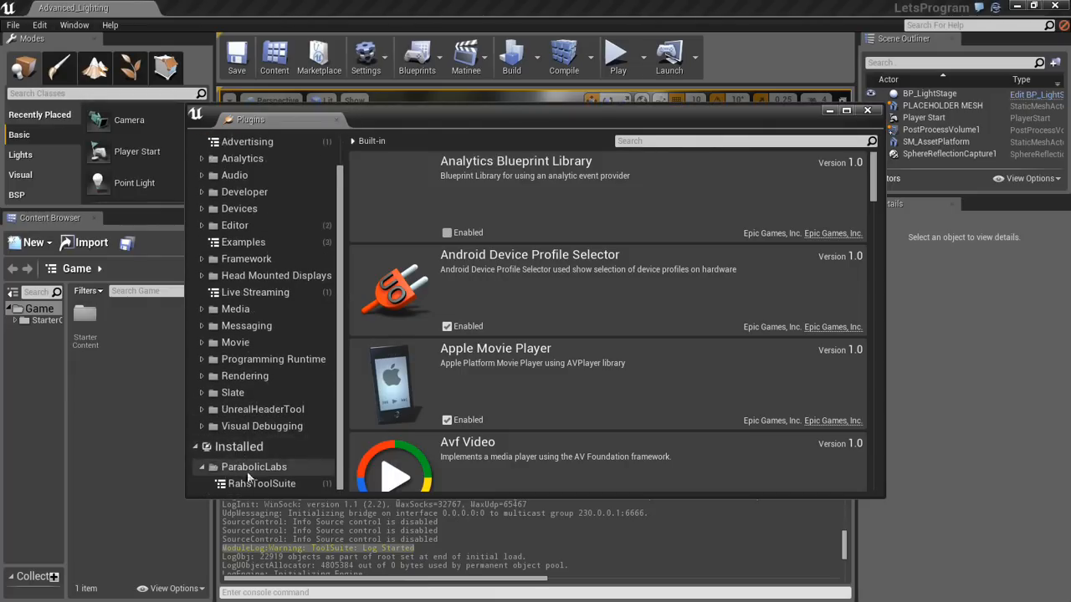
{"action": "left_click", "coordinate": [260, 483]}
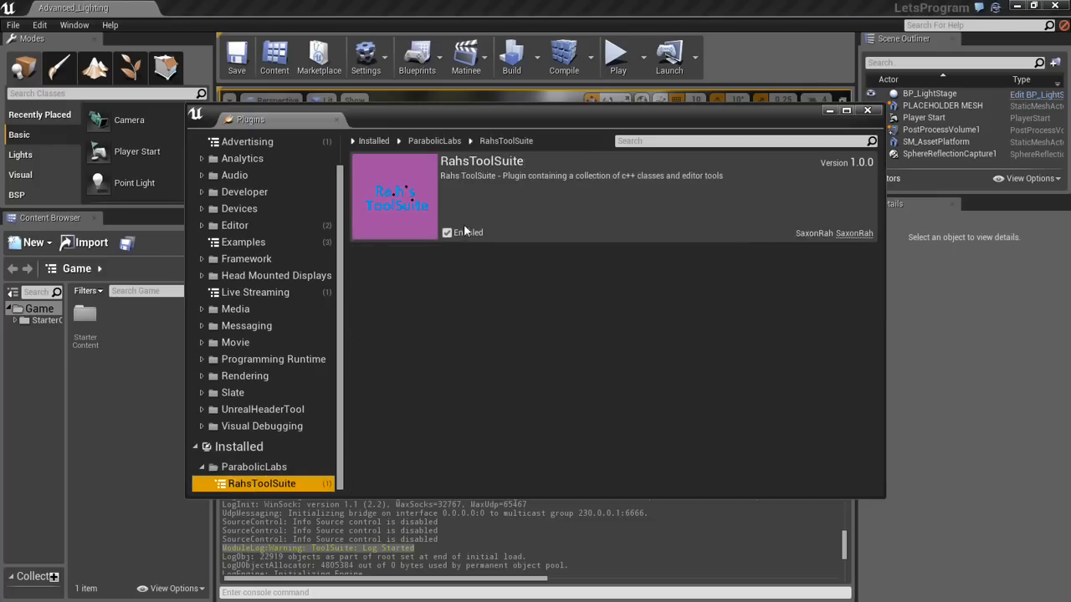
{"action": "mouse_move", "coordinate": [648, 192]}
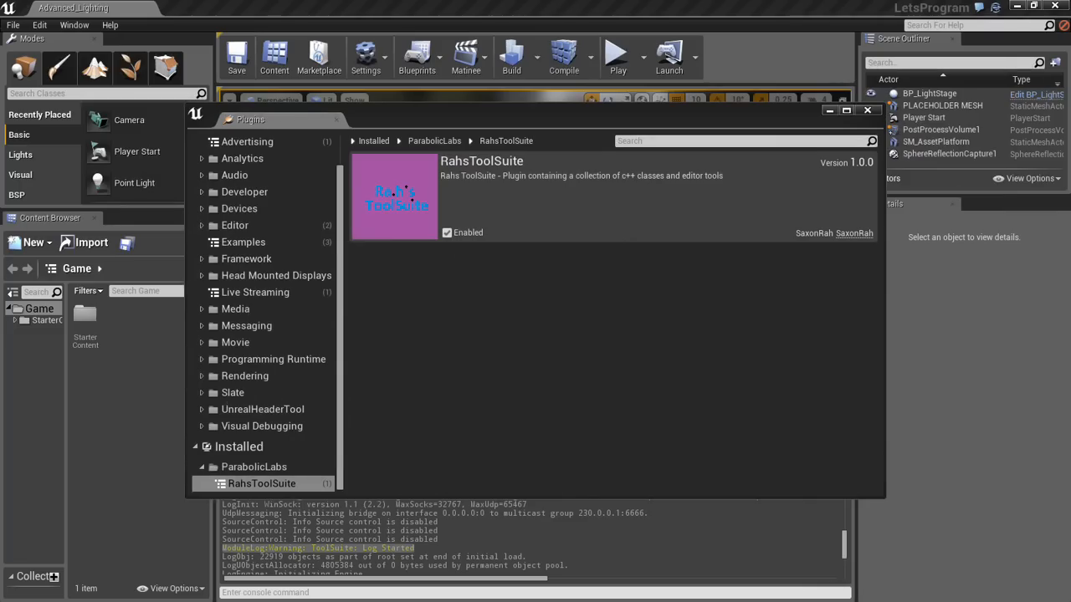
{"action": "mouse_move", "coordinate": [450, 375]}
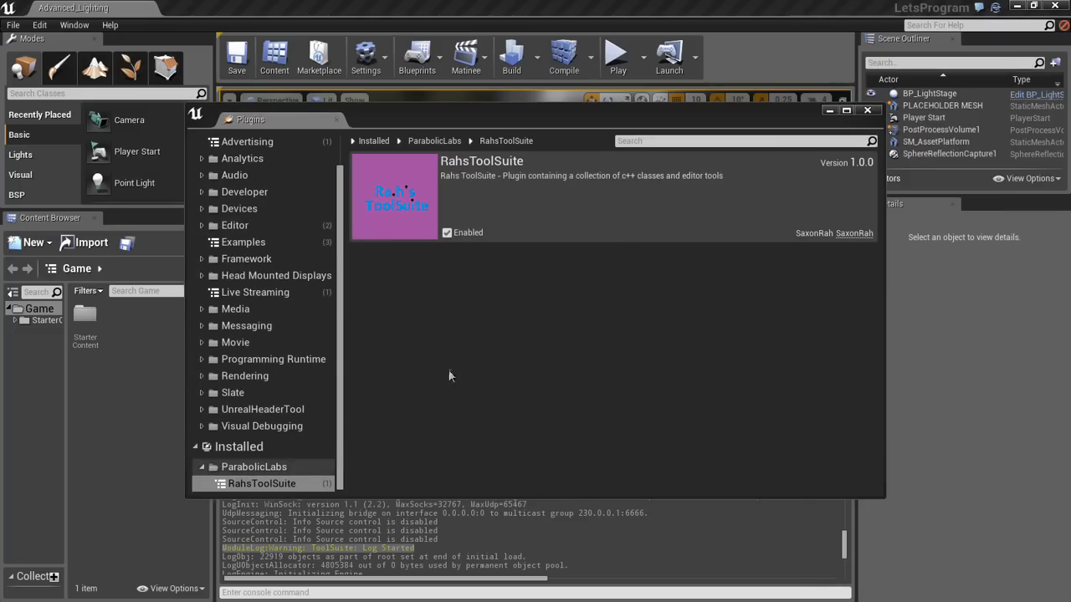
{"action": "mouse_move", "coordinate": [388, 190]}
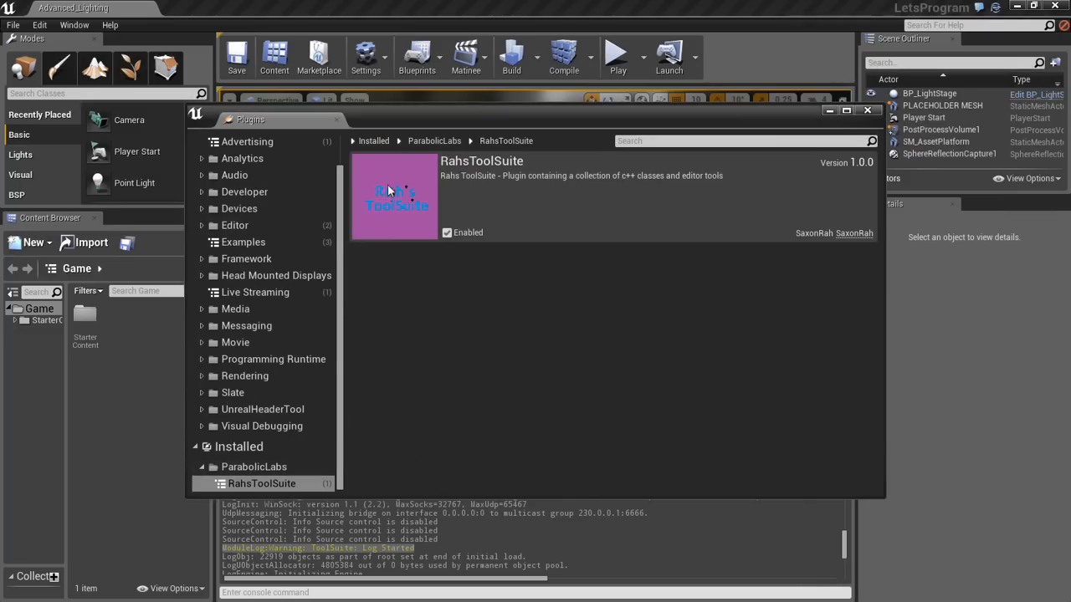
{"action": "left_click", "coordinate": [447, 232]}
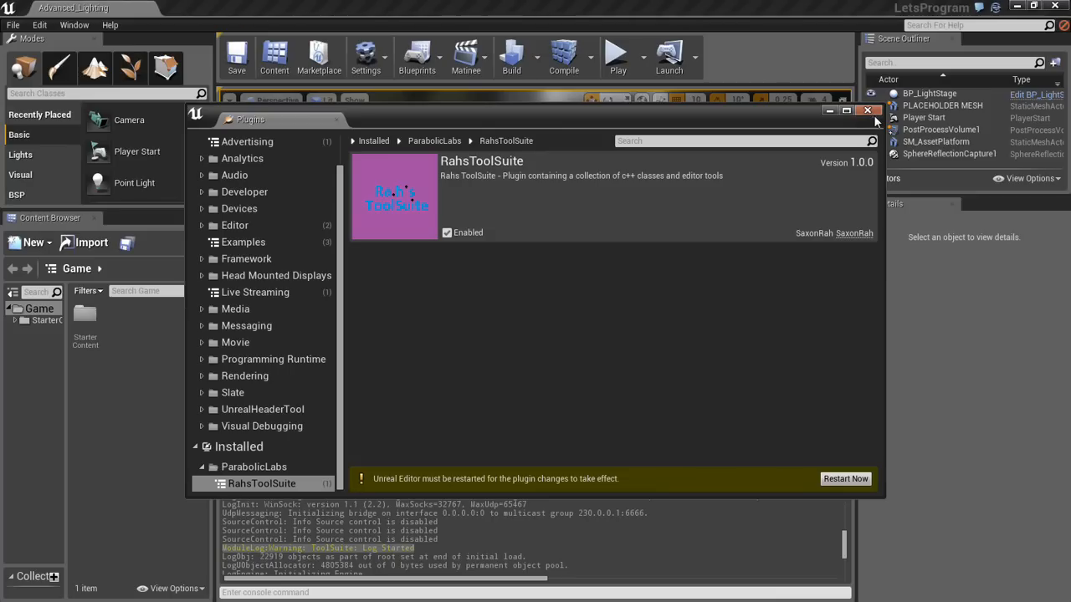
{"action": "left_click", "coordinate": [868, 109]}
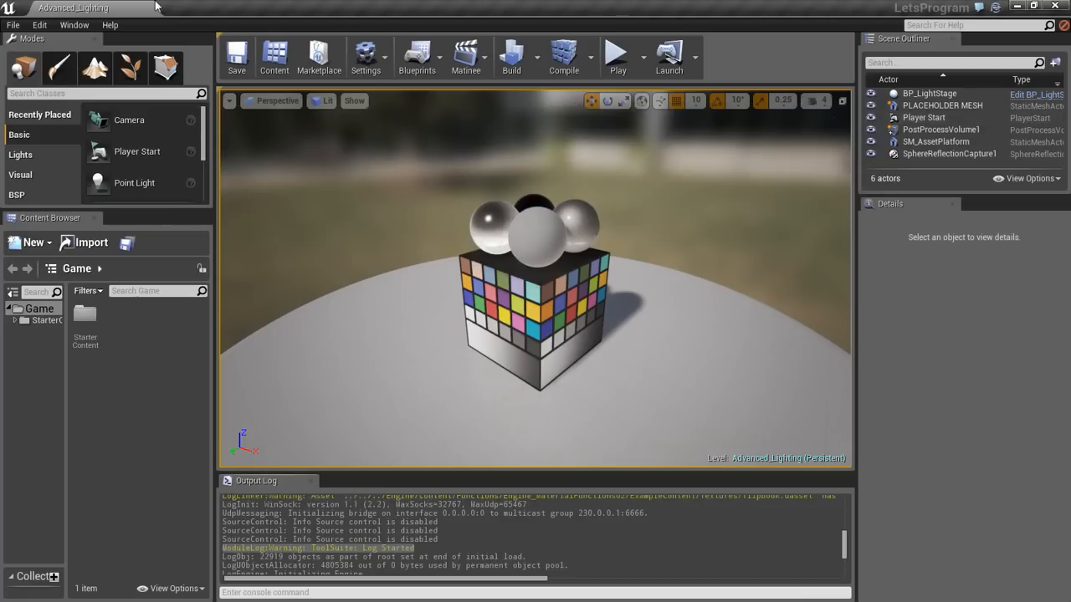
{"action": "mouse_move", "coordinate": [1056, 8]}
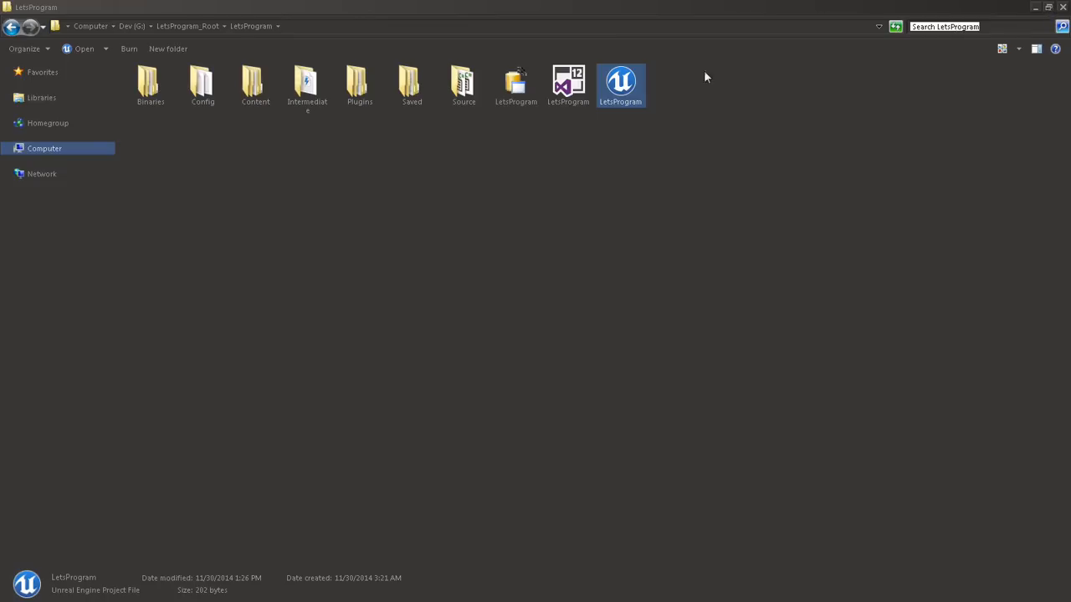
- Move Plugins up into LetsProgram_Root and regenerate LetsProgram's Visual Studio project files
{"action": "left_click", "coordinate": [563, 215]}
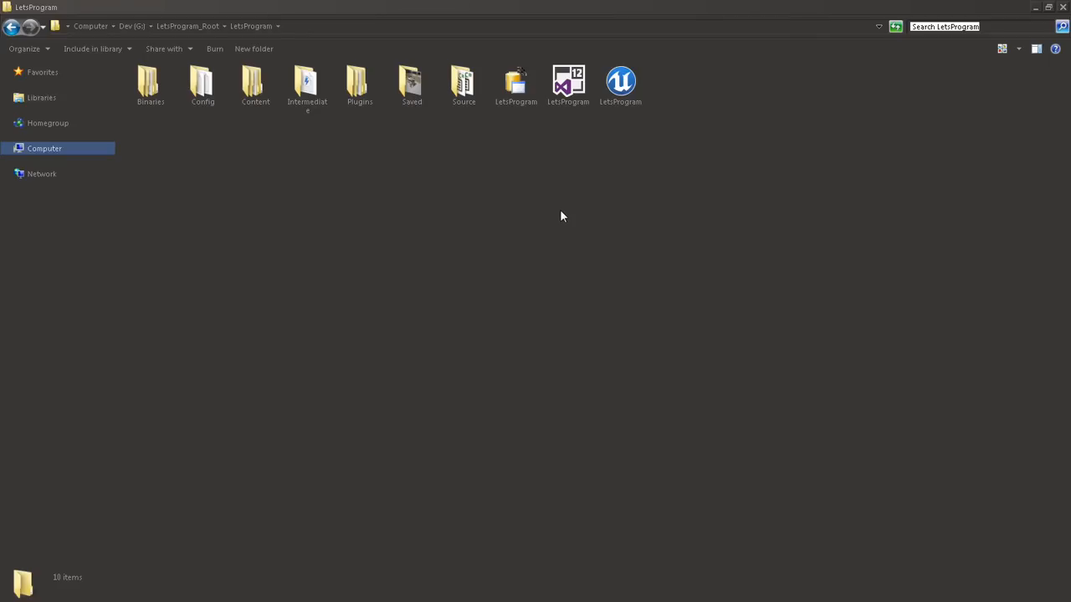
{"action": "mouse_move", "coordinate": [573, 217]}
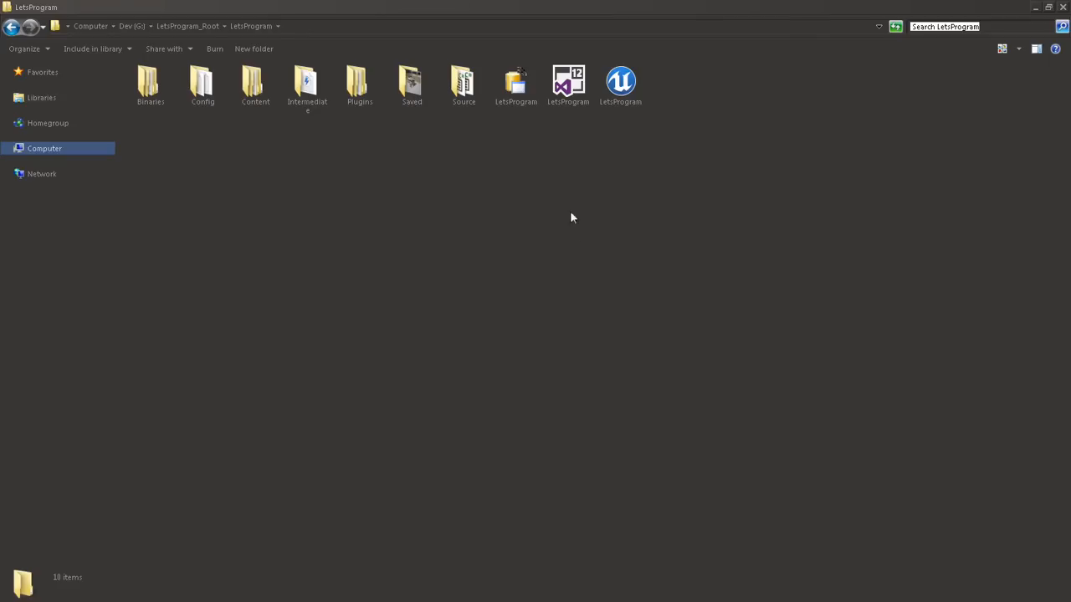
{"action": "mouse_move", "coordinate": [371, 78]}
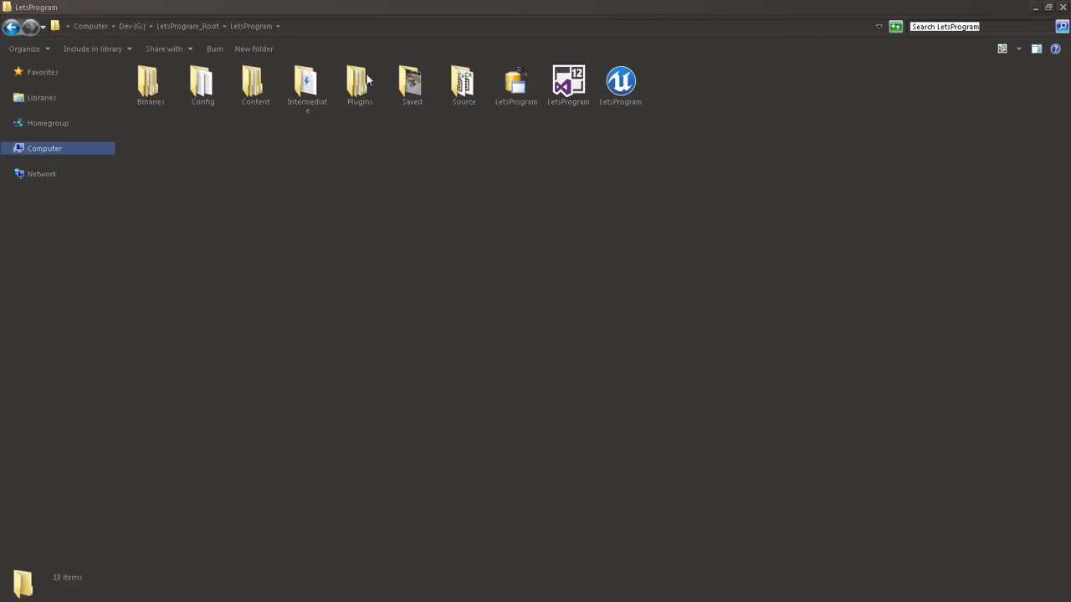
{"action": "left_click", "coordinate": [358, 81]}
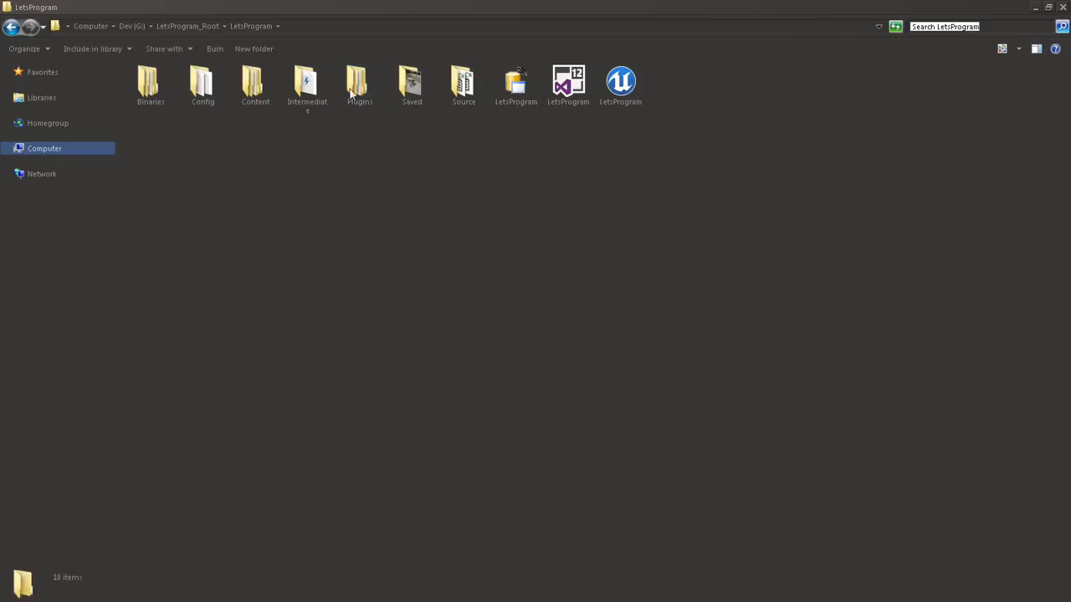
{"action": "left_click", "coordinate": [358, 84]}
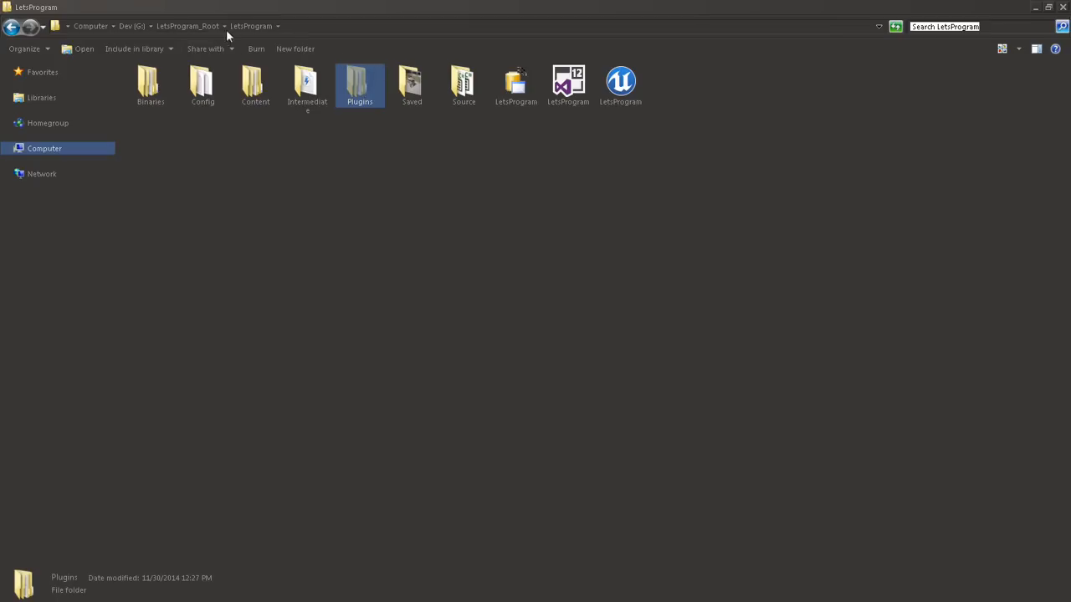
{"action": "left_click", "coordinate": [189, 25]}
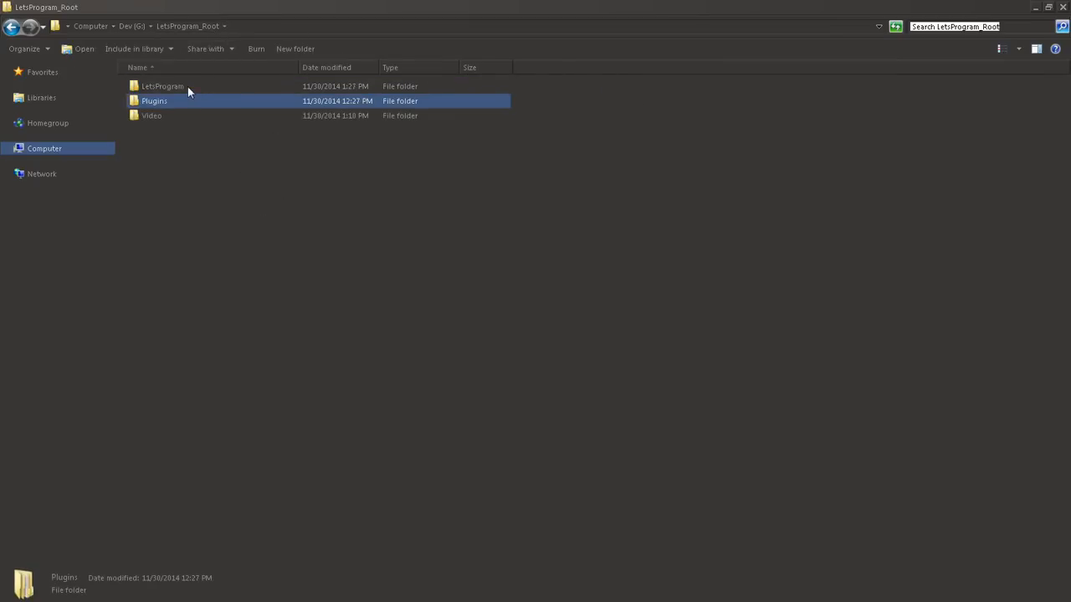
{"action": "double_click", "coordinate": [168, 86]}
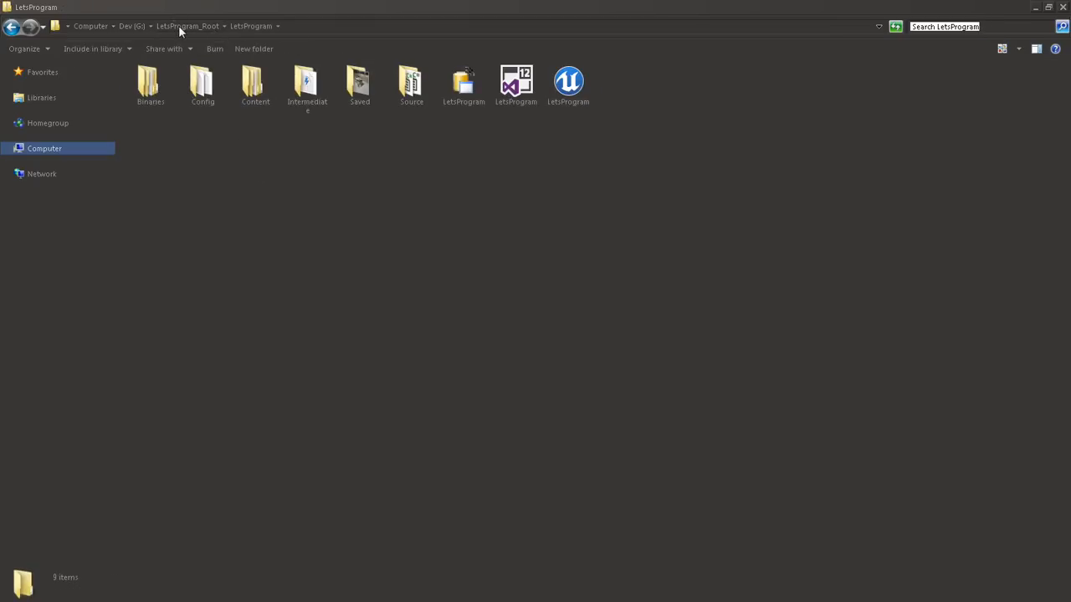
{"action": "mouse_move", "coordinate": [280, 115]}
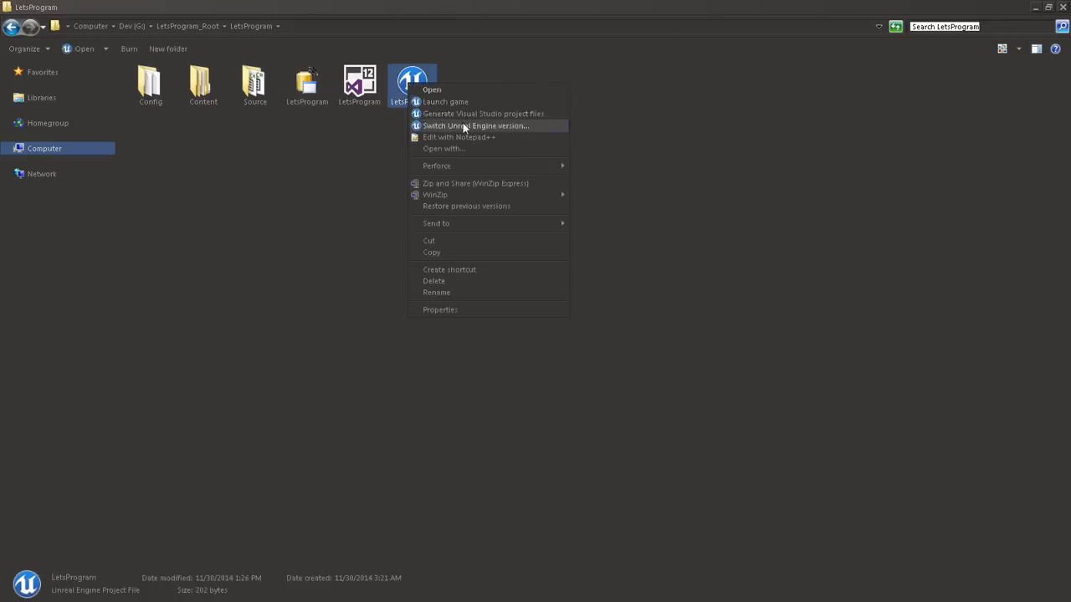
{"action": "left_click", "coordinate": [480, 113]}
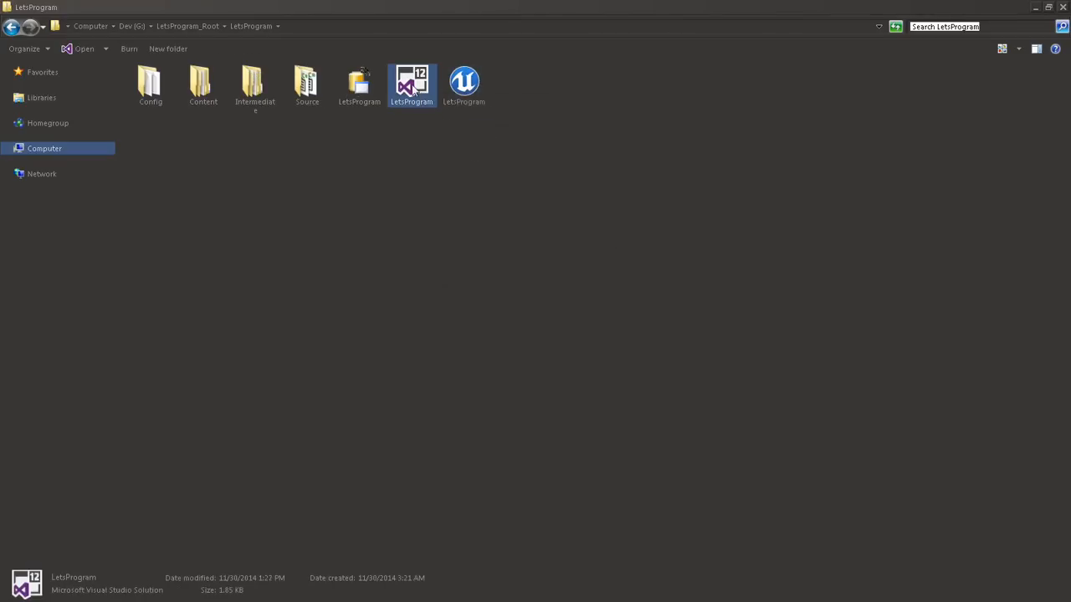
- Open LetsProgram.sln and run Build Solution on the LetsProgram solution
{"action": "double_click", "coordinate": [411, 82]}
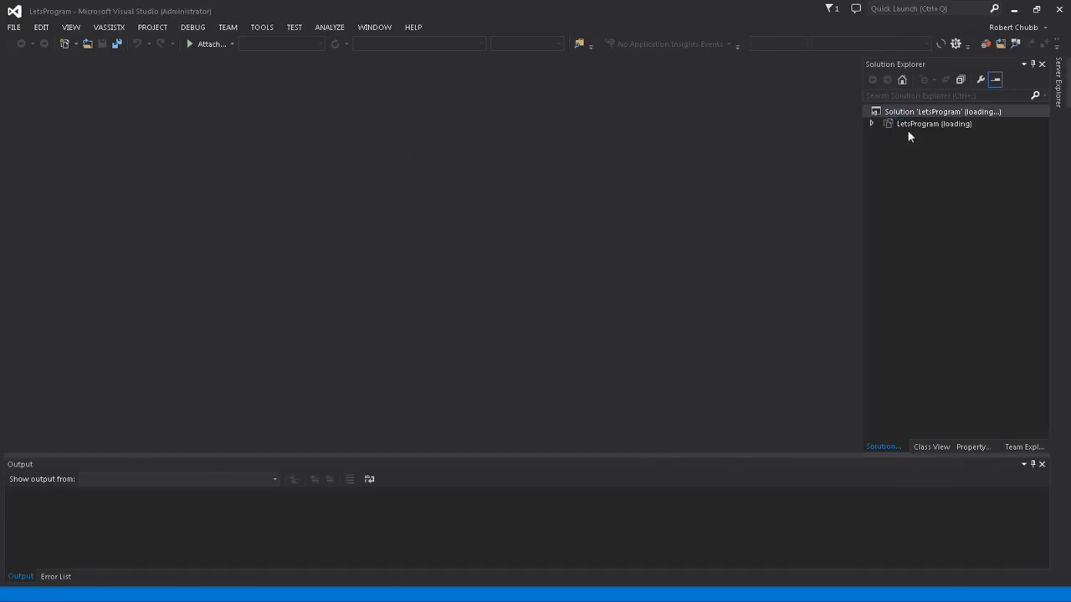
{"action": "left_click", "coordinate": [942, 112]}
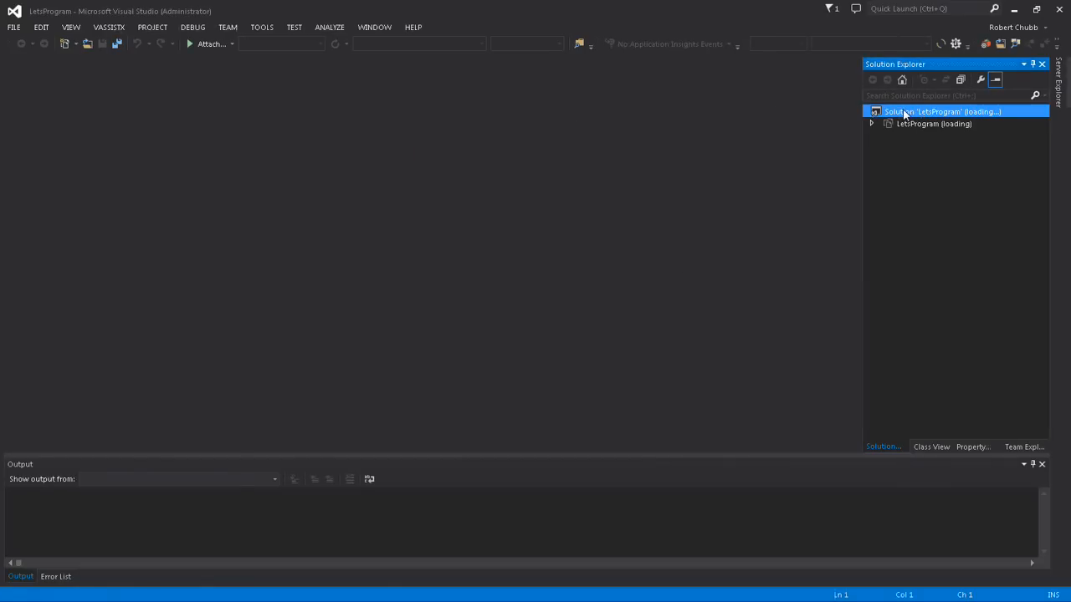
{"action": "right_click", "coordinate": [933, 111]}
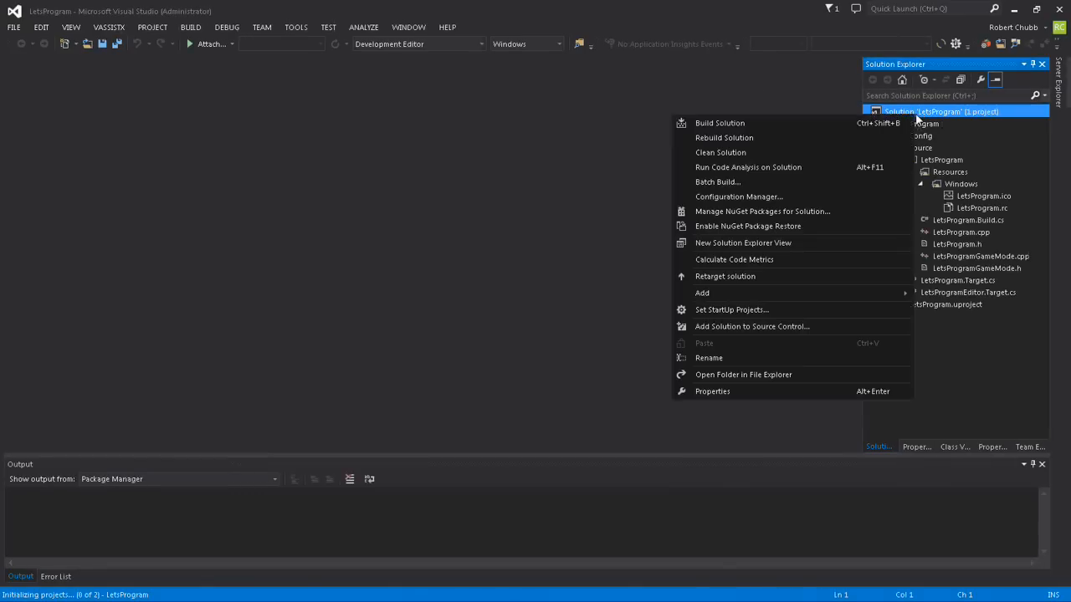
{"action": "left_click", "coordinate": [719, 123]}
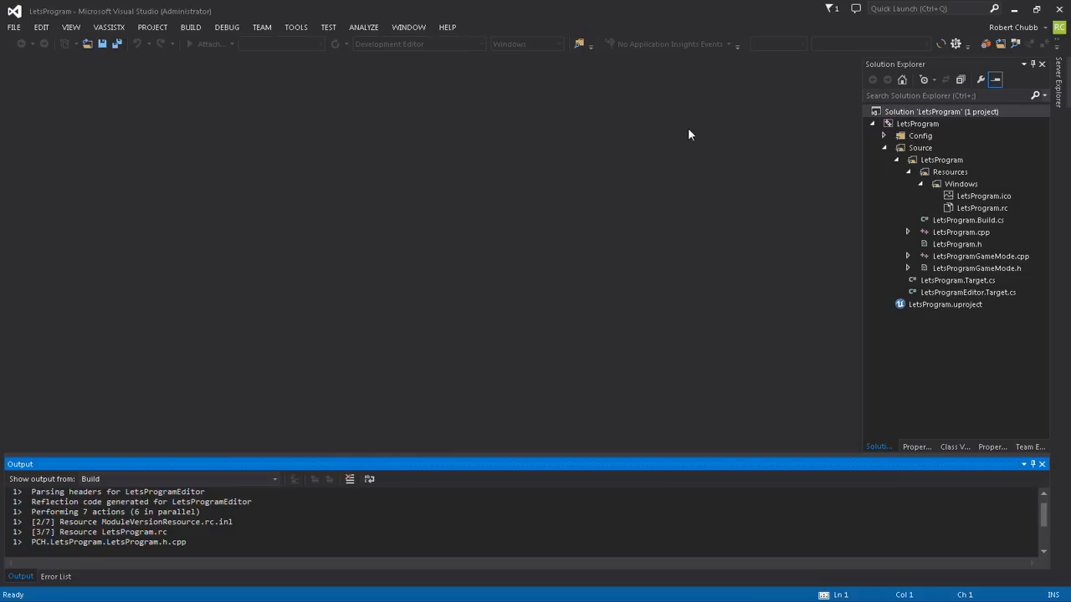
{"action": "mouse_move", "coordinate": [666, 176]}
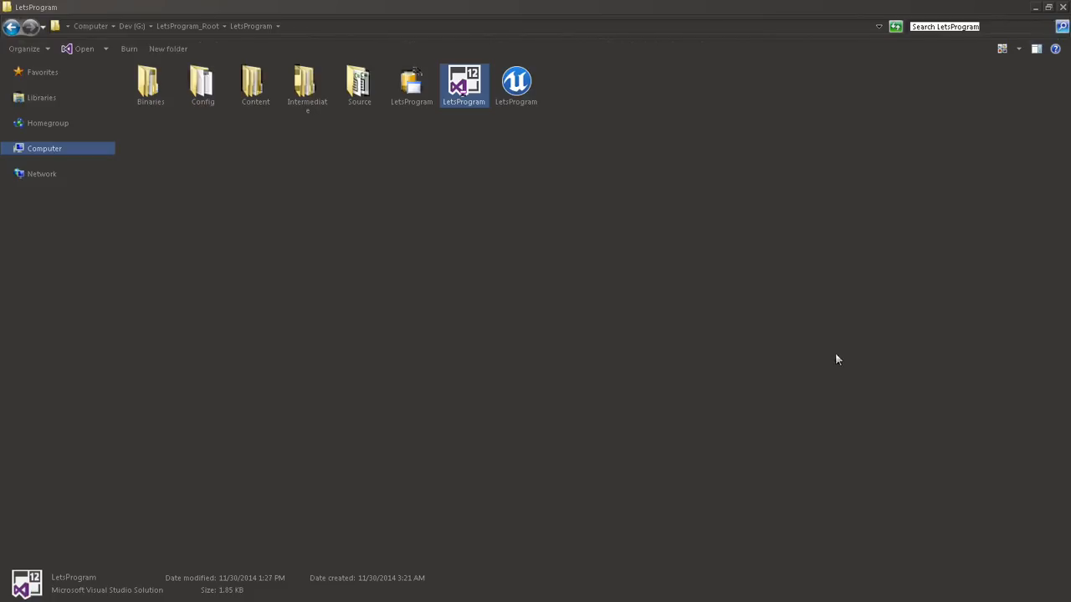
{"action": "left_click", "coordinate": [516, 79]}
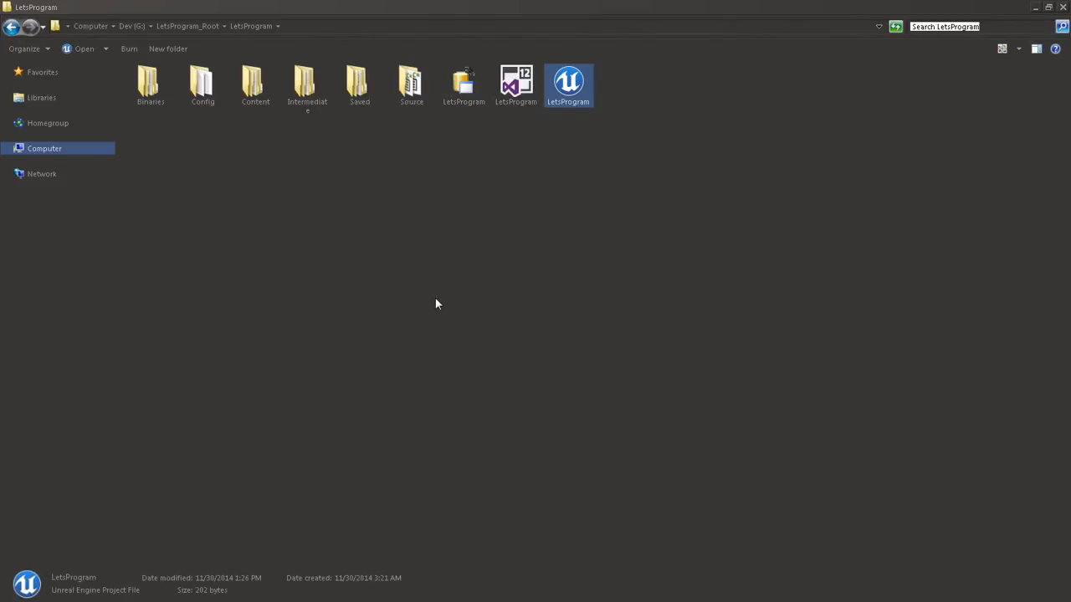
- Reopen LetsProgram, view the empty Installed plugins category, and close the editor
{"action": "double_click", "coordinate": [568, 79]}
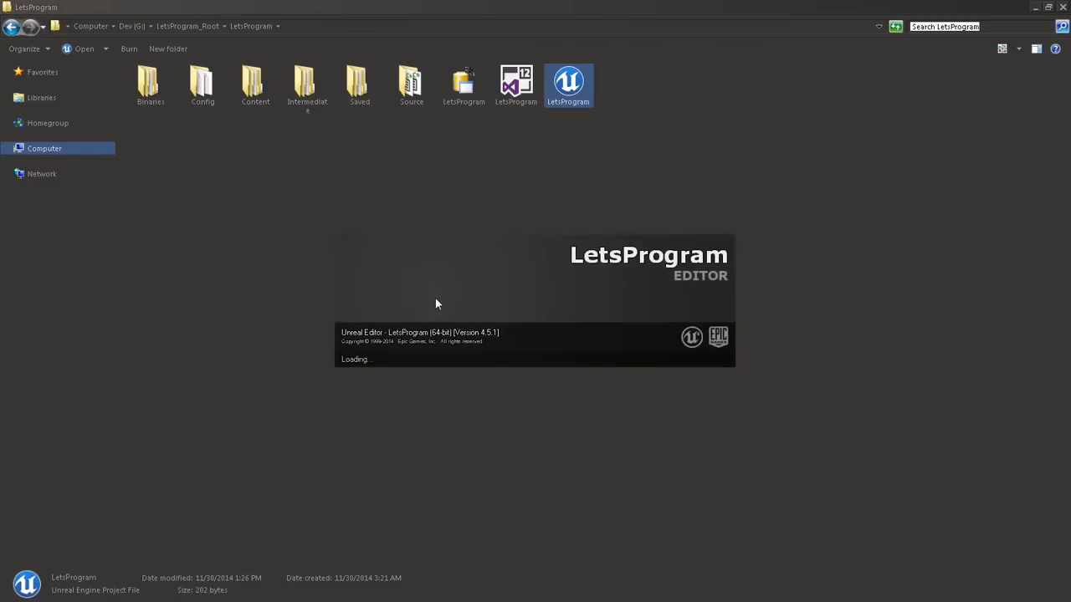
{"action": "mouse_move", "coordinate": [455, 263]}
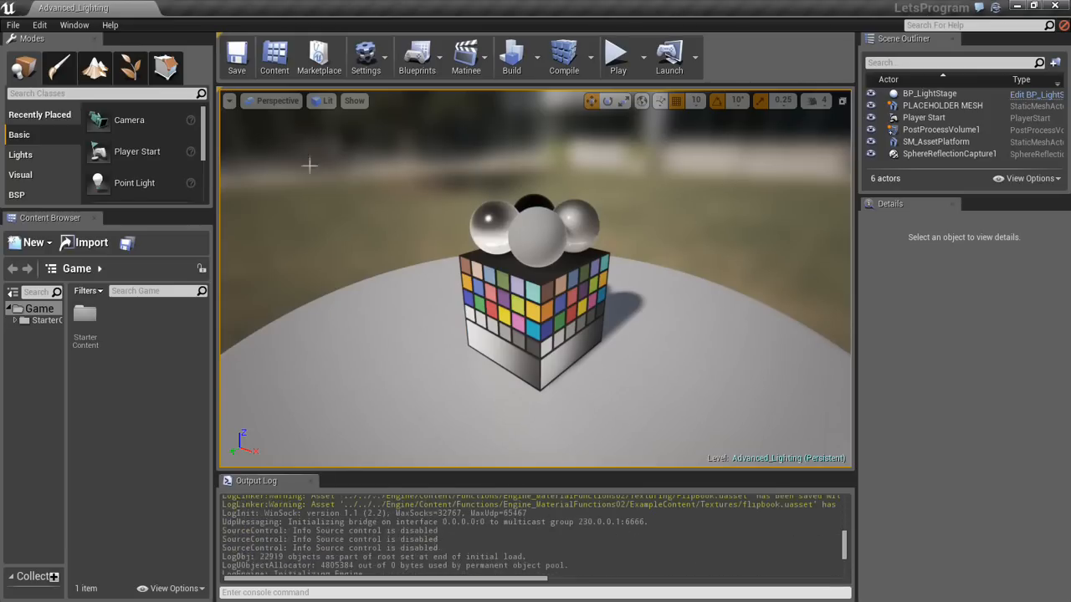
{"action": "left_click", "coordinate": [73, 25]}
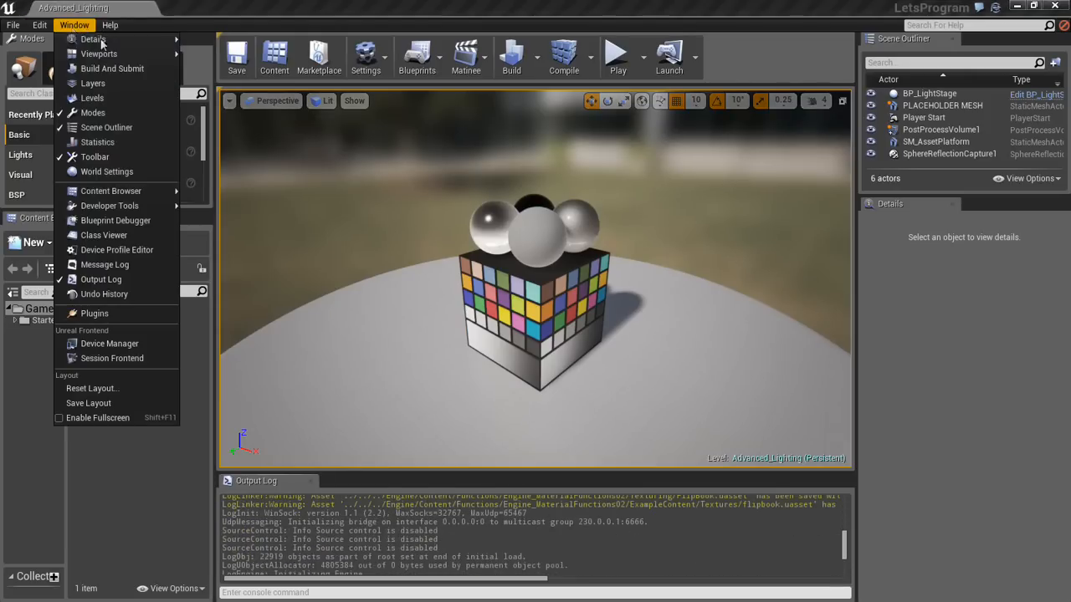
{"action": "left_click", "coordinate": [94, 313]}
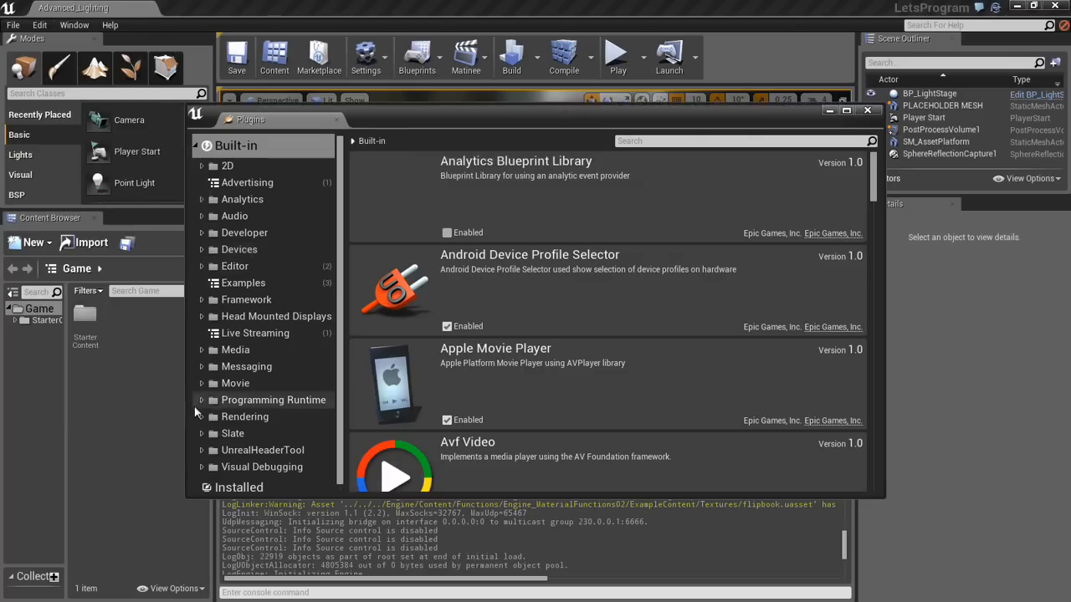
{"action": "left_click", "coordinate": [240, 479]}
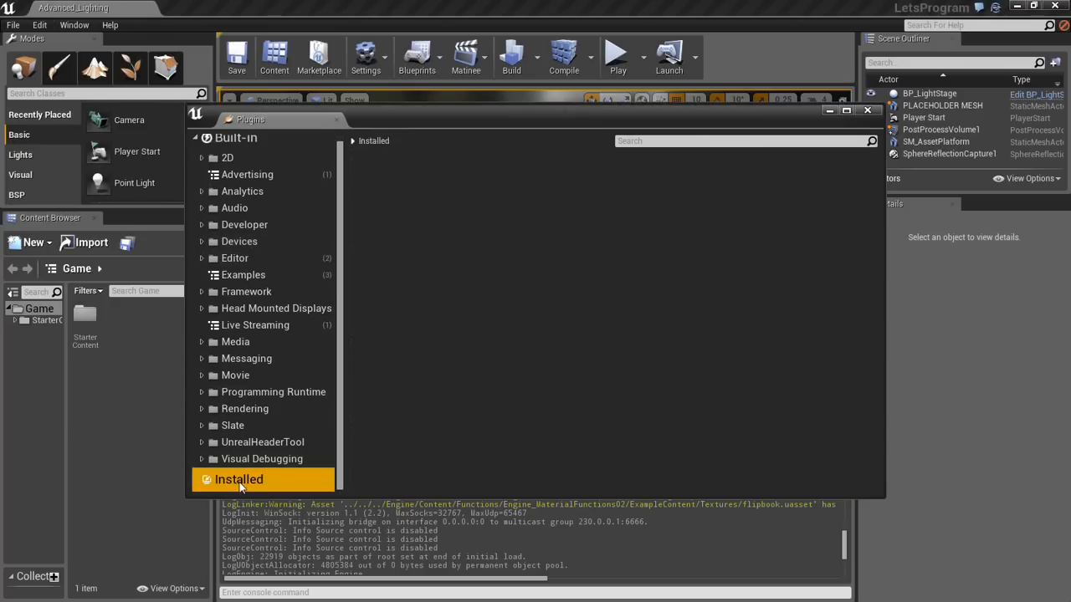
{"action": "left_click", "coordinate": [868, 111]}
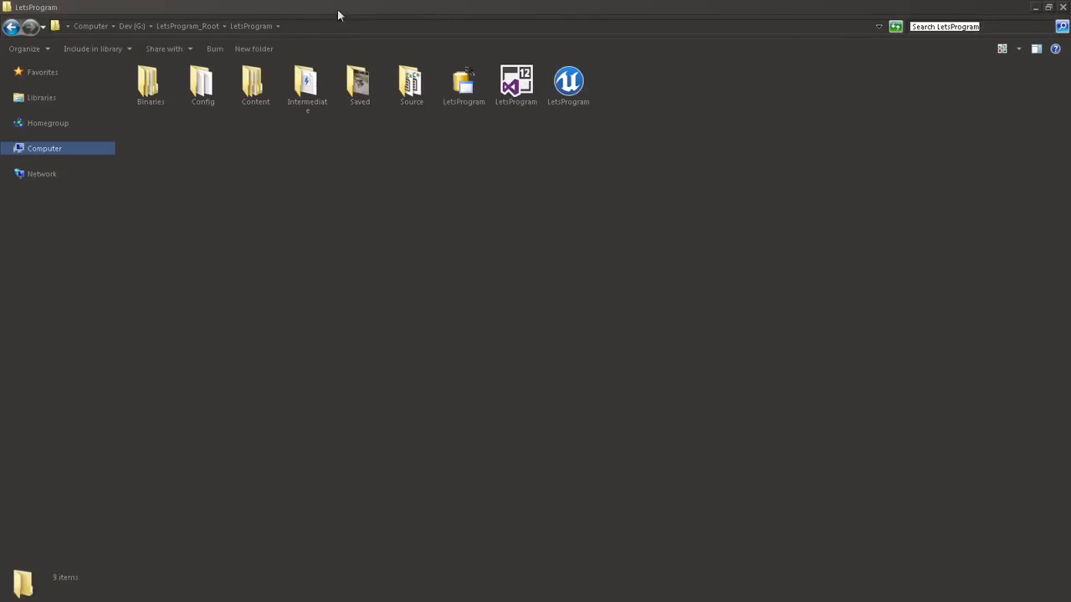
- Resize Explorer and browse LetsProgram_Root, the LetsProgram project, and its Plugins folder
{"action": "left_click", "coordinate": [1049, 8]}
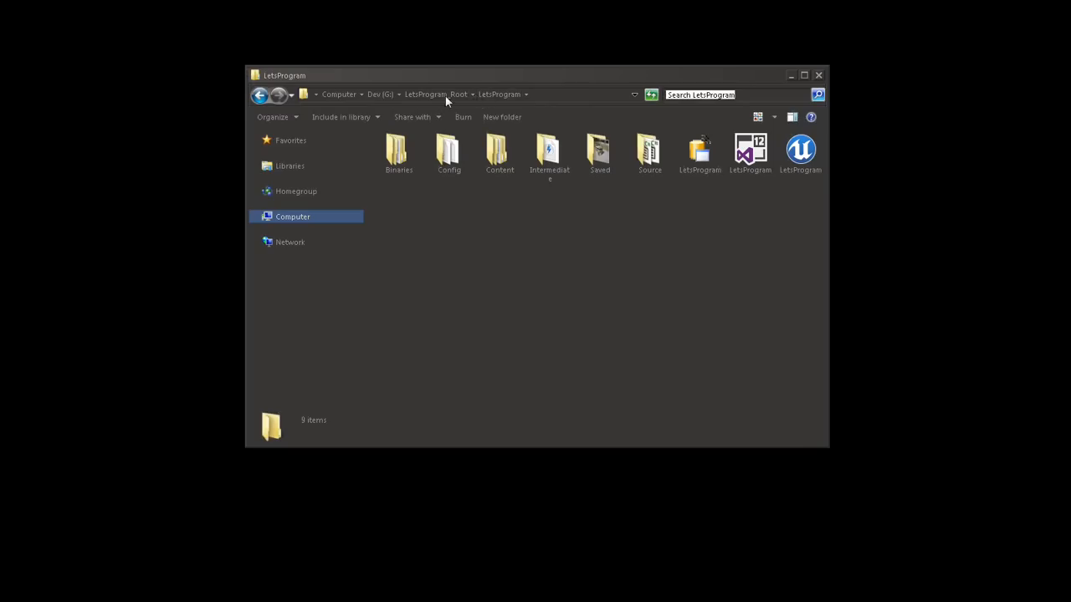
{"action": "left_click", "coordinate": [441, 94]}
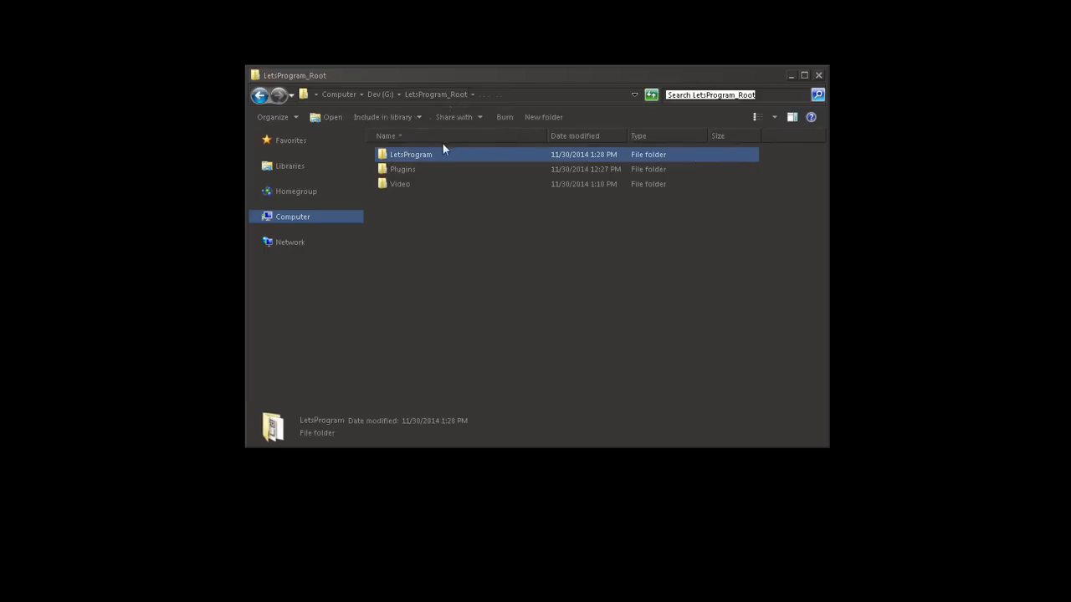
{"action": "double_click", "coordinate": [410, 154]}
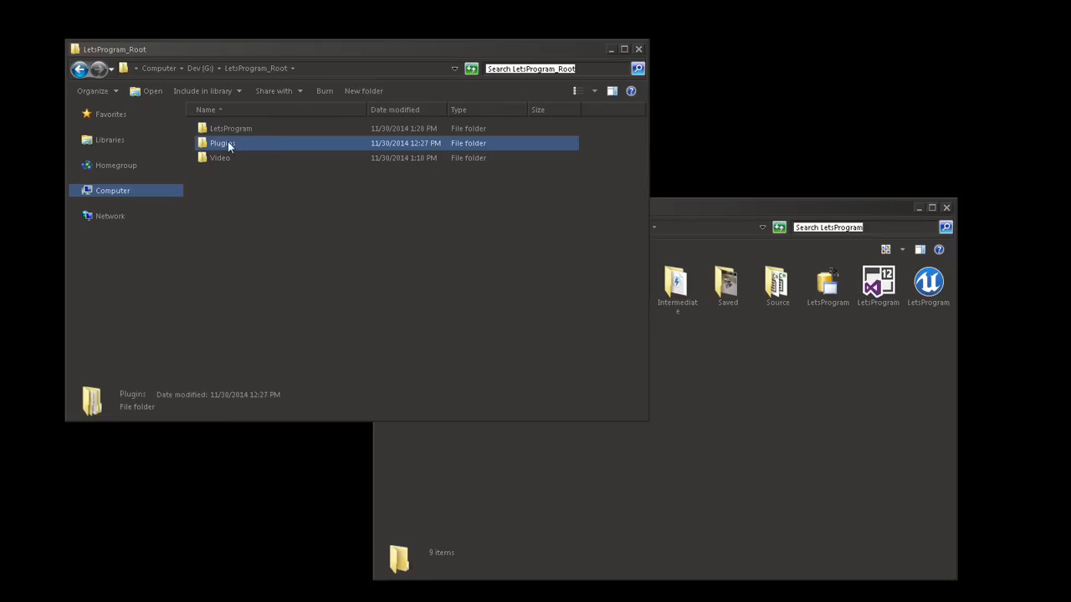
{"action": "mouse_move", "coordinate": [270, 146]}
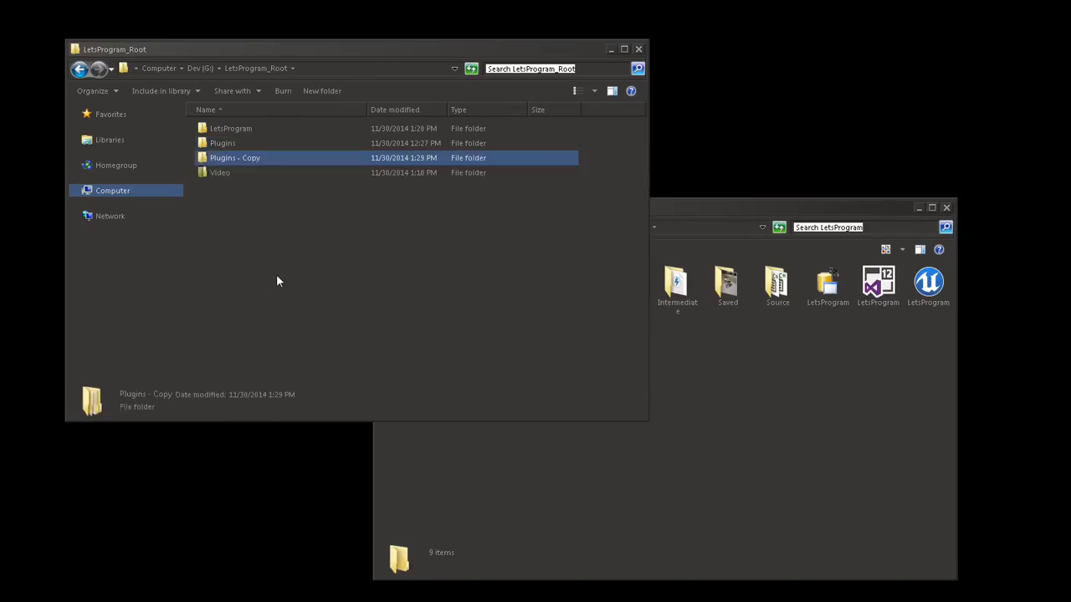
{"action": "left_click", "coordinate": [222, 143]}
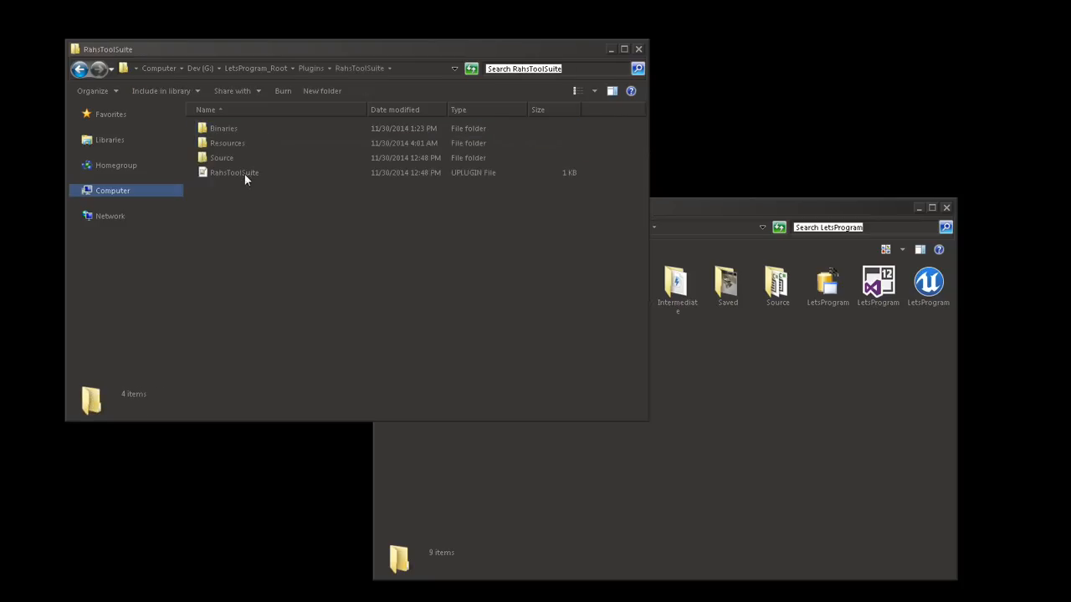
{"action": "left_click", "coordinate": [228, 143]}
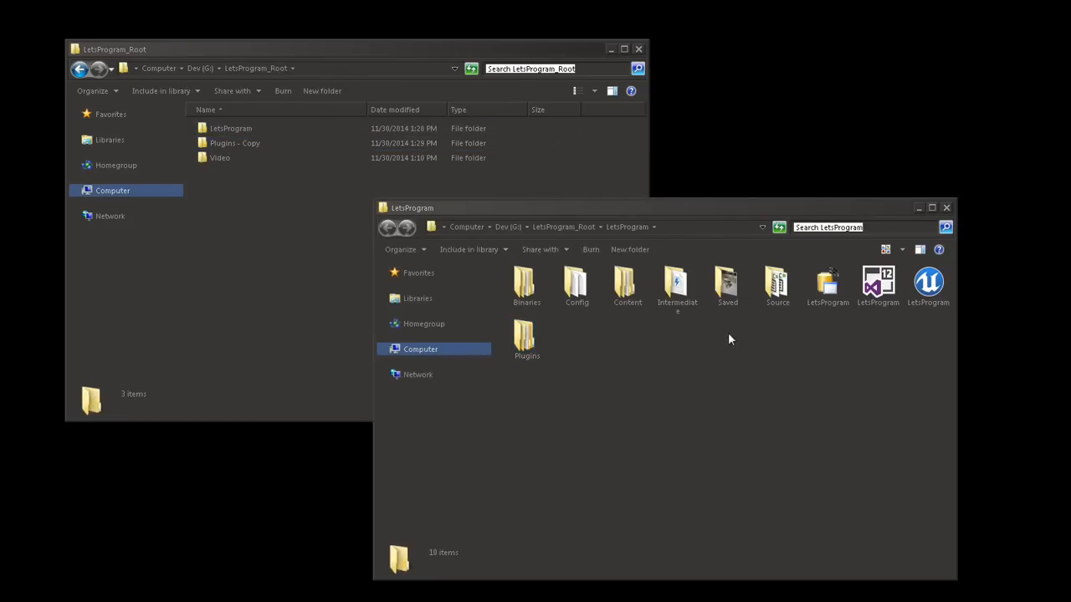
{"action": "mouse_move", "coordinate": [929, 289]}
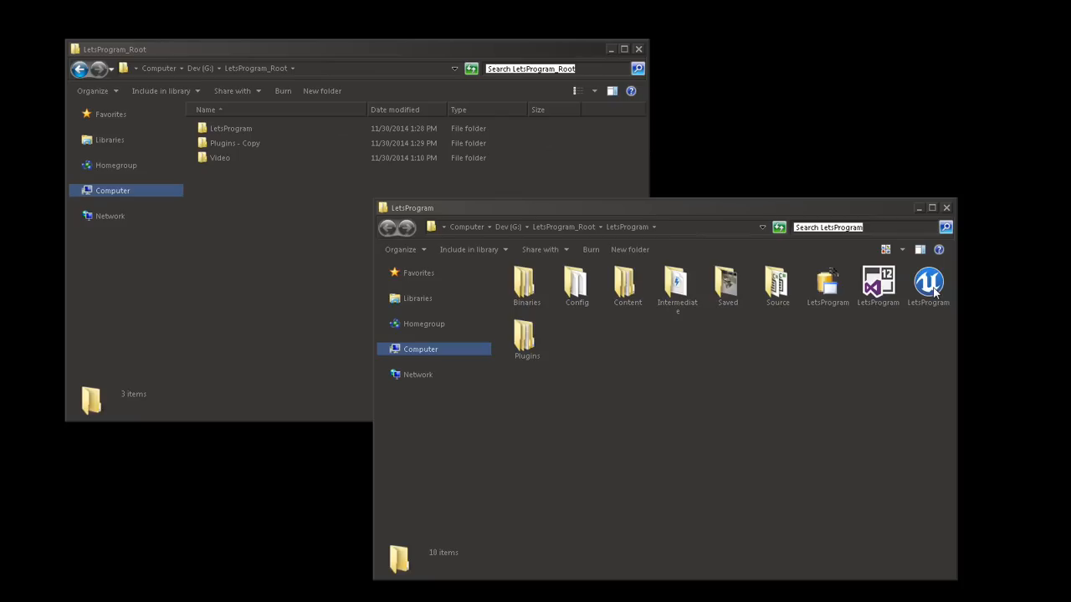
- Launch LetsProgram.uproject and confirm RahsToolSuite 1.0.0 is enabled under Installed plugins
{"action": "left_click", "coordinate": [928, 283]}
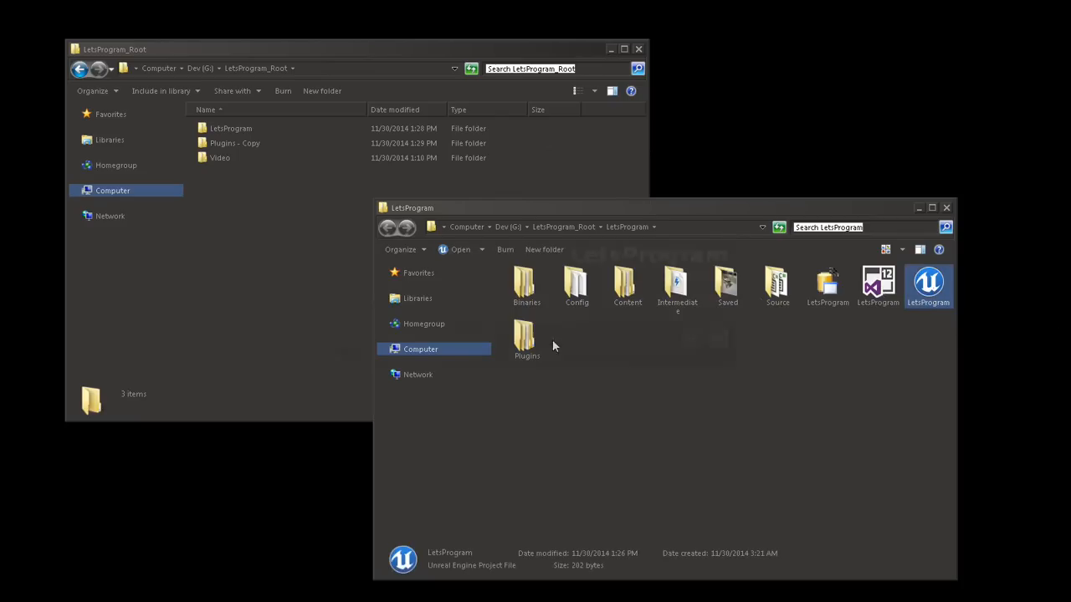
{"action": "double_click", "coordinate": [928, 285]}
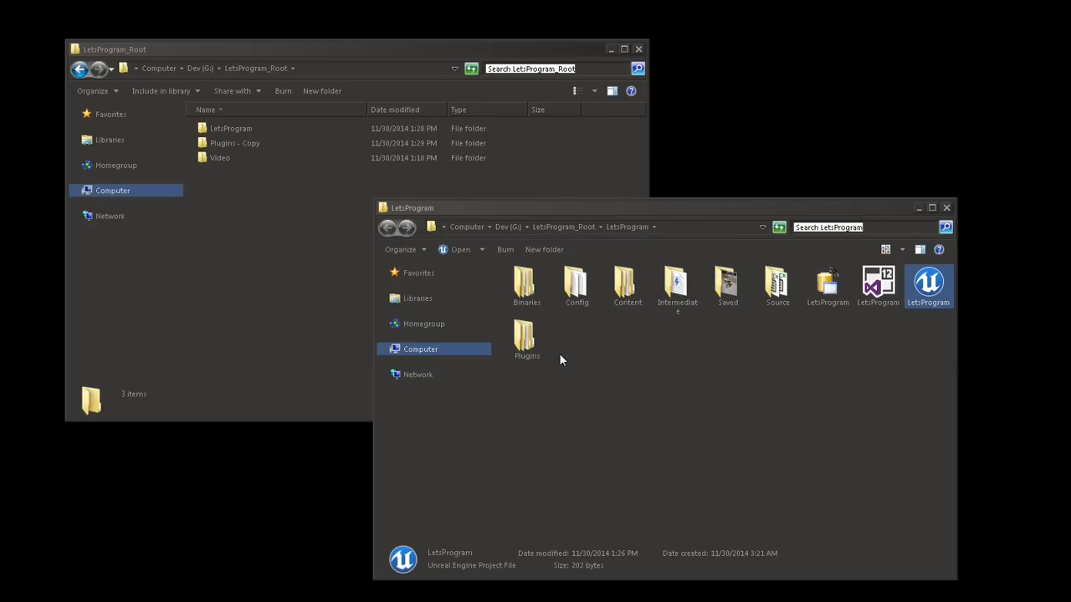
{"action": "double_click", "coordinate": [928, 285]}
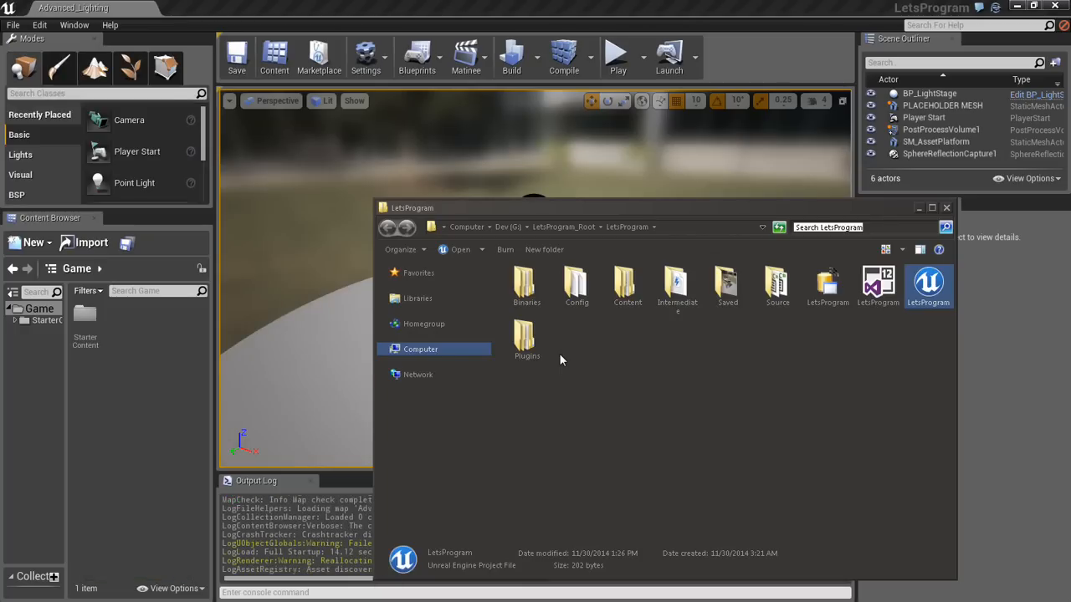
{"action": "mouse_move", "coordinate": [554, 343]}
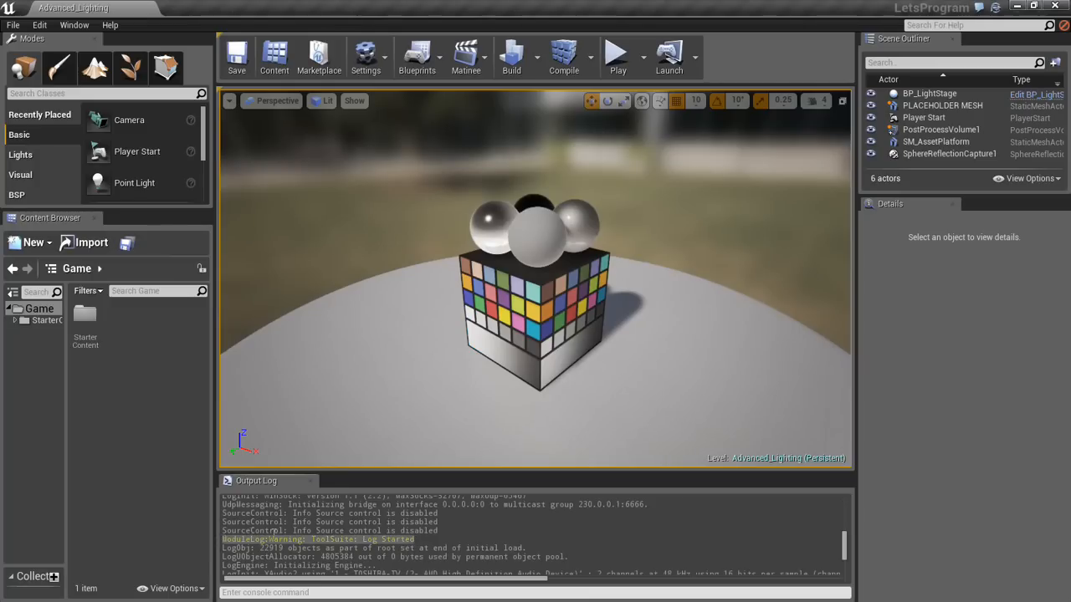
{"action": "left_click", "coordinate": [72, 24]}
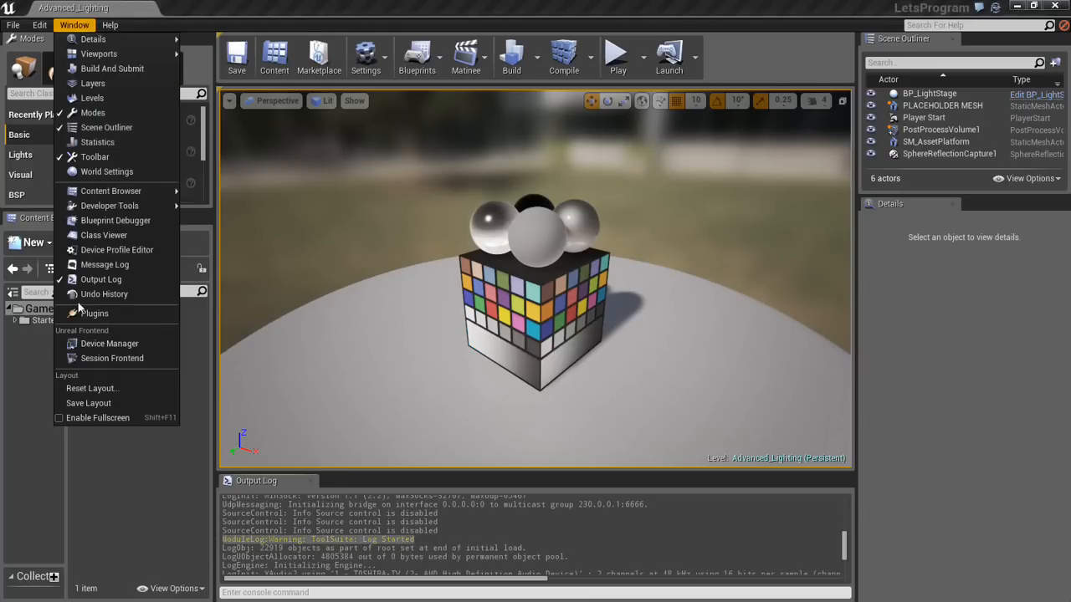
{"action": "left_click", "coordinate": [93, 313]}
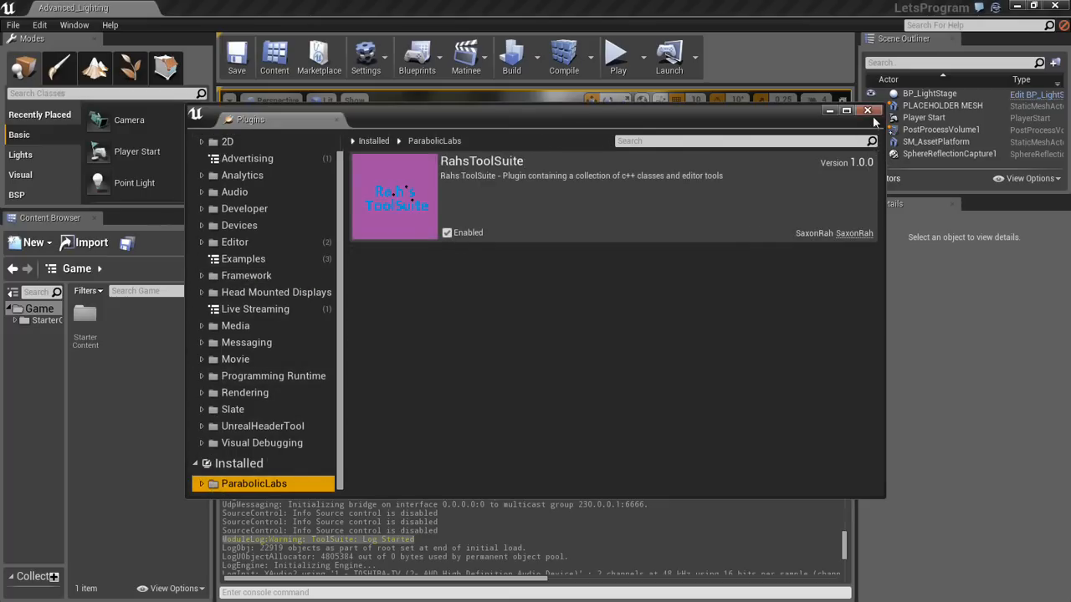
{"action": "left_click", "coordinate": [867, 110]}
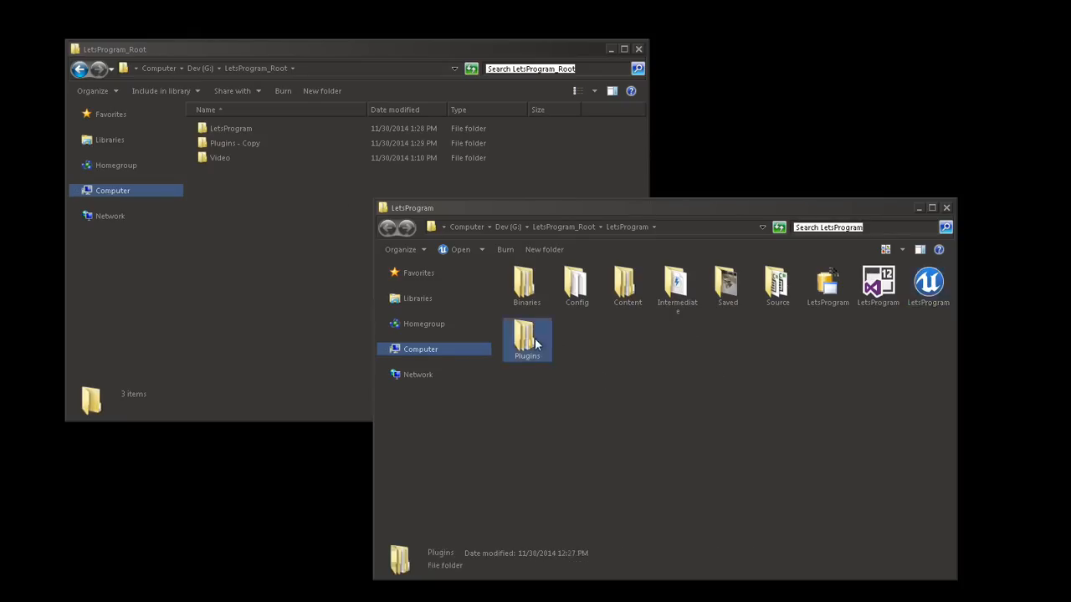
- View the UE4Editor-RahsToolSuite DLL in Plugins > RahsToolSuite > Binaries > Win64, then return to Dev (G:)
{"action": "double_click", "coordinate": [528, 339]}
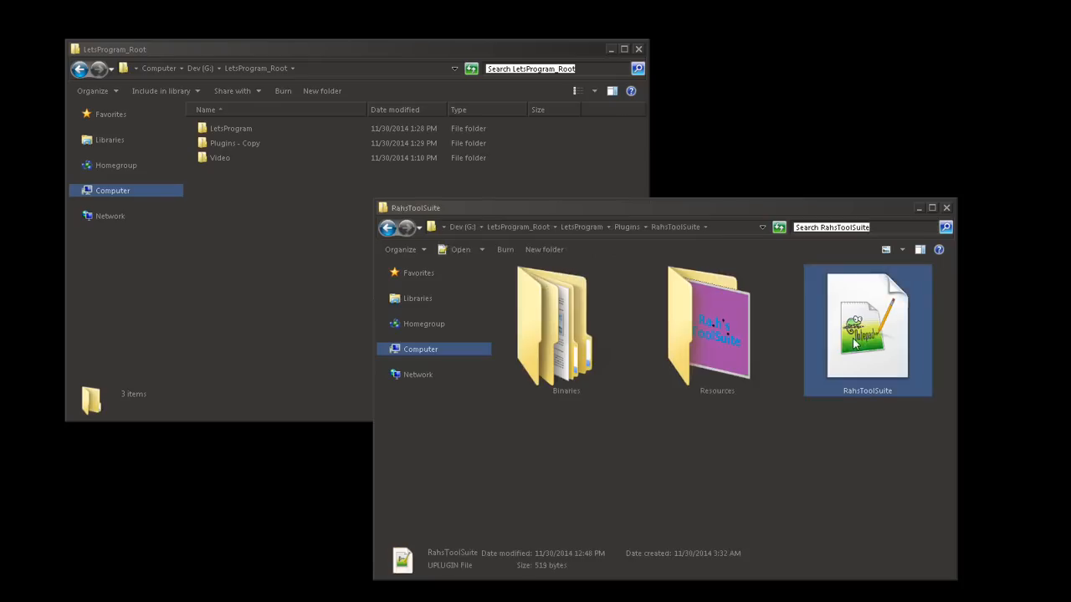
{"action": "left_click", "coordinate": [717, 326]}
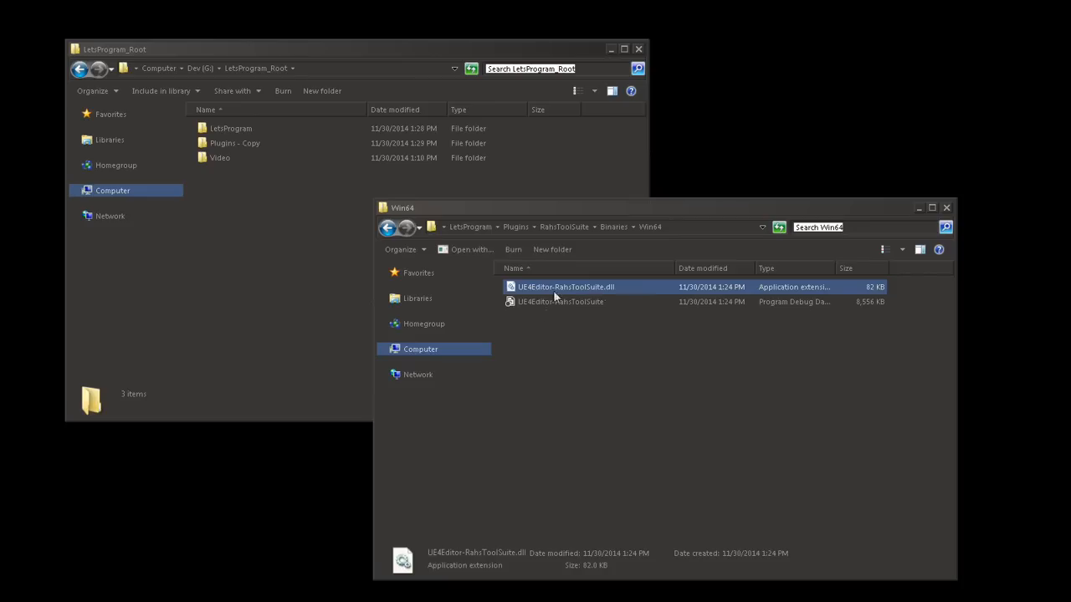
{"action": "left_click", "coordinate": [561, 301]}
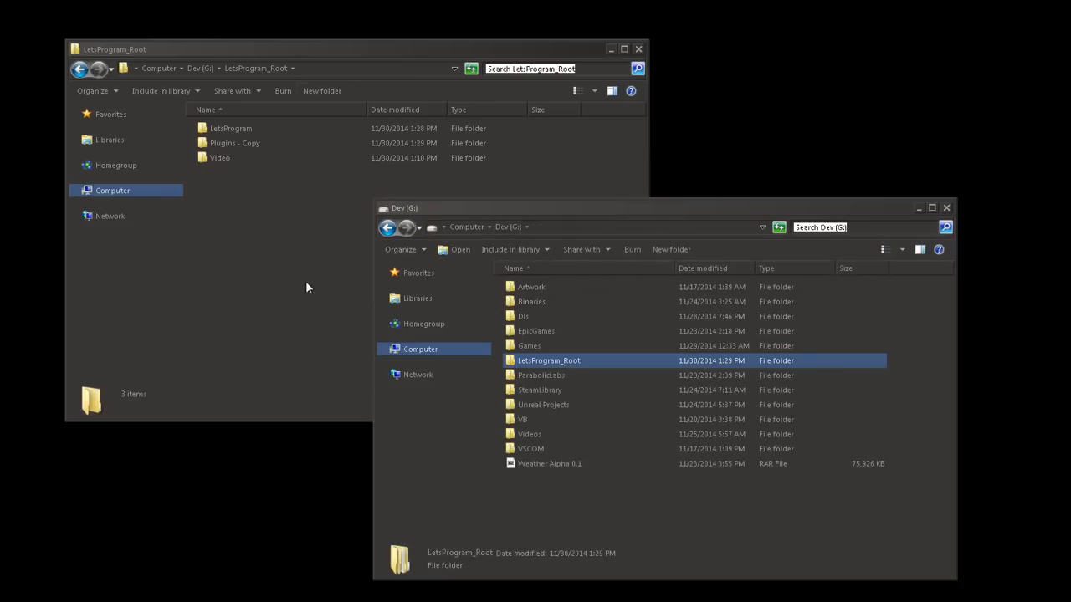
{"action": "mouse_move", "coordinate": [579, 465]}
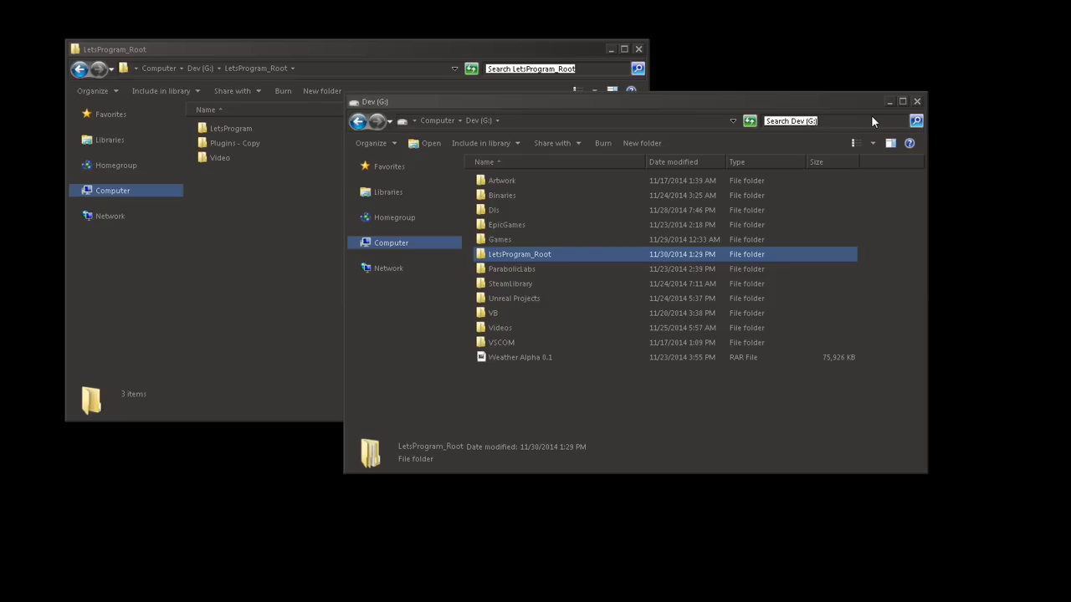
{"action": "mouse_move", "coordinate": [591, 404]}
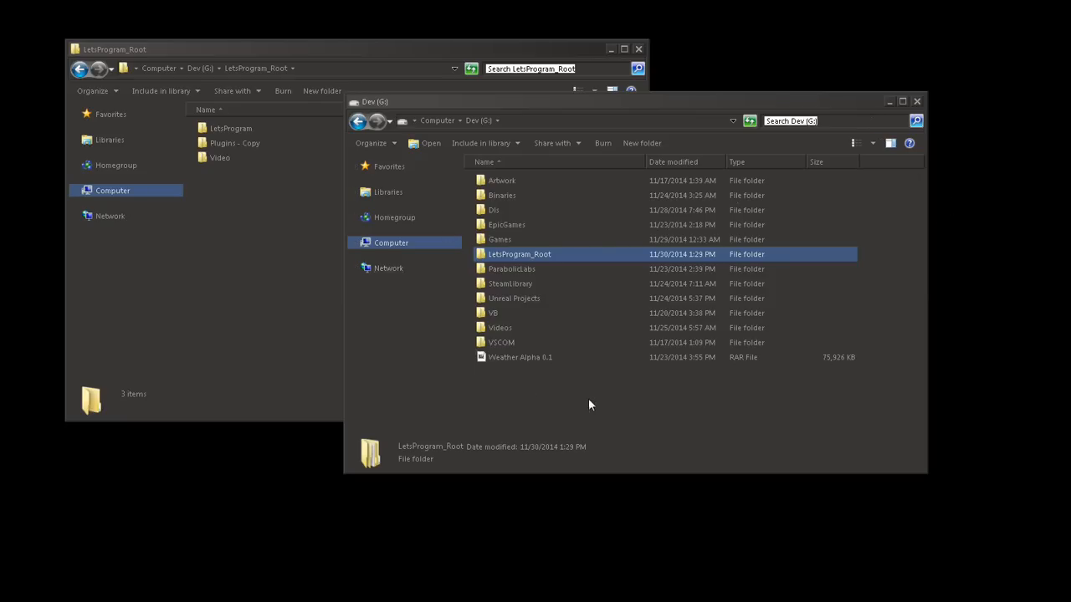
{"action": "mouse_move", "coordinate": [585, 401]}
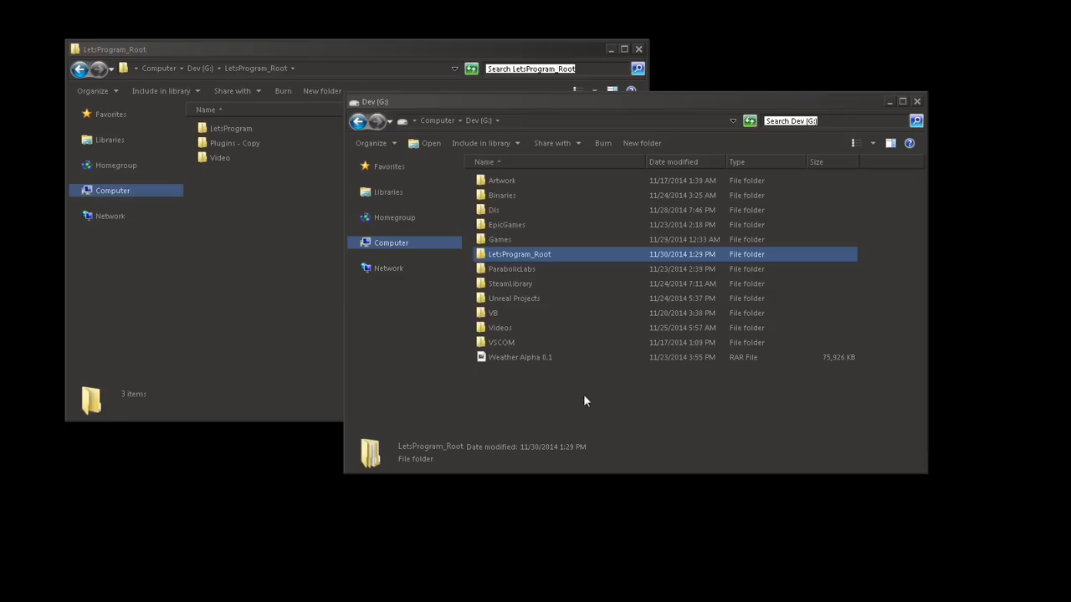
{"action": "mouse_move", "coordinate": [589, 405]}
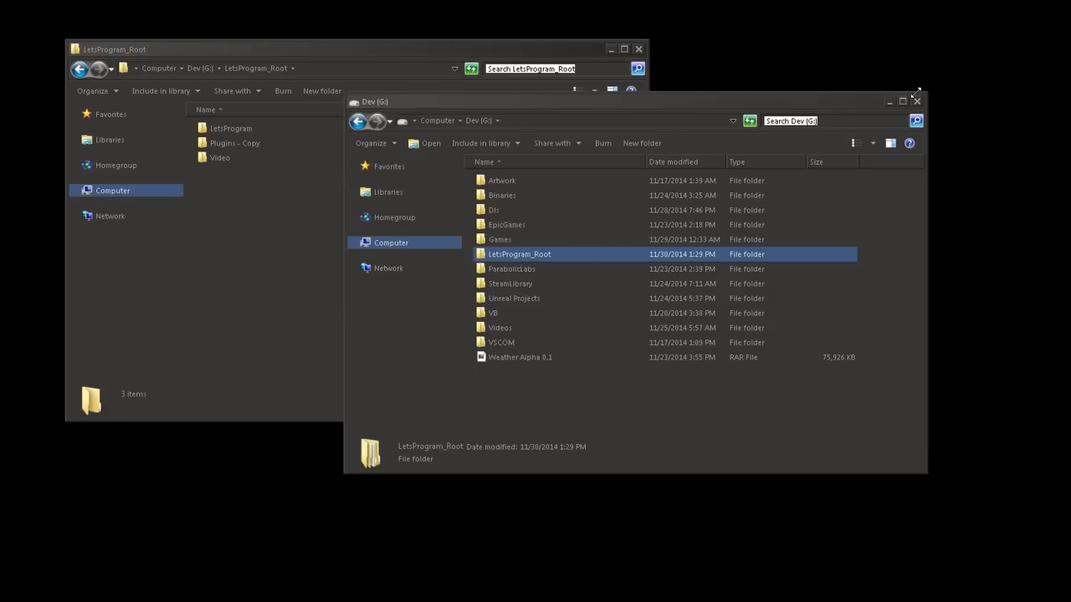
{"action": "mouse_move", "coordinate": [917, 102]}
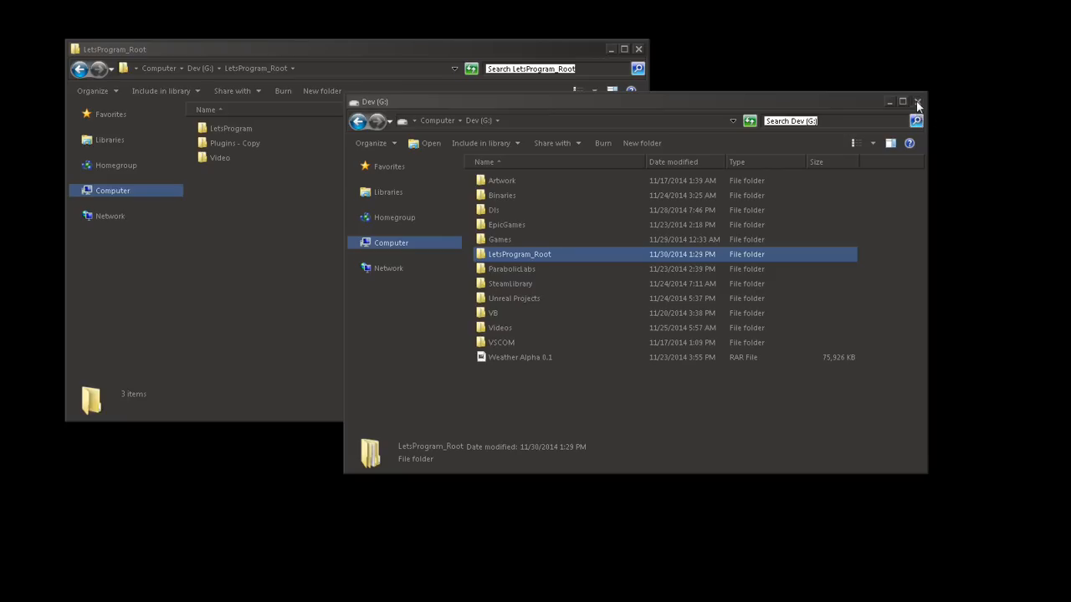
- Merge 'Plugins - Copy' into LetsProgram's Plugins folder, approving both folder-merge prompts
{"action": "double_click", "coordinate": [519, 253]}
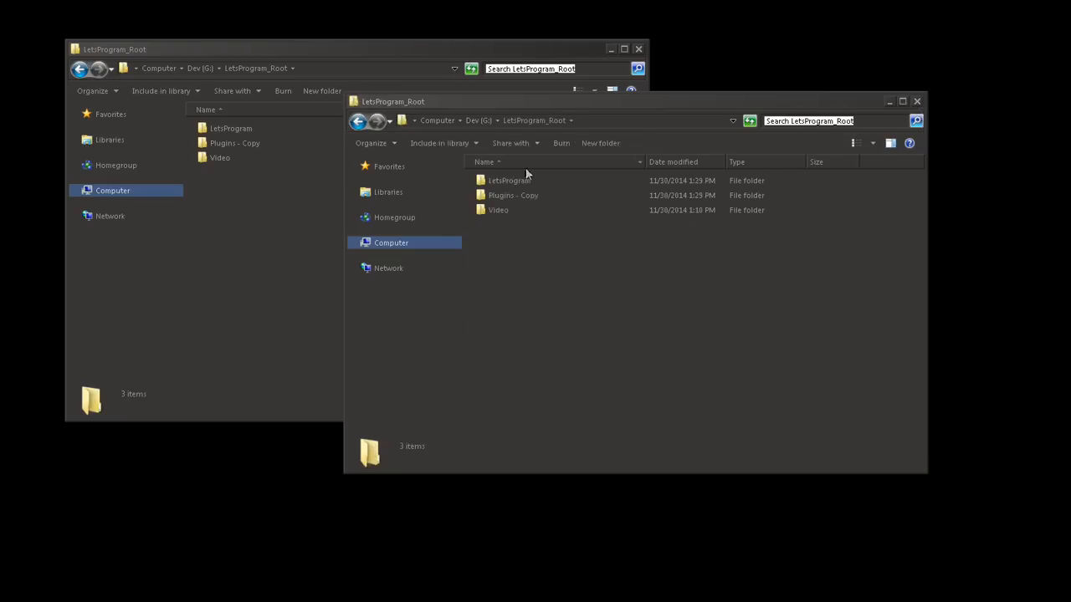
{"action": "left_click", "coordinate": [513, 195]}
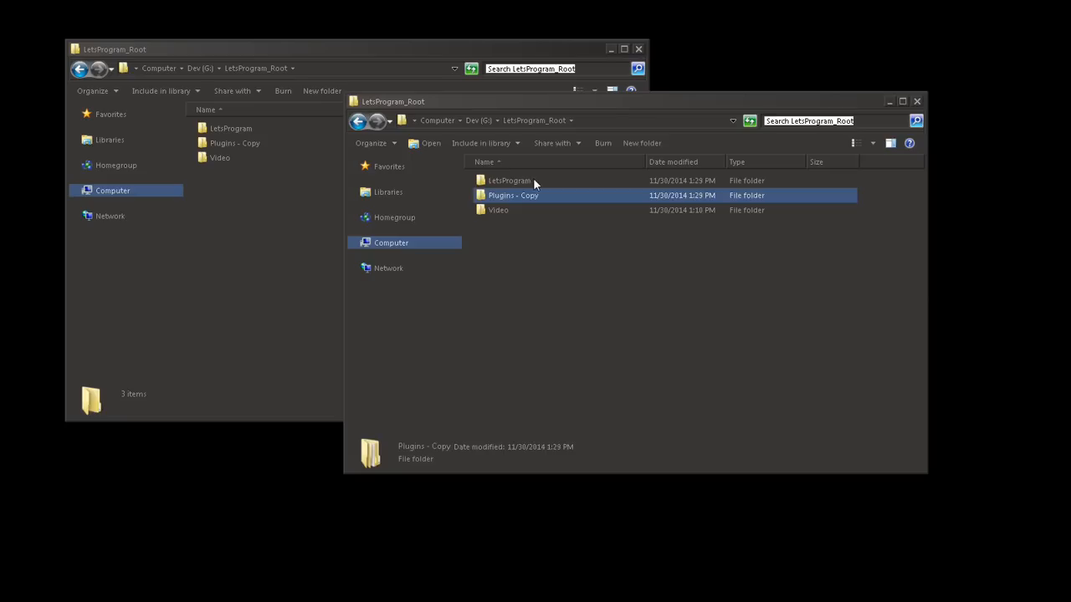
{"action": "double_click", "coordinate": [507, 180]}
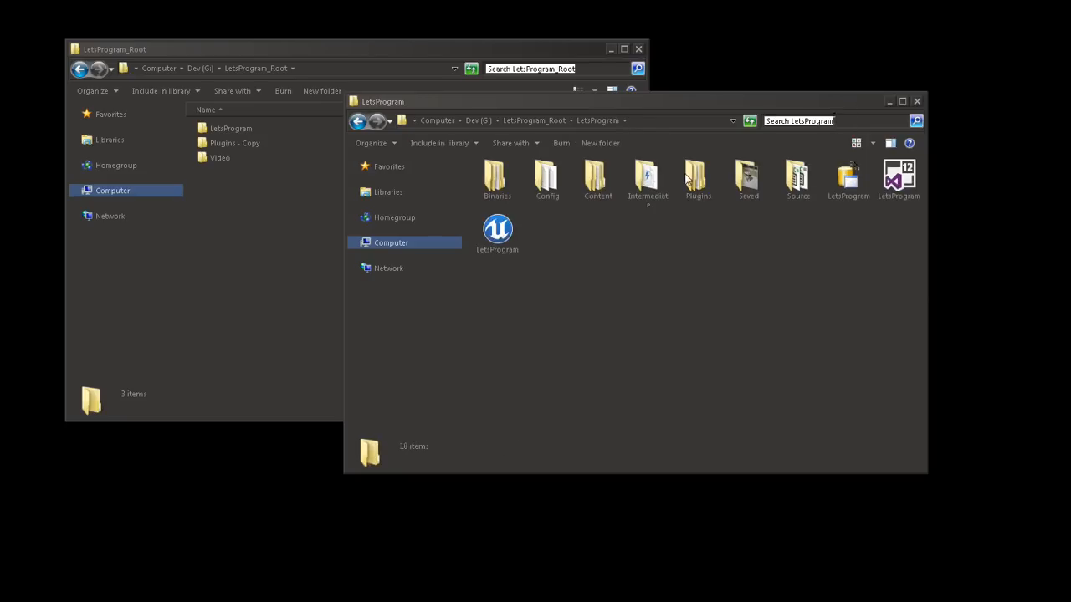
{"action": "left_click", "coordinate": [698, 176]}
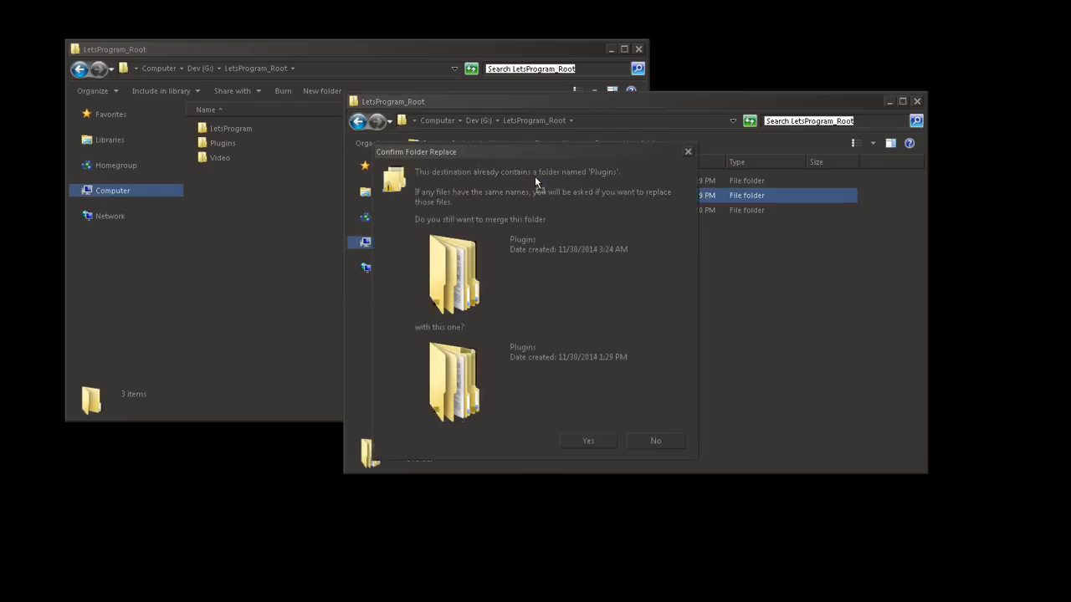
{"action": "left_click", "coordinate": [587, 441]}
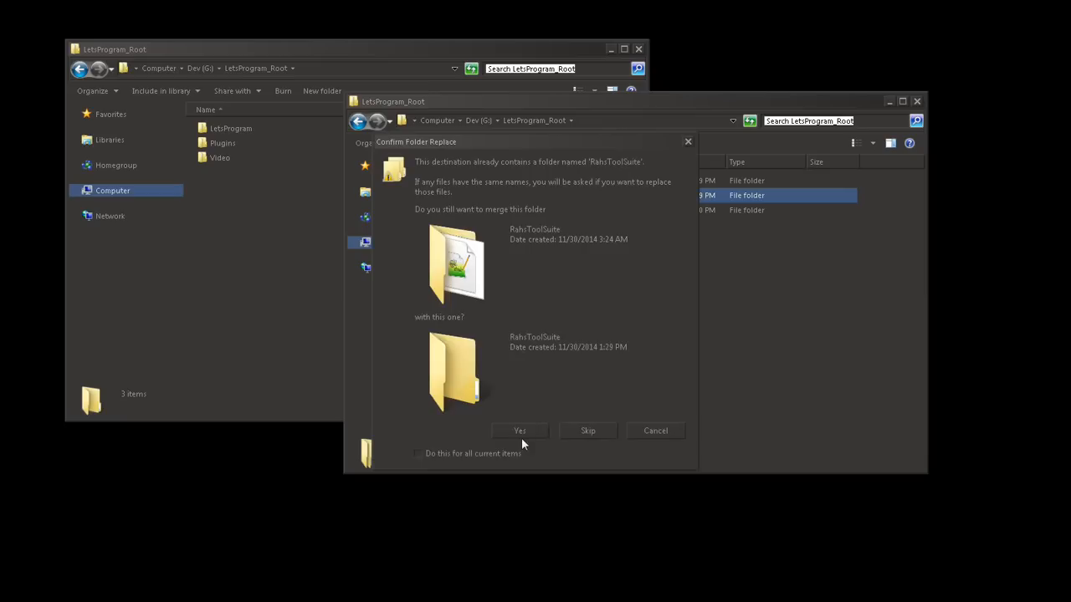
{"action": "left_click", "coordinate": [519, 431]}
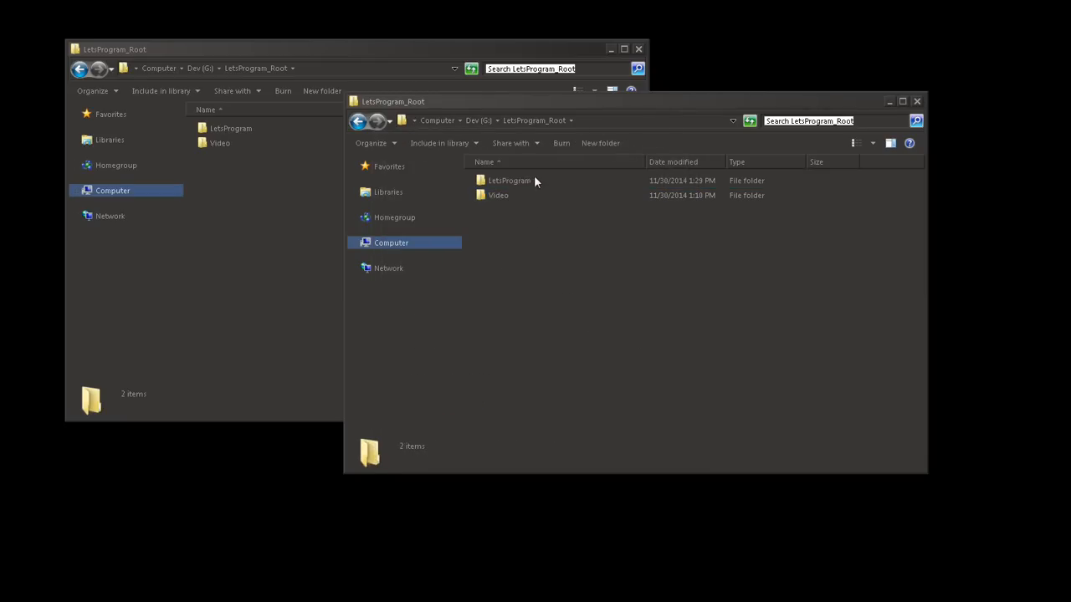
{"action": "double_click", "coordinate": [508, 180]}
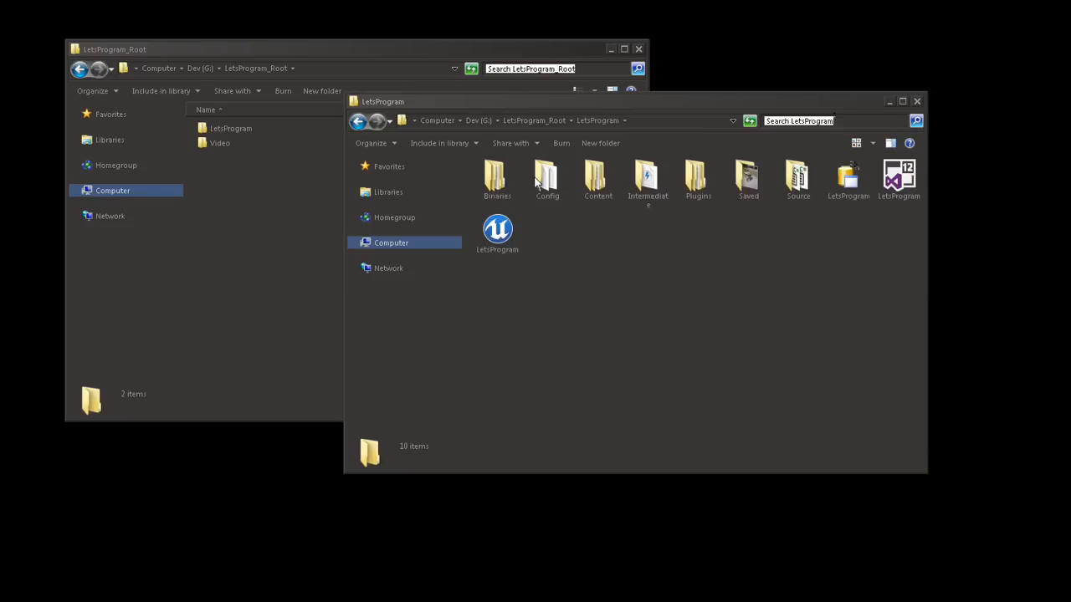
{"action": "mouse_move", "coordinate": [573, 256]}
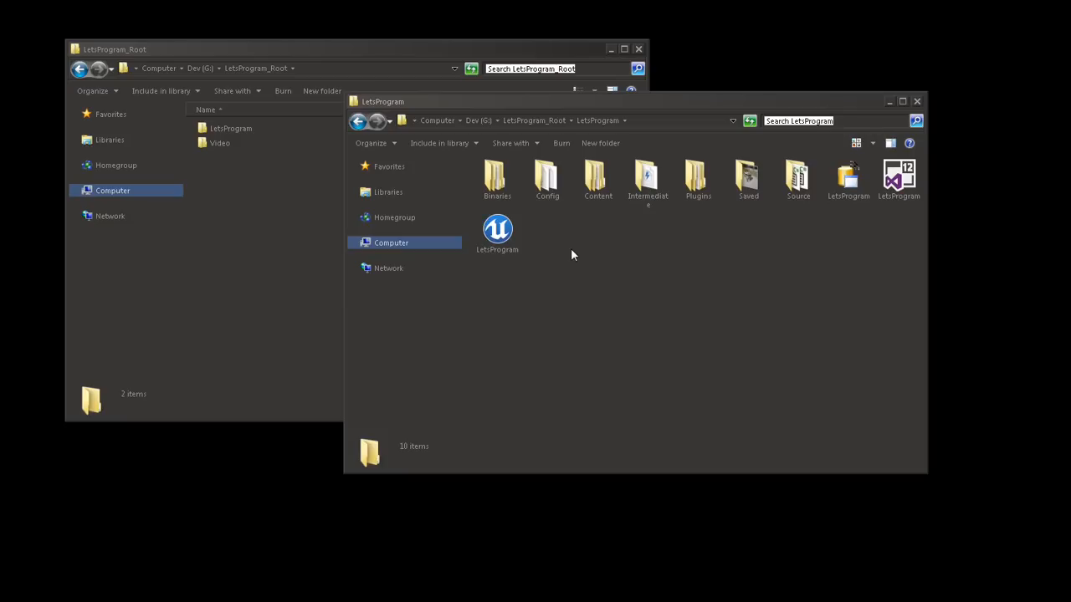
{"action": "mouse_move", "coordinate": [596, 250]}
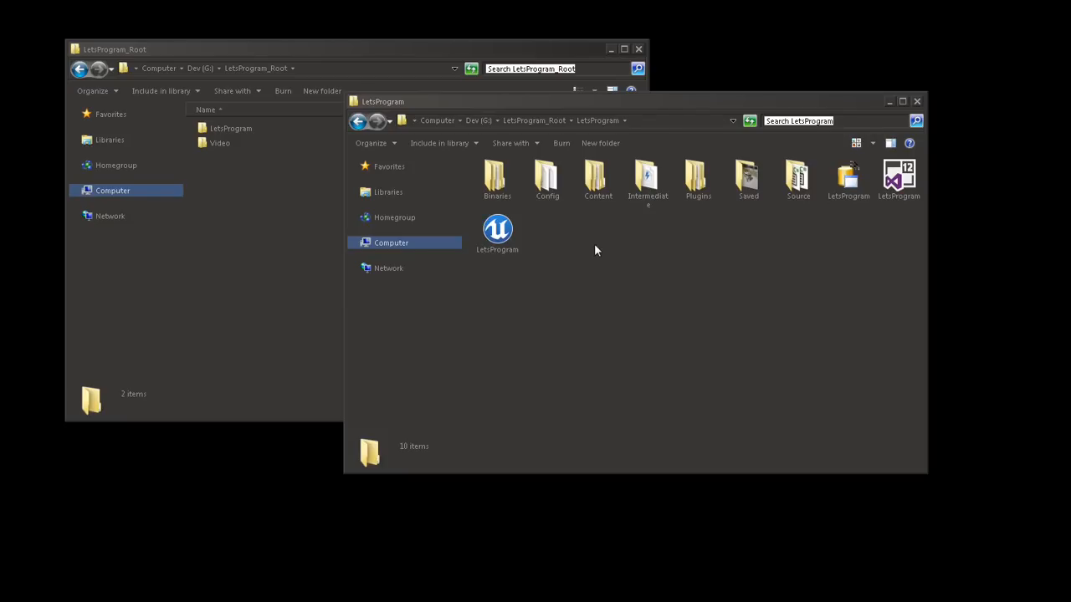
{"action": "mouse_move", "coordinate": [866, 322]}
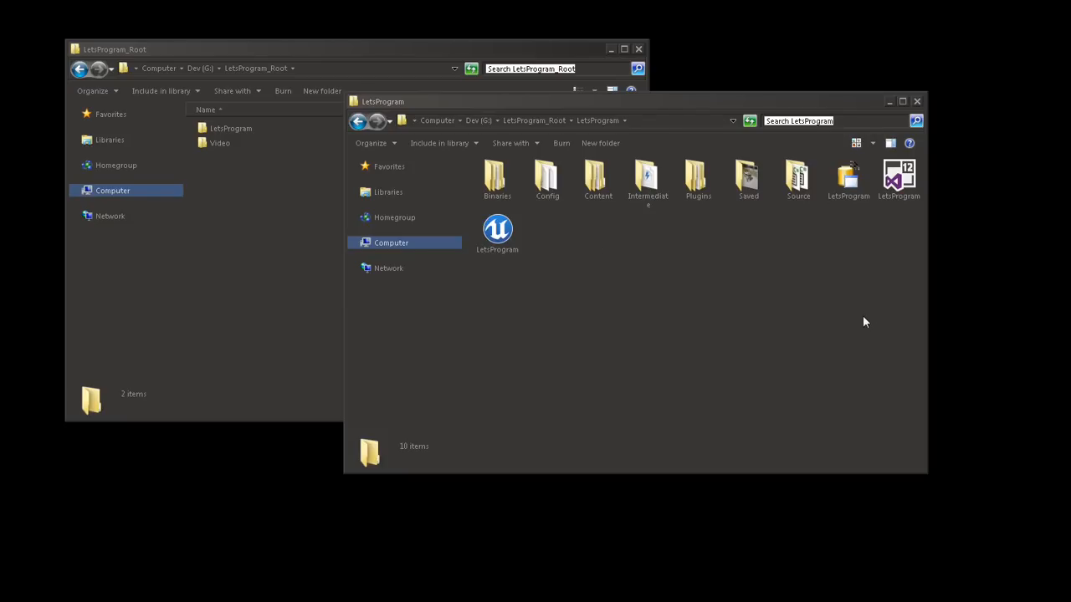
{"action": "mouse_move", "coordinate": [863, 322]}
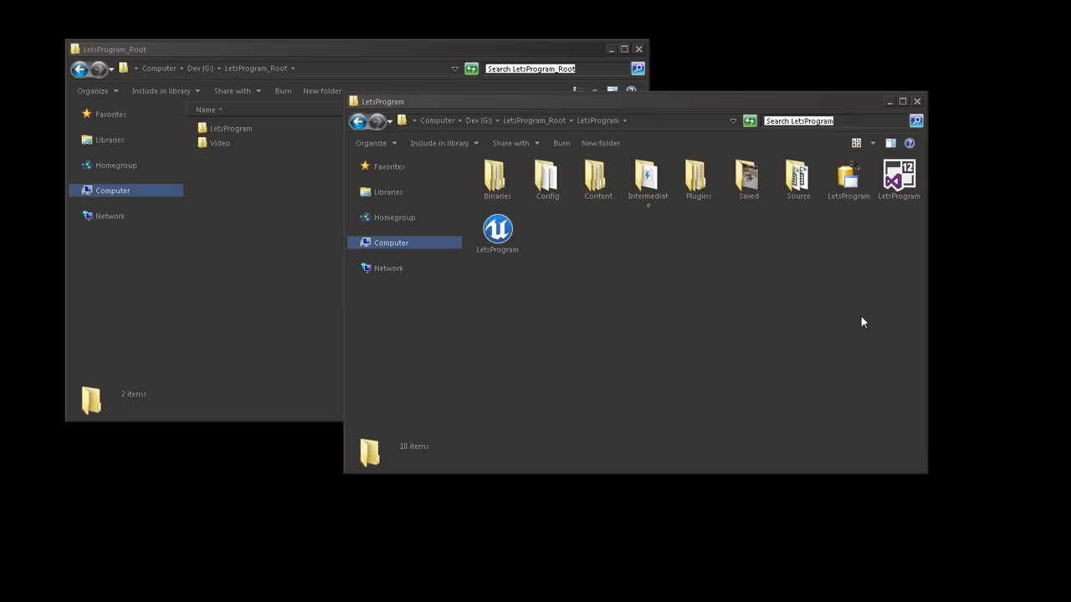
{"action": "mouse_move", "coordinate": [774, 305]}
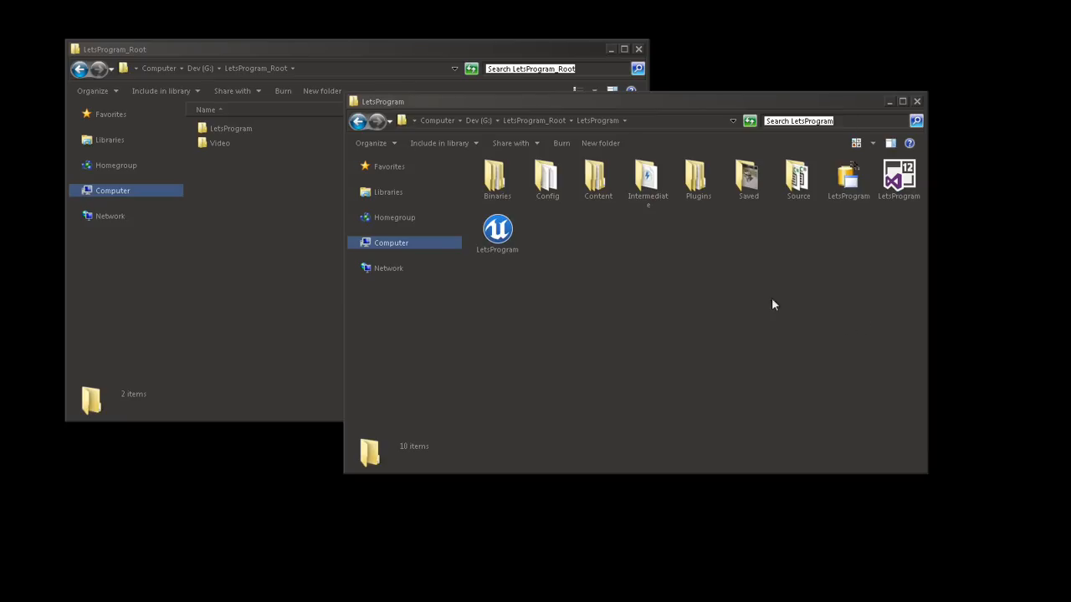